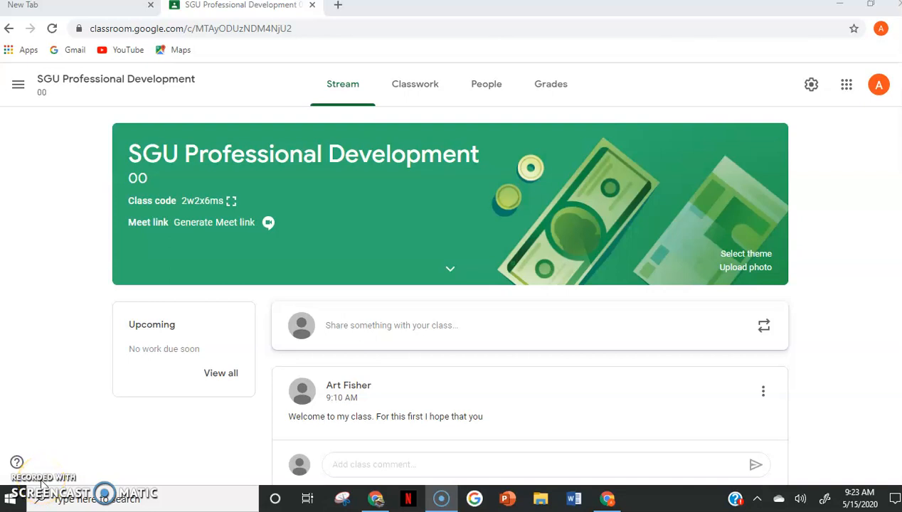
mouse_move(103, 338)
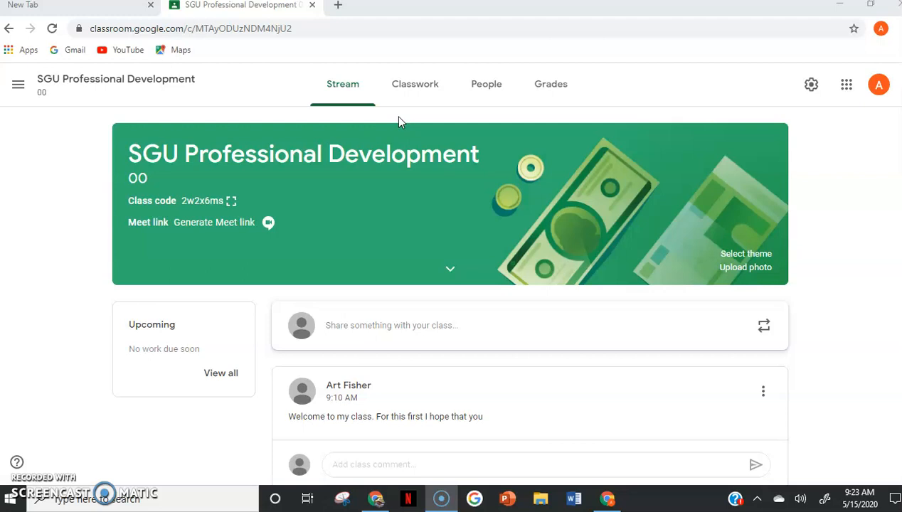
mouse_move(414, 84)
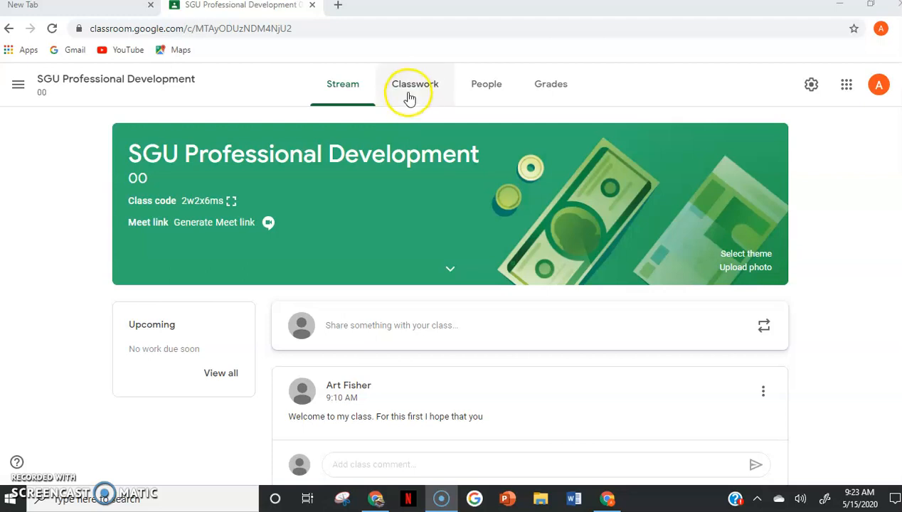
- Go to the Classwork page of the SGU Professional Development class
click(415, 84)
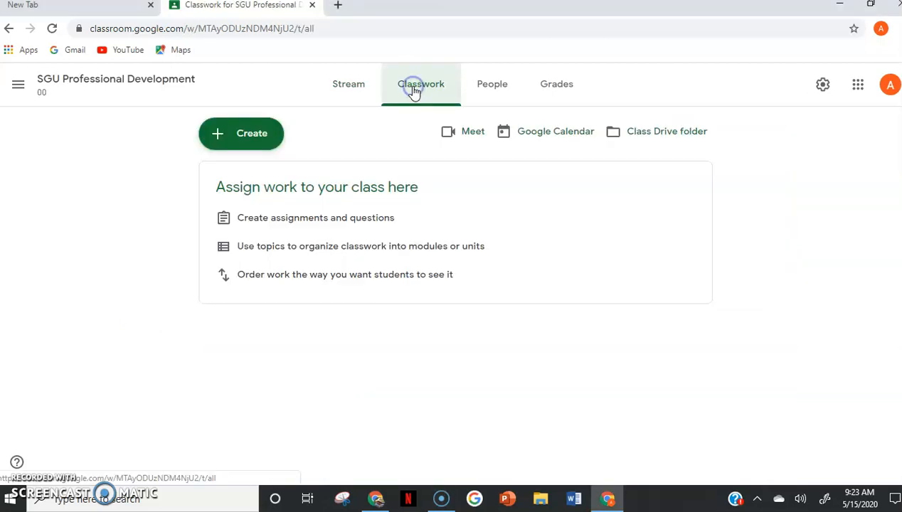
mouse_move(320, 178)
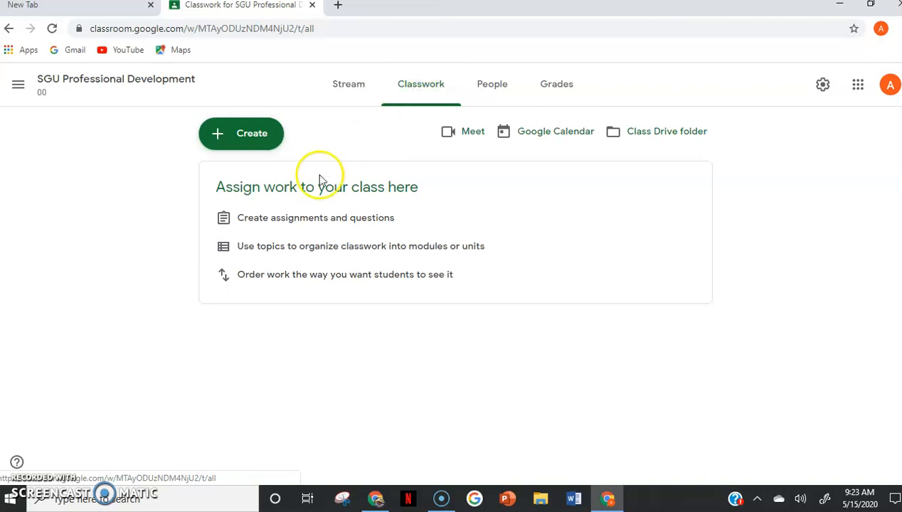
mouse_move(508, 215)
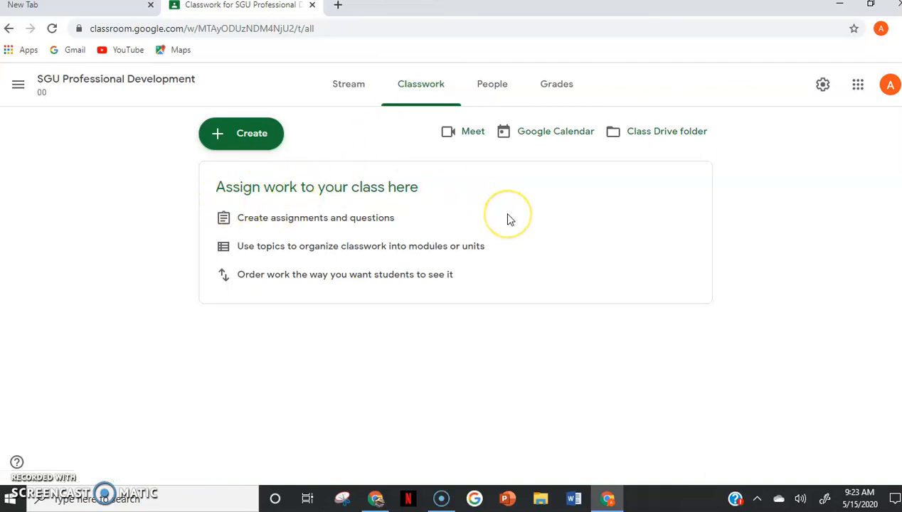
mouse_move(509, 219)
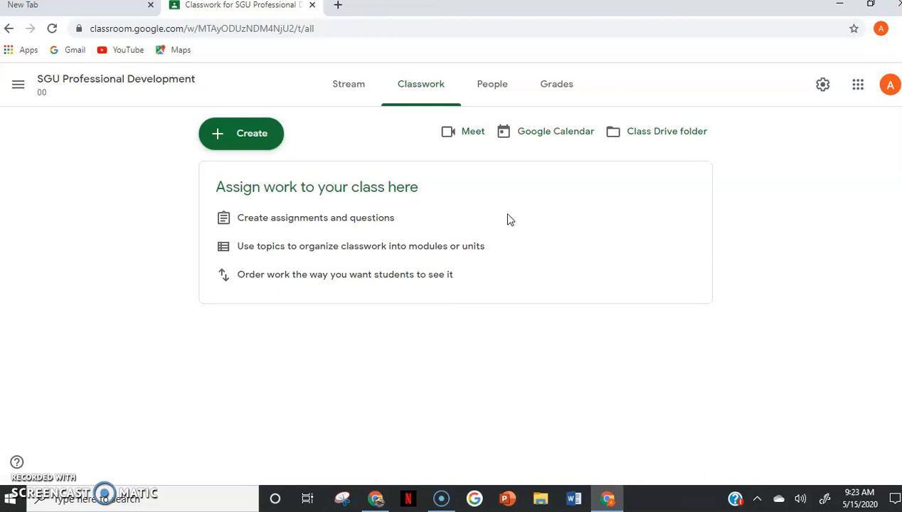
mouse_move(440, 74)
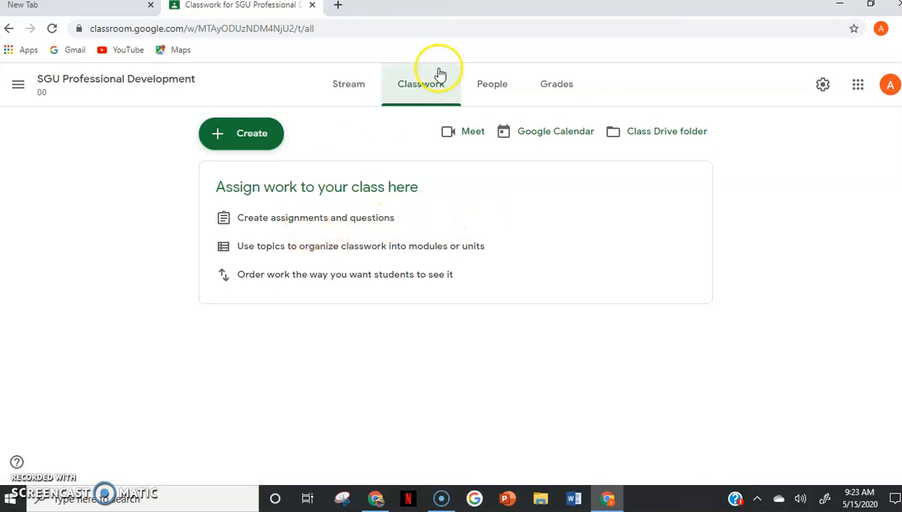
mouse_move(398, 227)
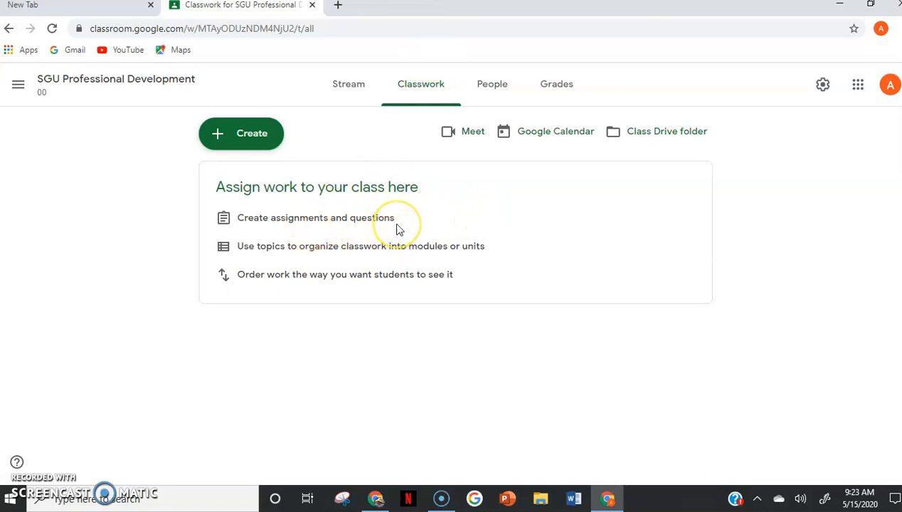
mouse_move(383, 268)
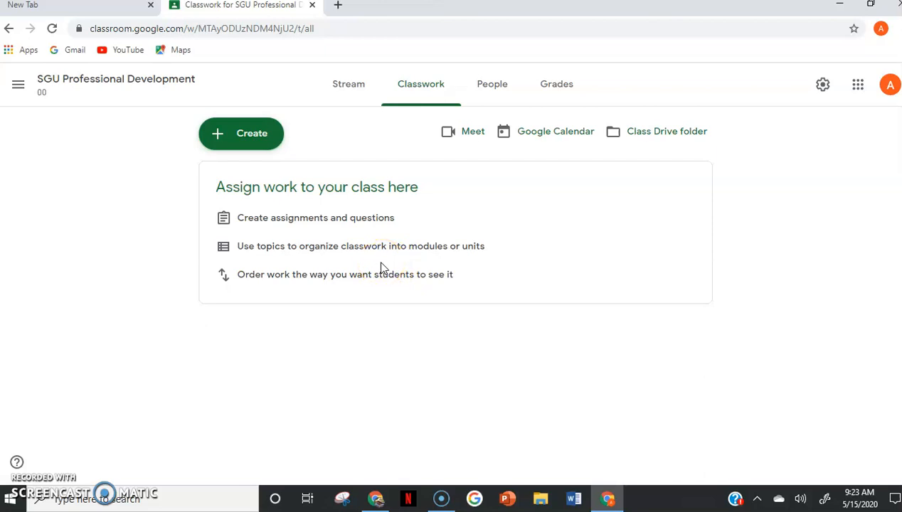
mouse_move(318, 257)
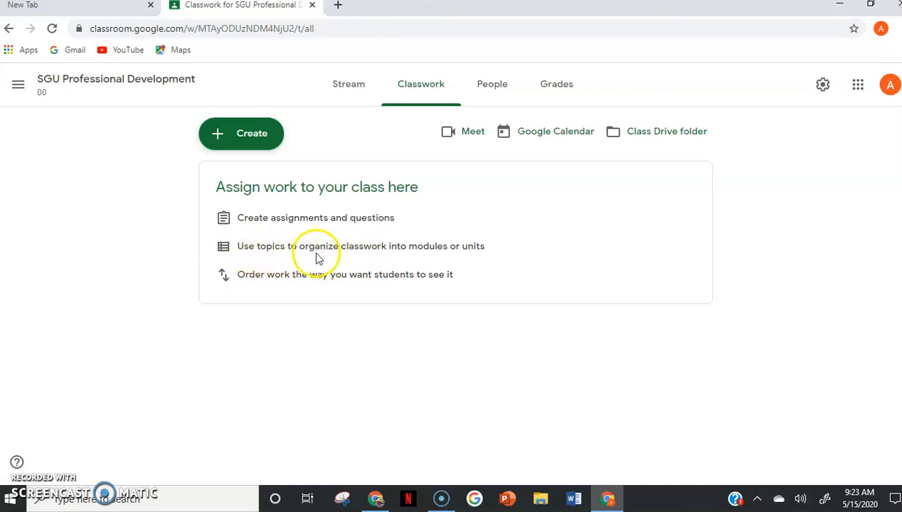
mouse_move(306, 260)
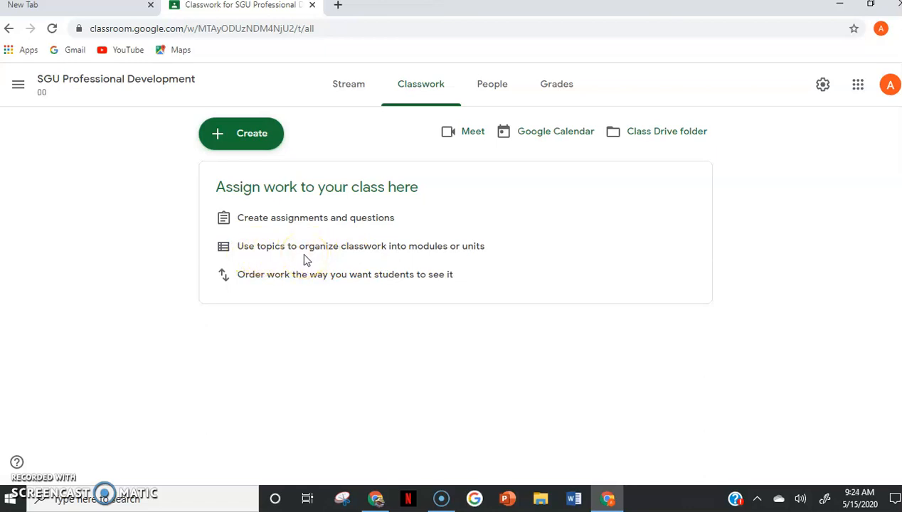
mouse_move(272, 180)
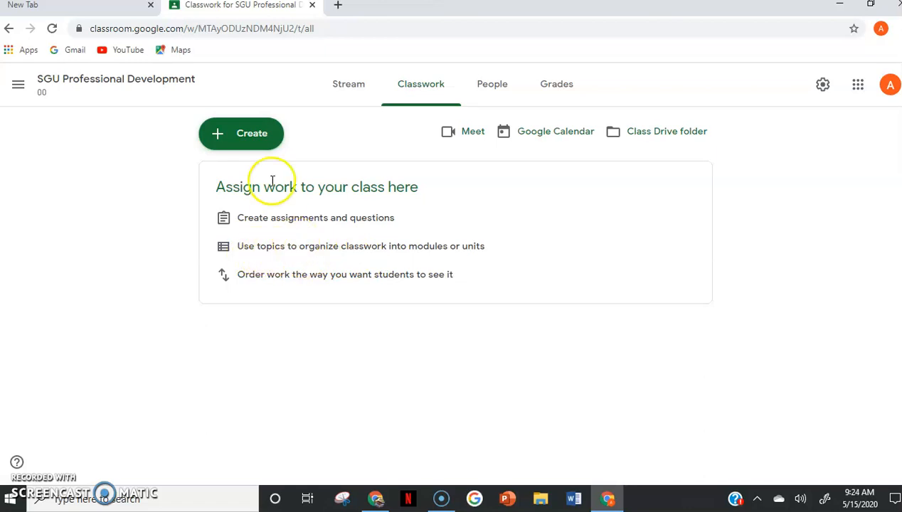
- Choose Topic from the Create menu to start a new topic
click(241, 133)
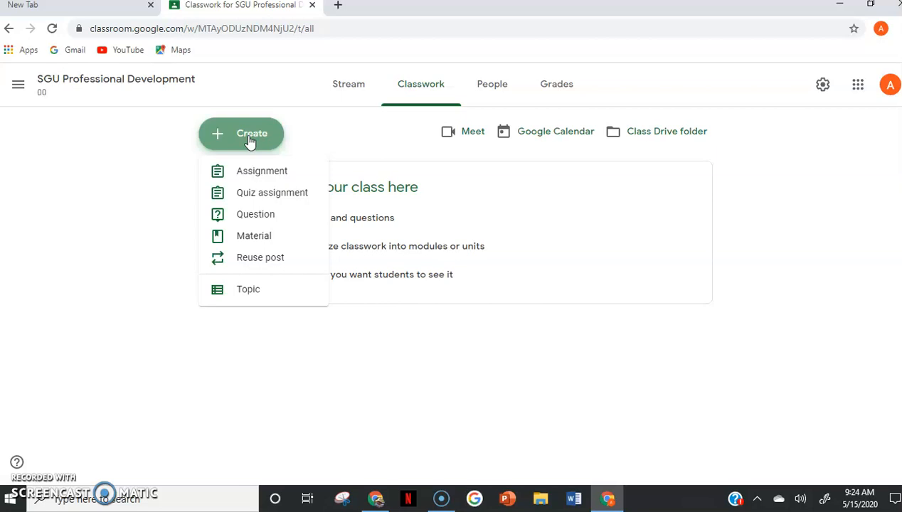
mouse_move(271, 193)
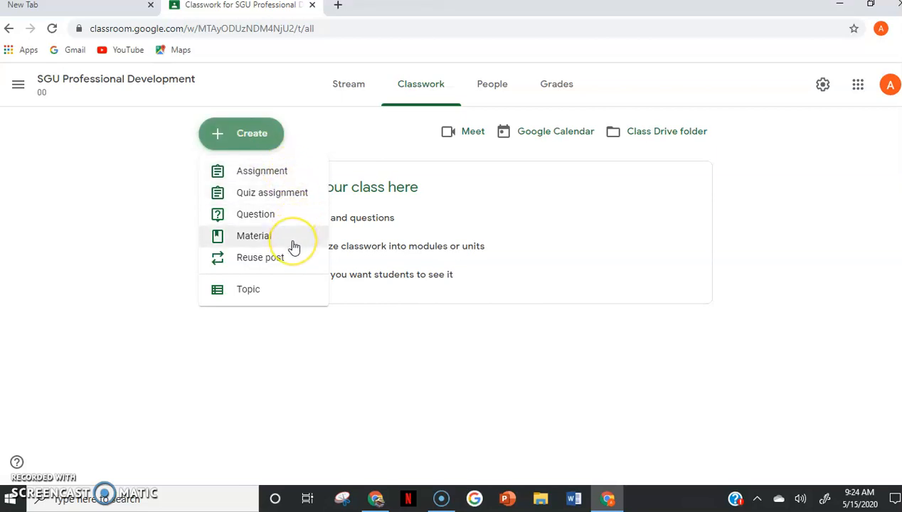
mouse_move(294, 263)
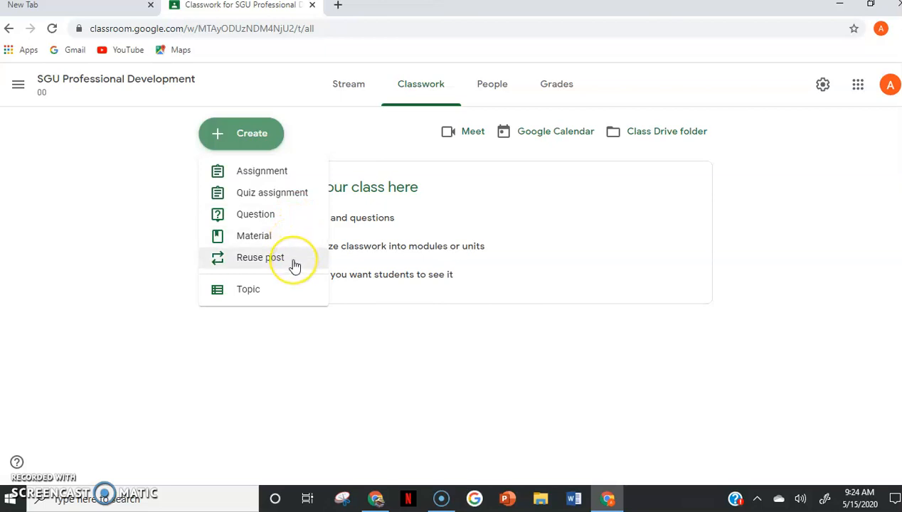
mouse_move(263, 289)
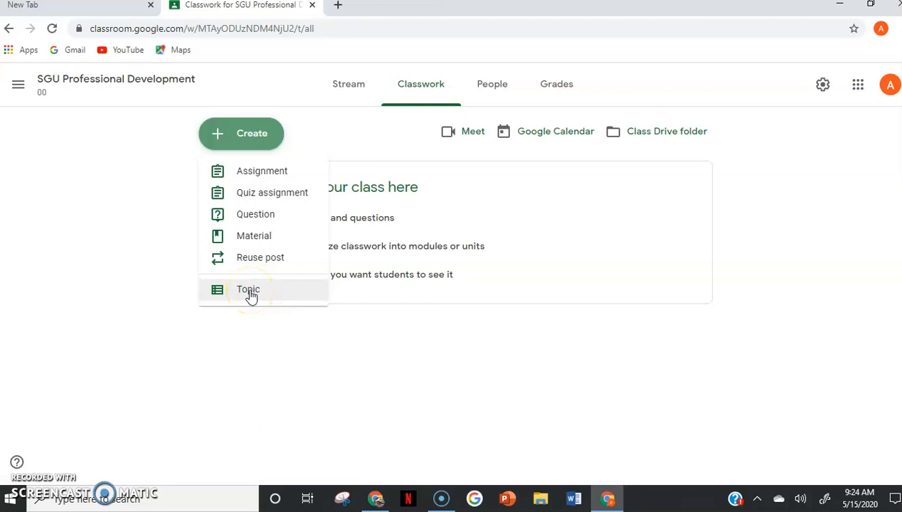
click(247, 289)
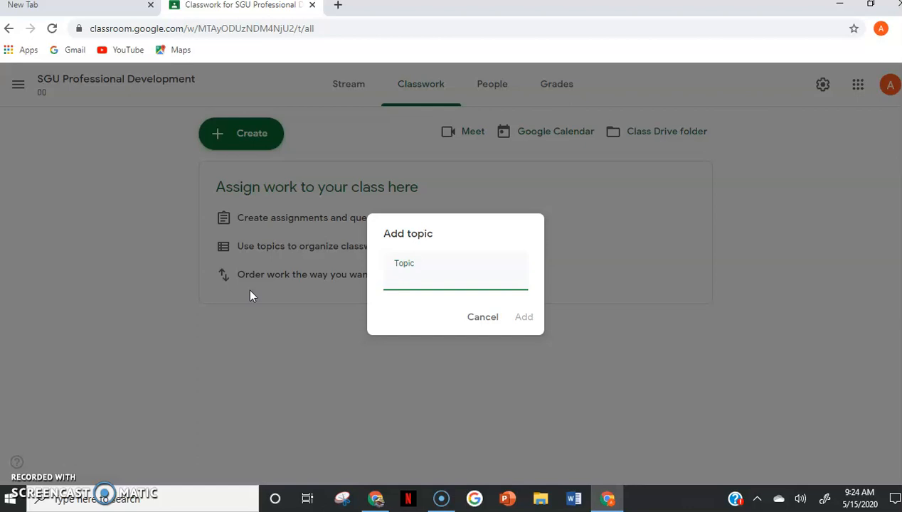
- Name the new topic 'Materials' and add it
click(455, 278)
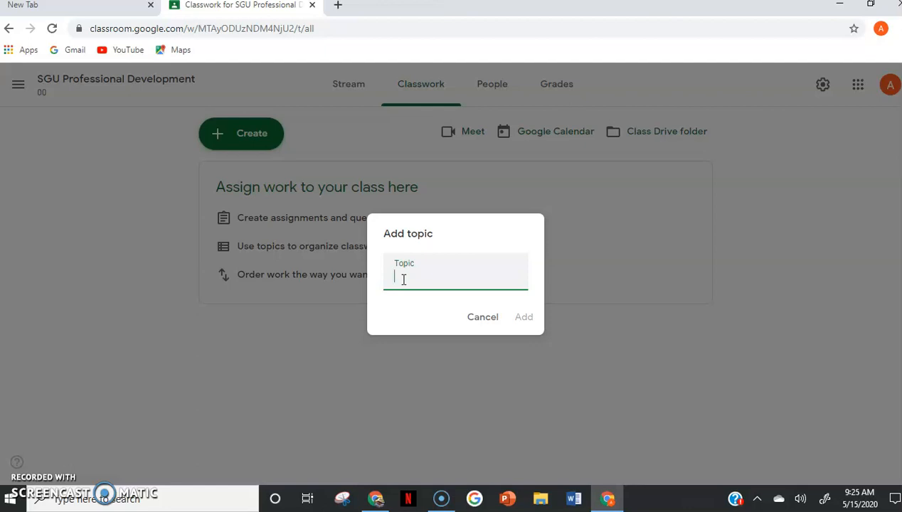
text(Ma)
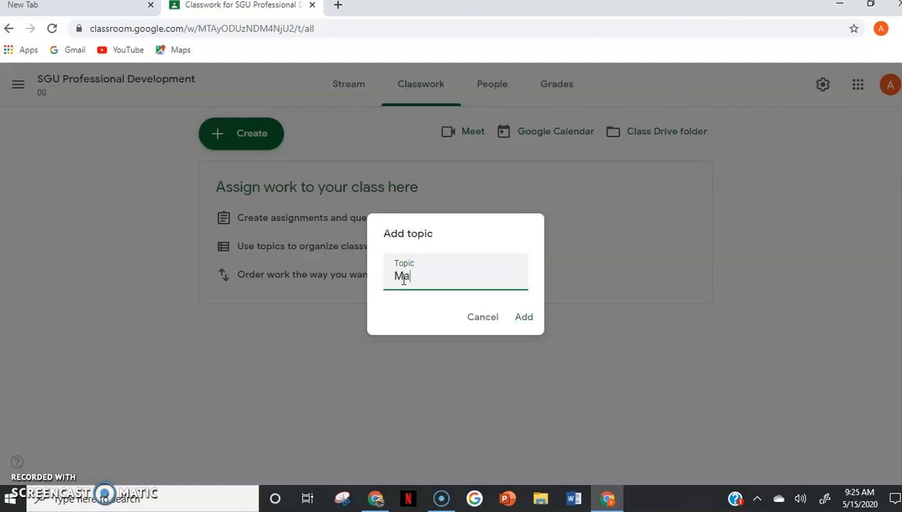
text(teri)
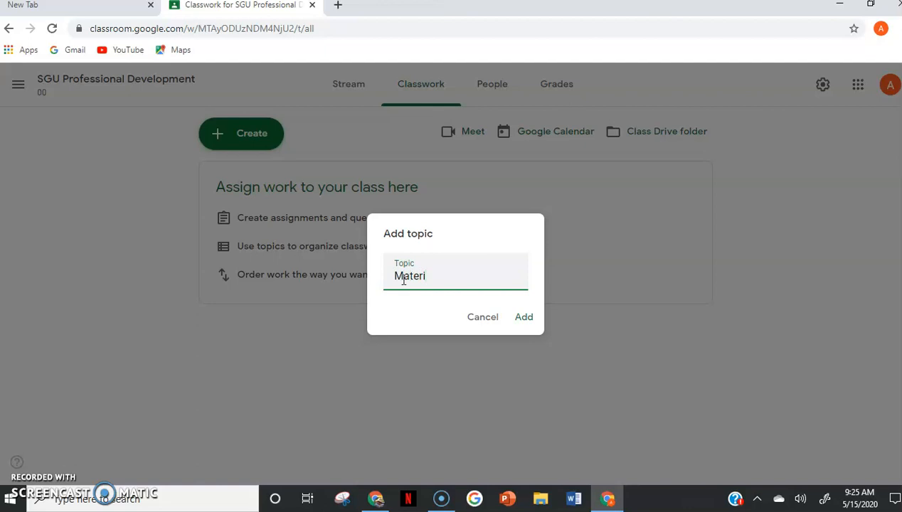
text(als)
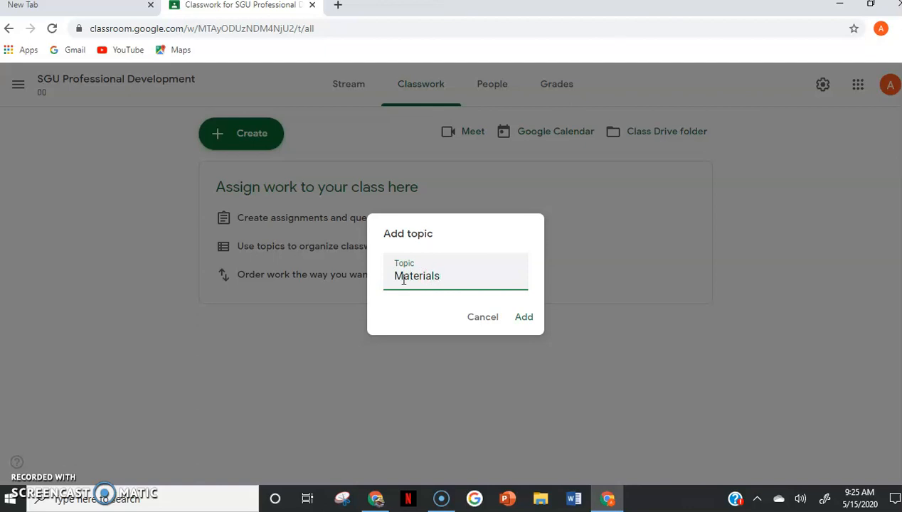
click(524, 316)
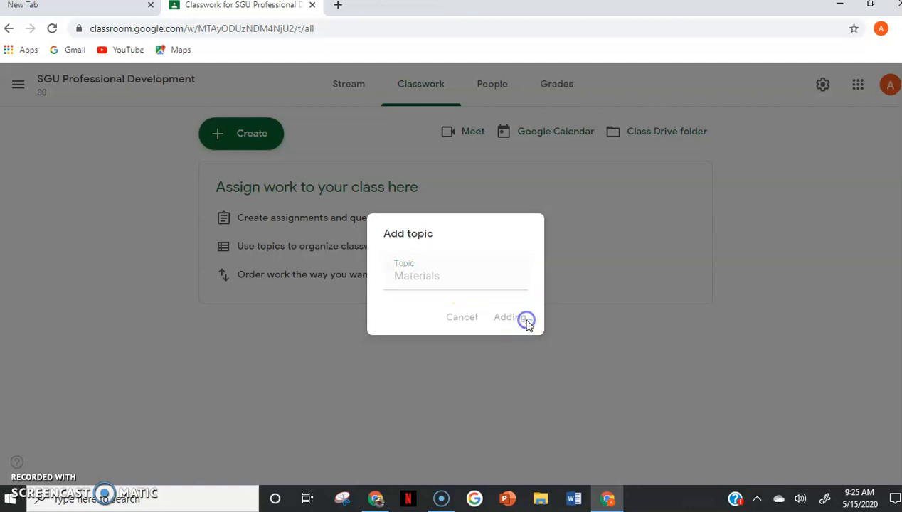
- Dismiss the topic dialog and reopen the Create menu
click(509, 317)
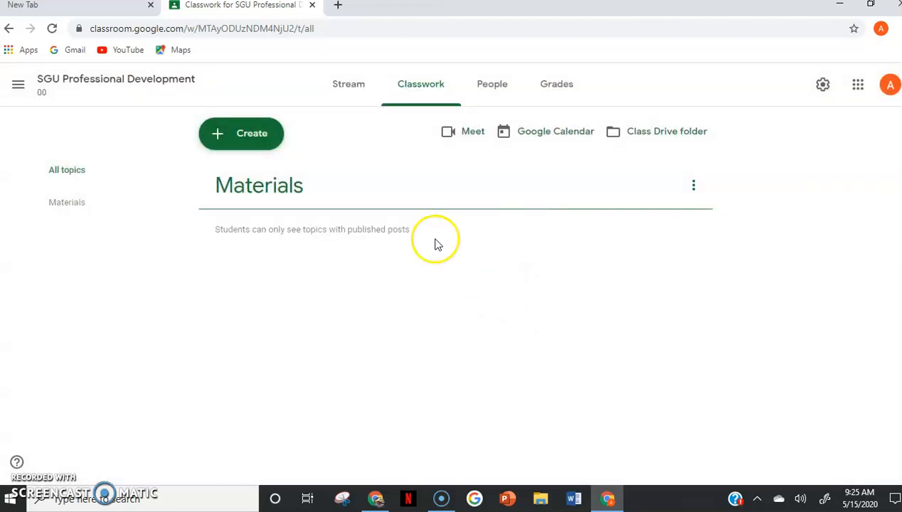
mouse_move(259, 186)
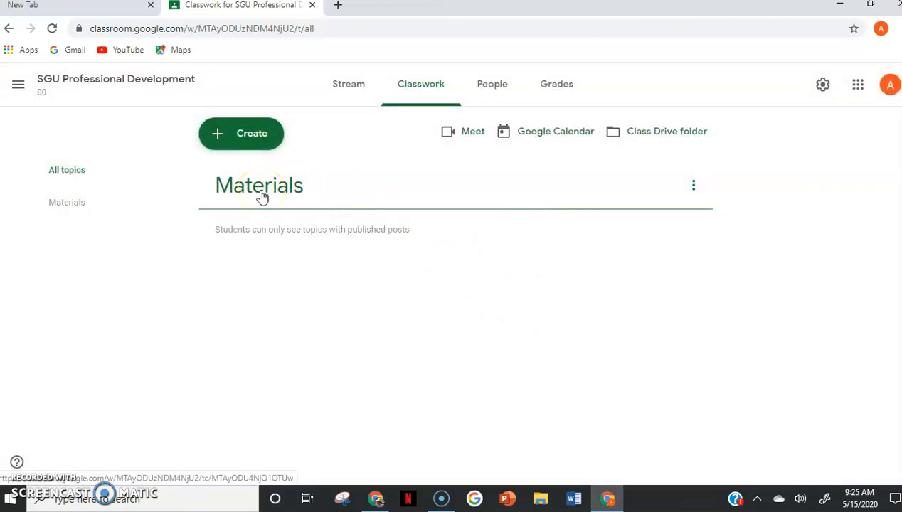
mouse_move(292, 194)
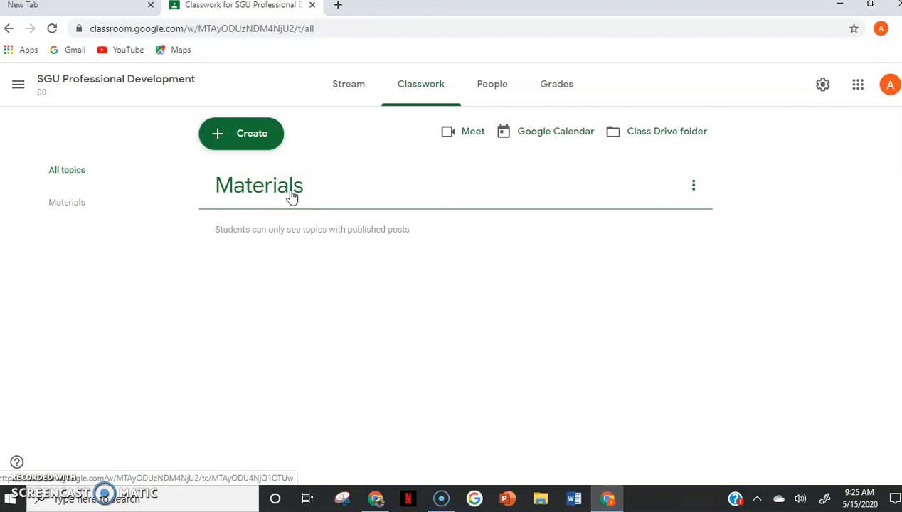
mouse_move(252, 133)
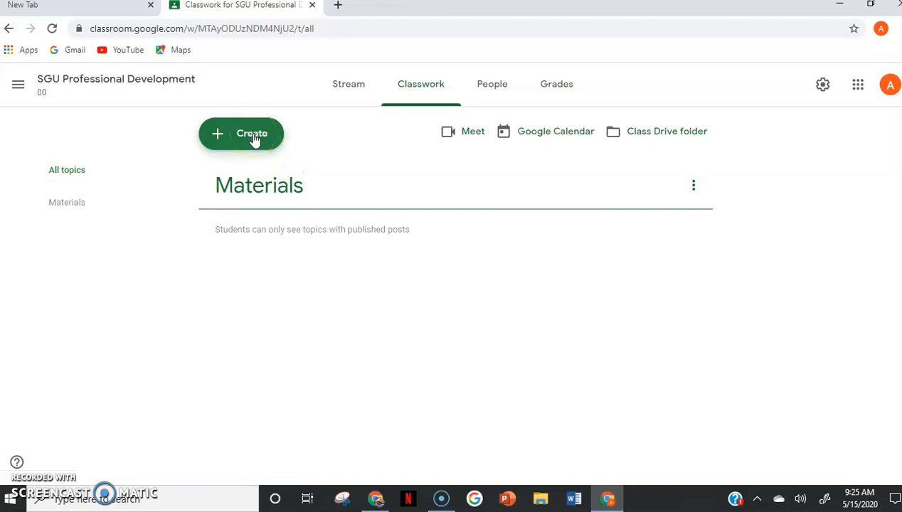
click(241, 133)
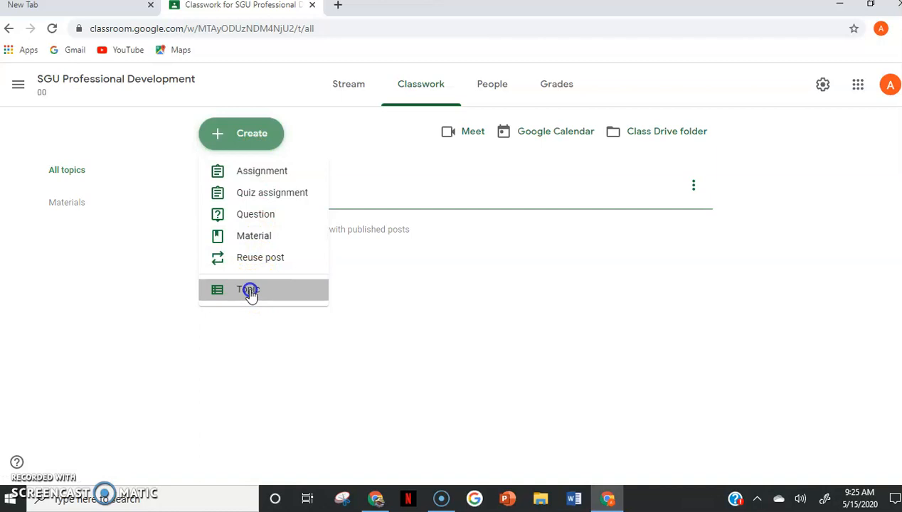
- Create a topic named 'Day: Introduction and Assignment'
click(249, 289)
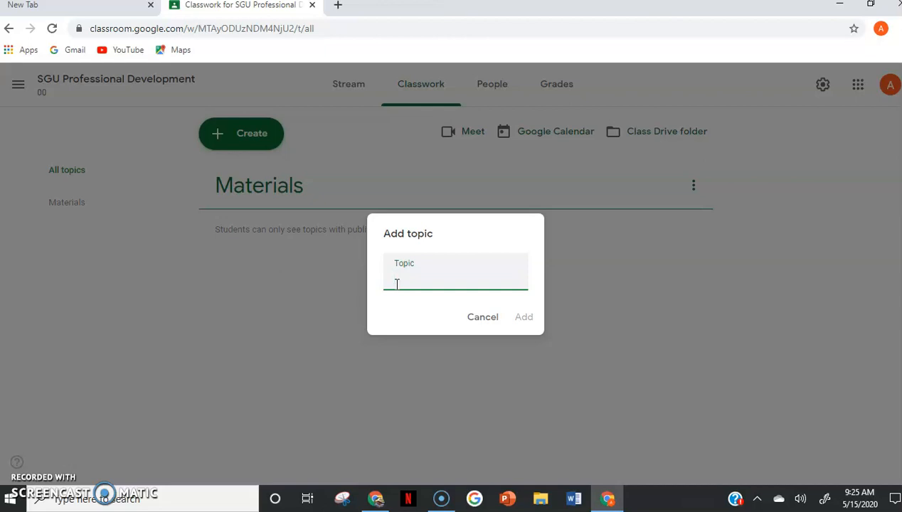
text(Day)
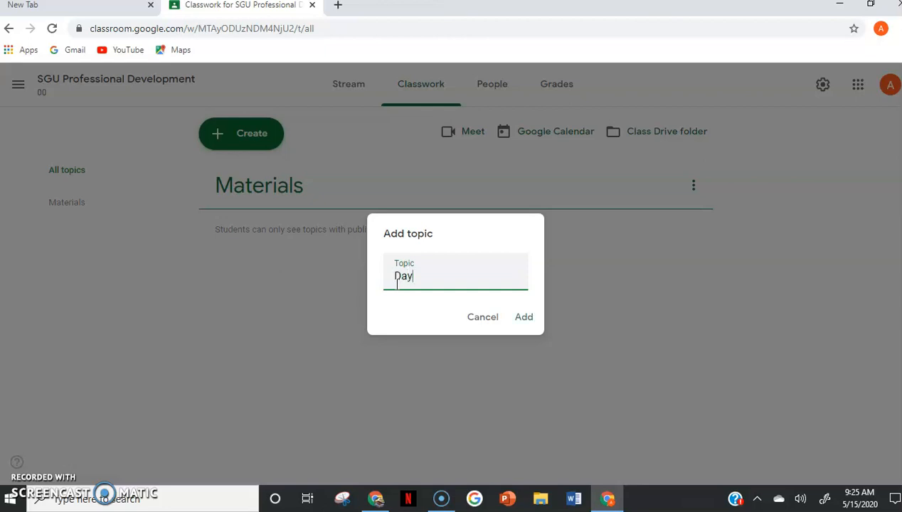
text(:)
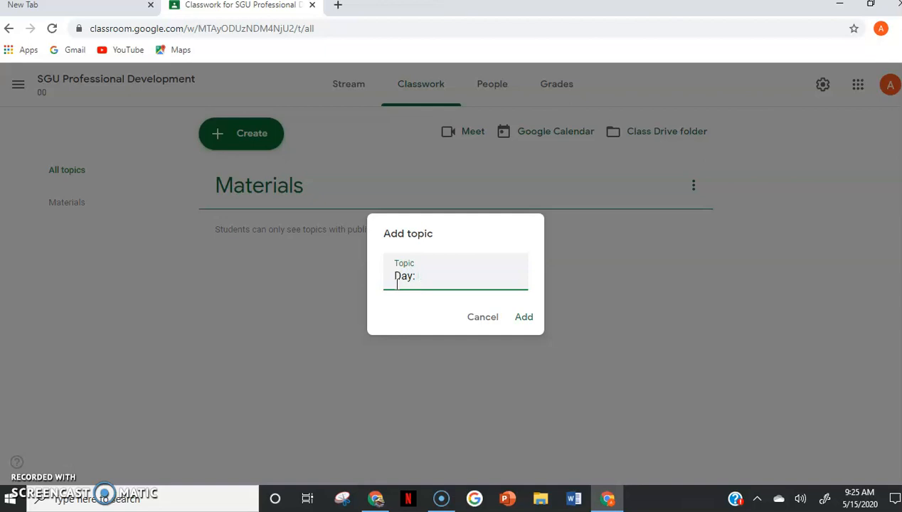
text(Introcution)
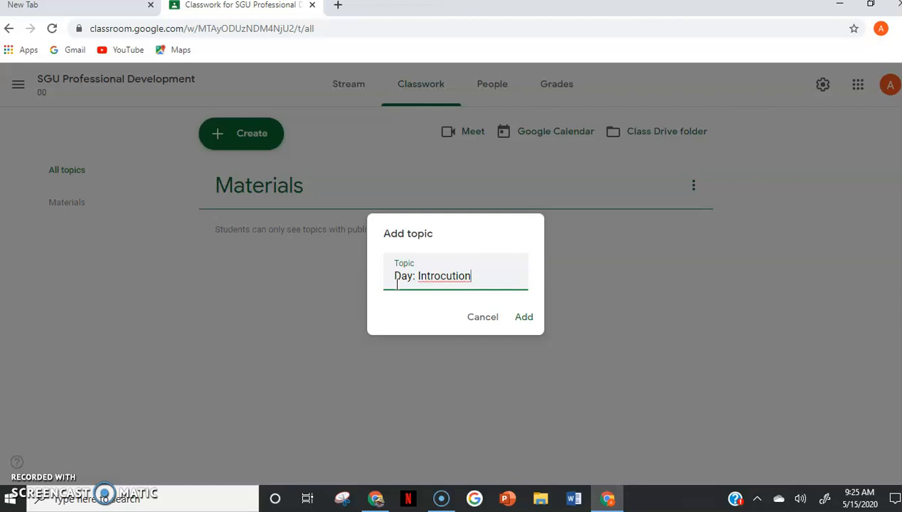
text(and As)
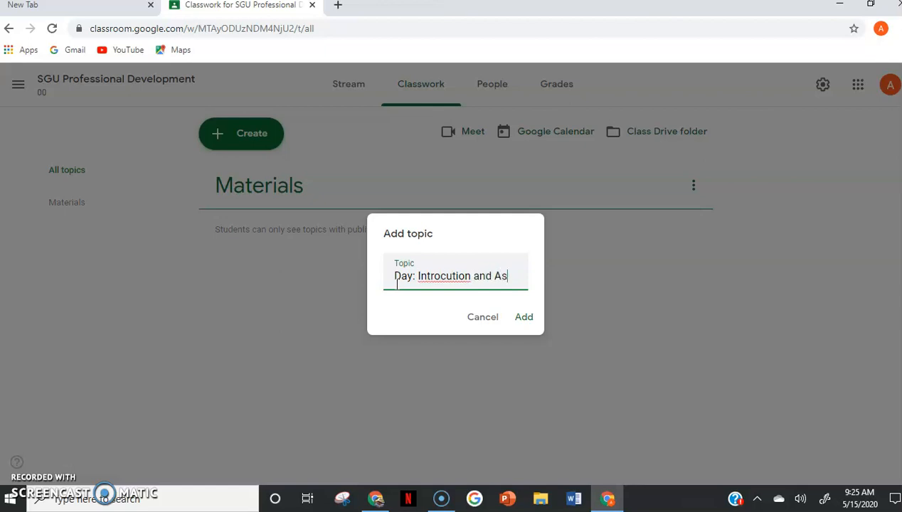
text(signm)
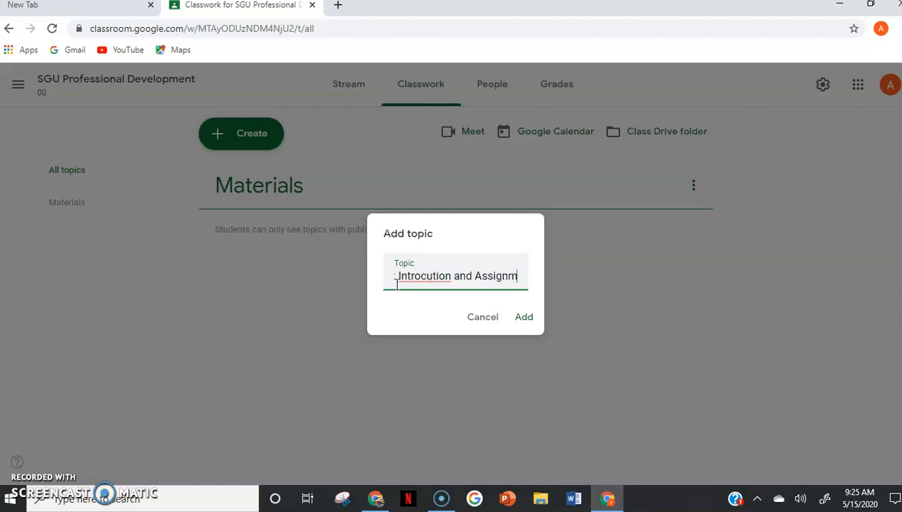
text(ent)
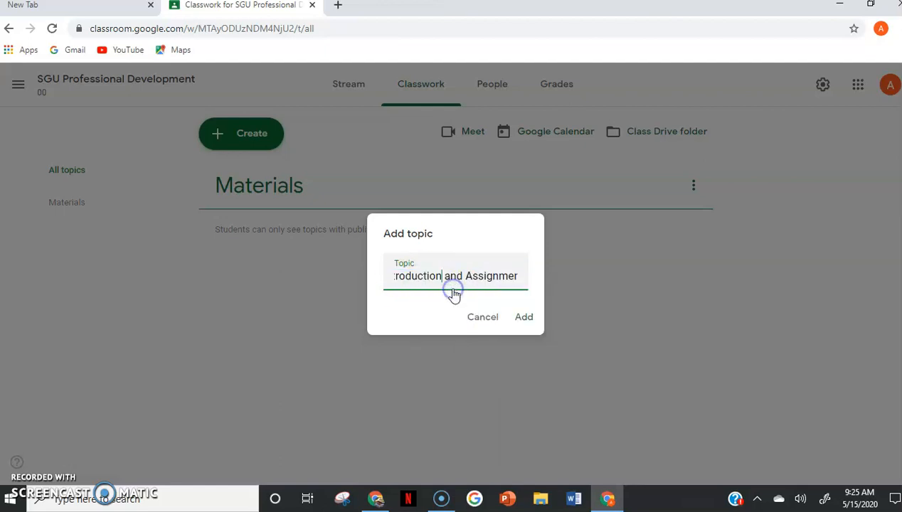
click(523, 317)
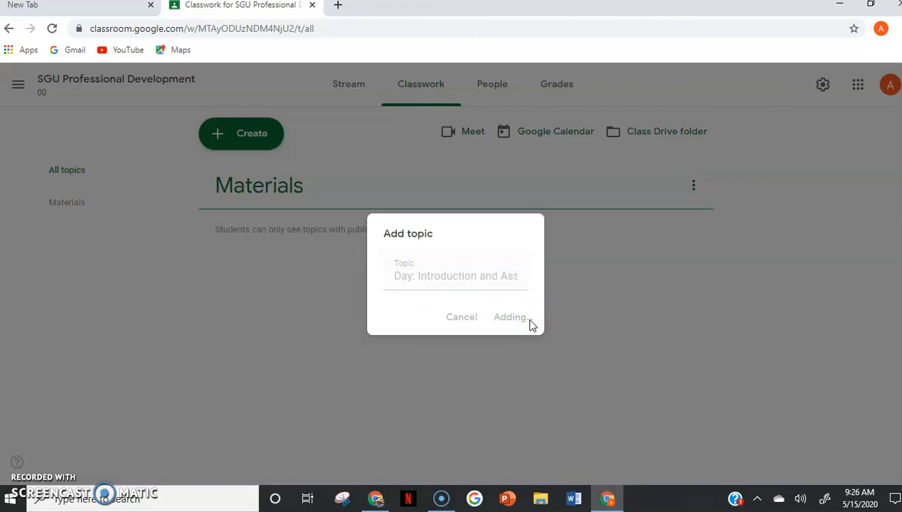
- Use the topic's Rename option to insert '1' after 'Day'
click(511, 316)
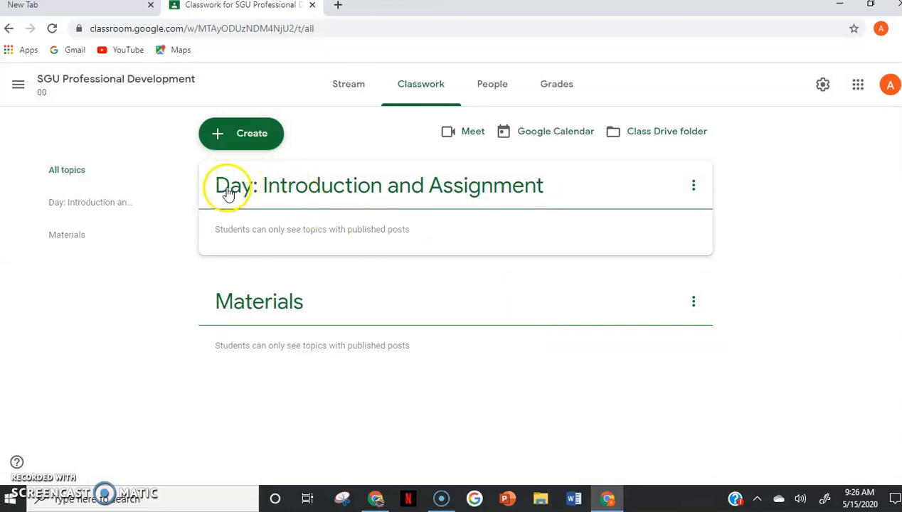
mouse_move(450, 185)
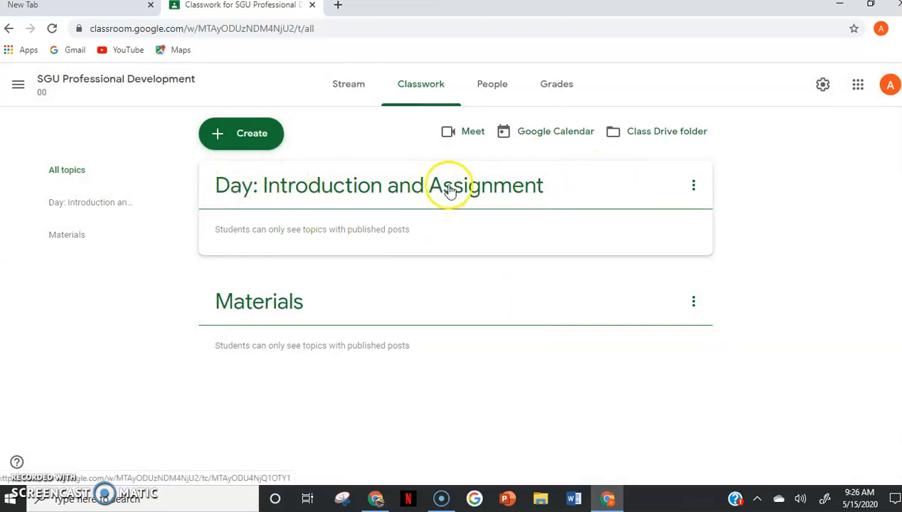
mouse_move(694, 185)
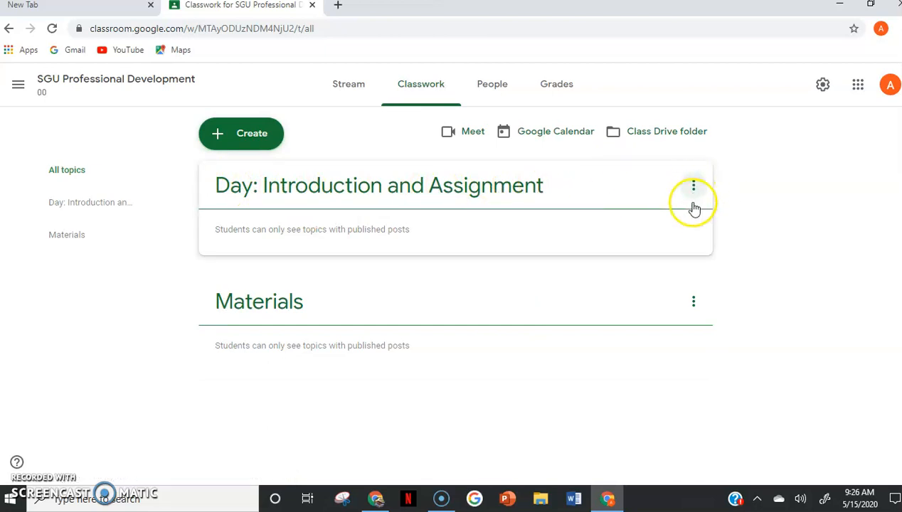
click(693, 185)
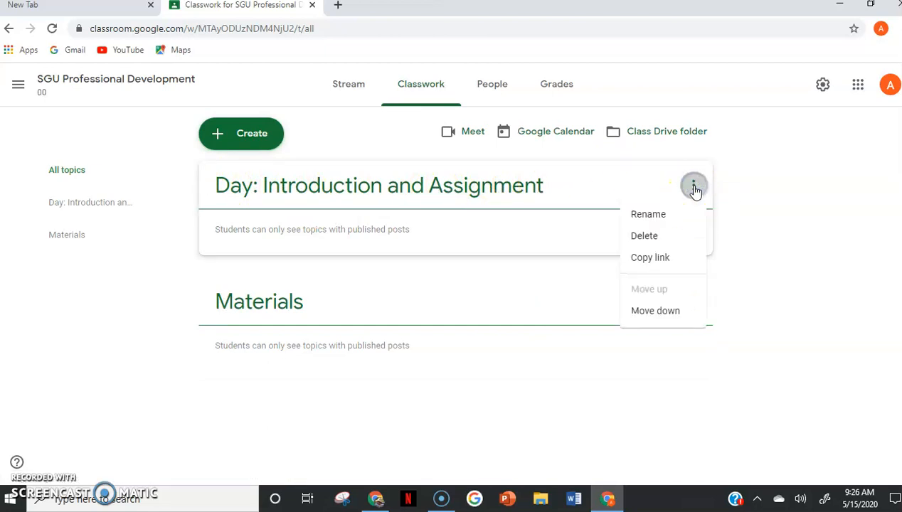
mouse_move(672, 206)
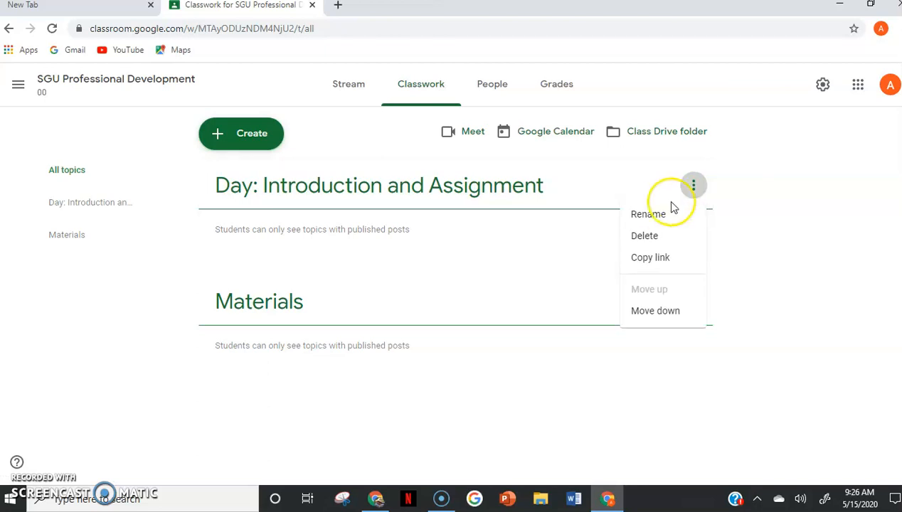
mouse_move(644, 235)
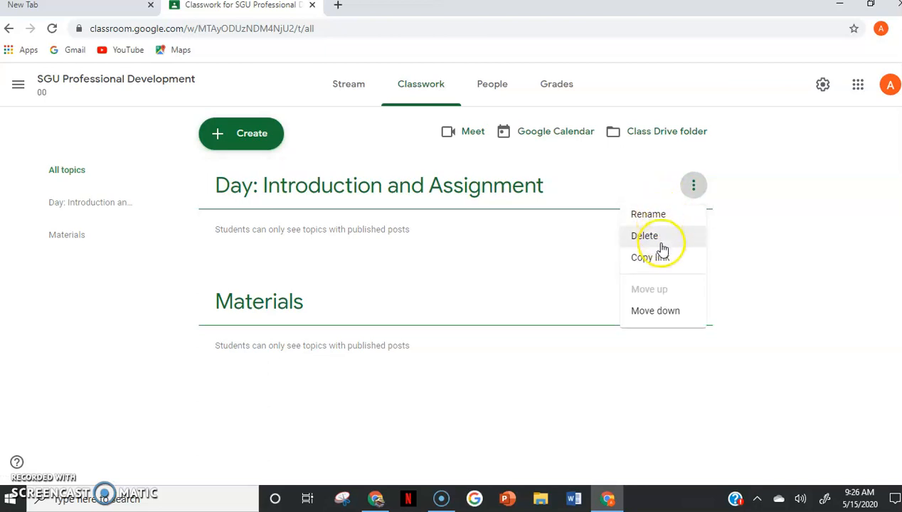
mouse_move(655, 311)
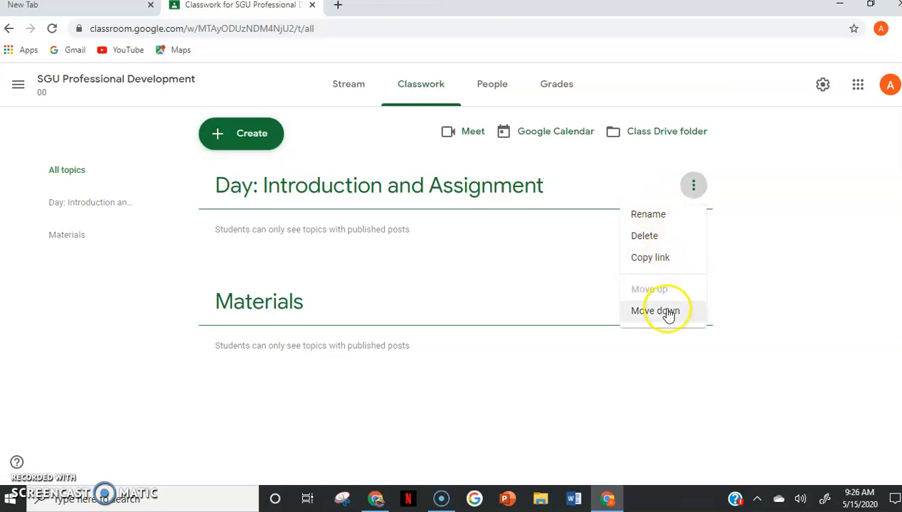
mouse_move(648, 214)
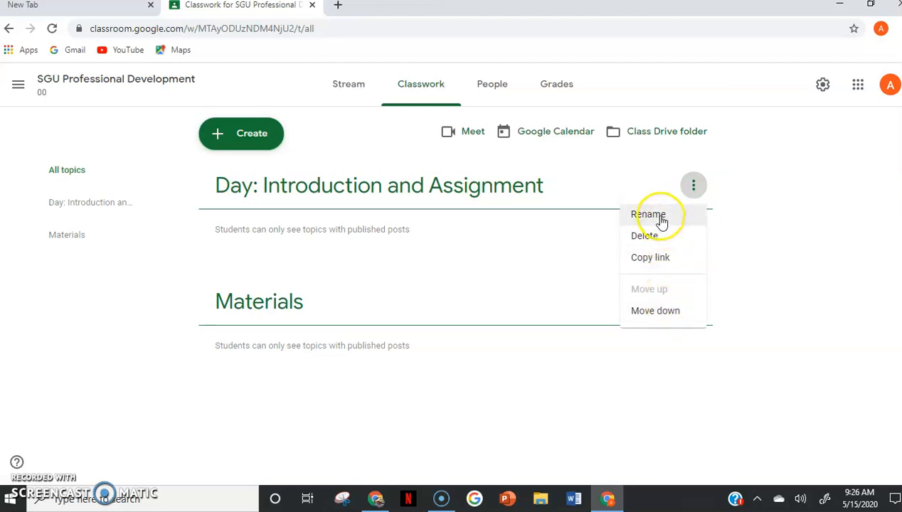
click(648, 214)
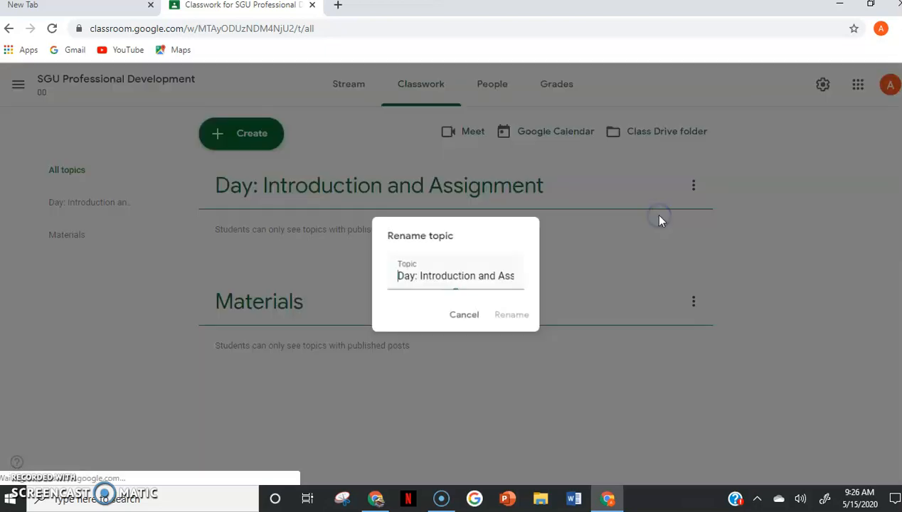
click(413, 276)
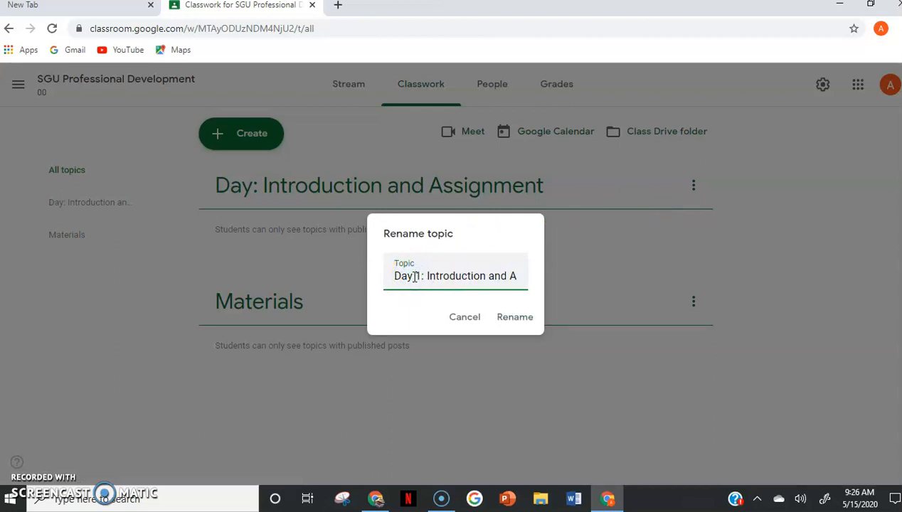
click(514, 316)
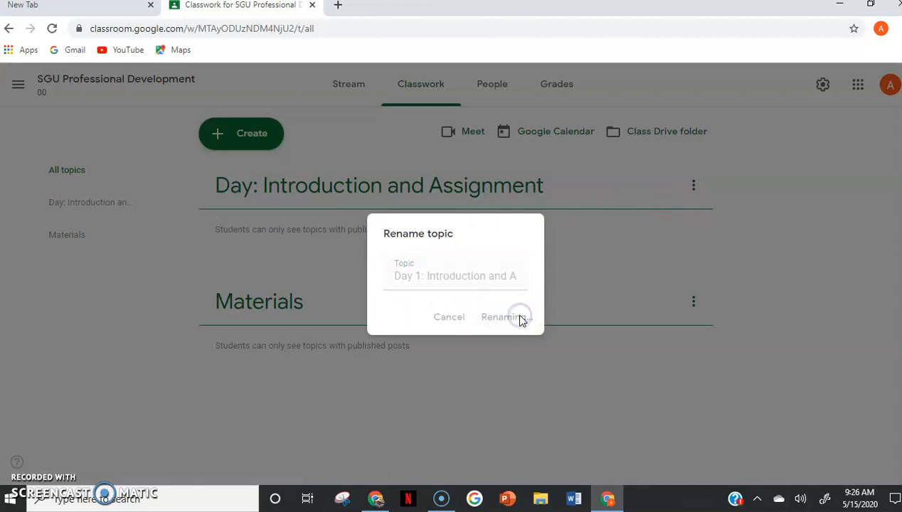
click(501, 316)
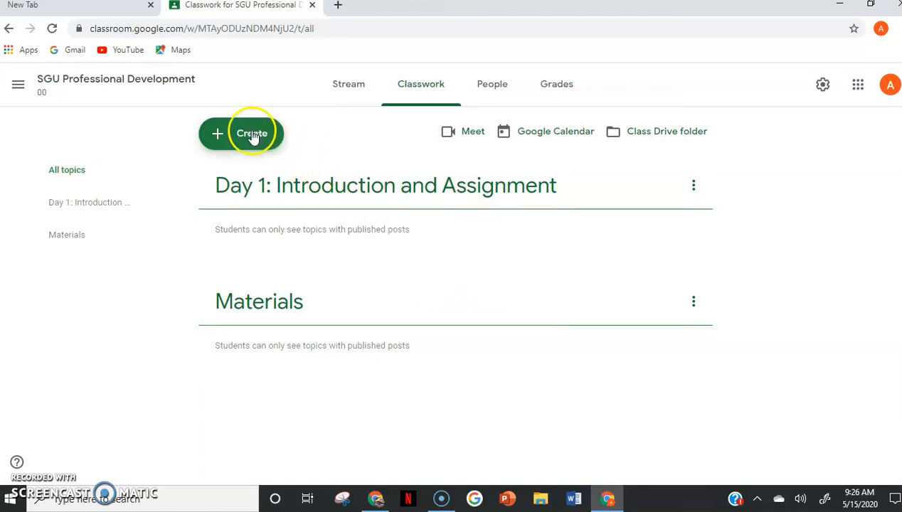
- Create a topic named 'Day 2: kkkk' above Day 1
click(242, 133)
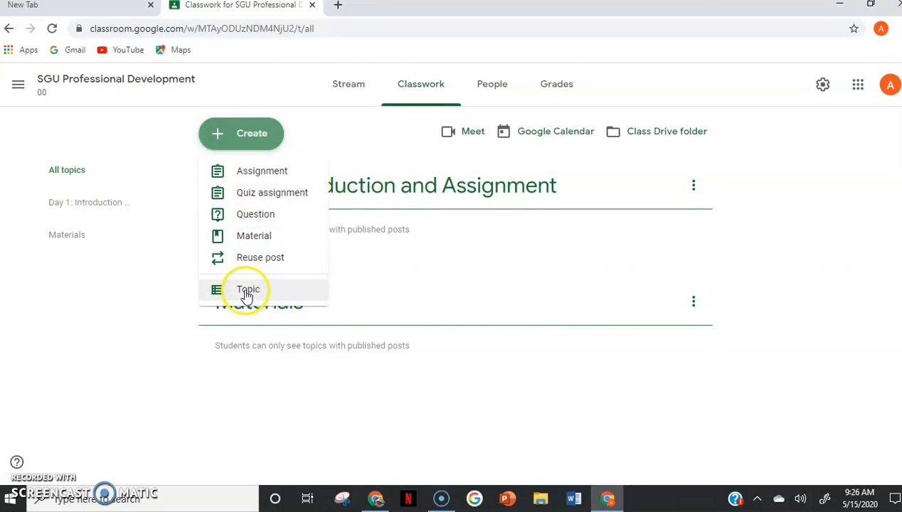
click(248, 289)
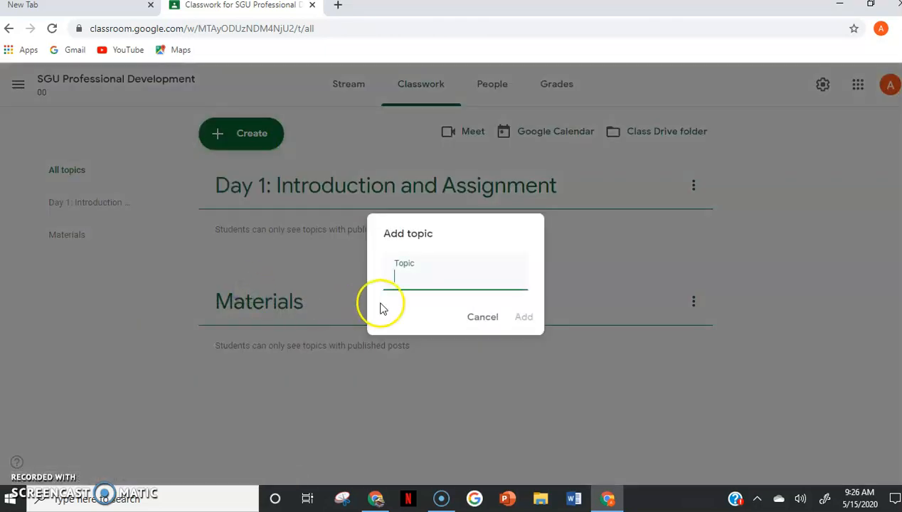
text(Da)
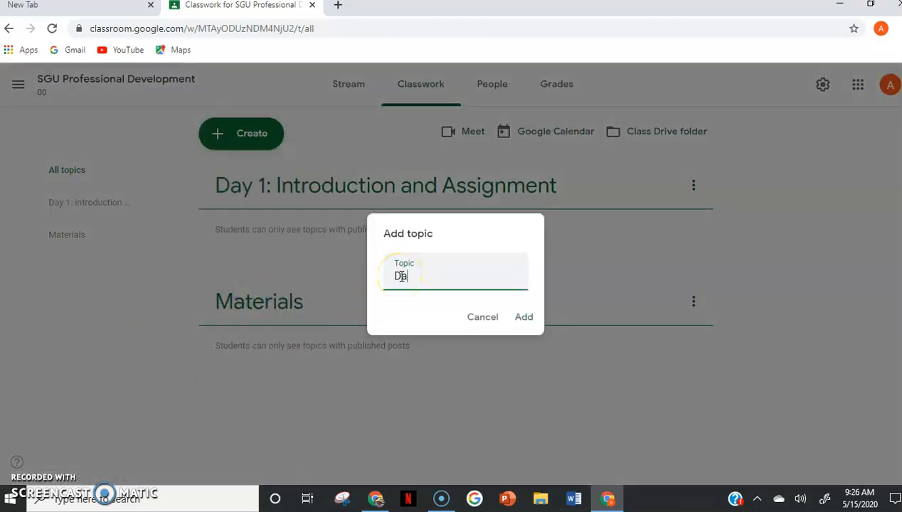
text(y 2)
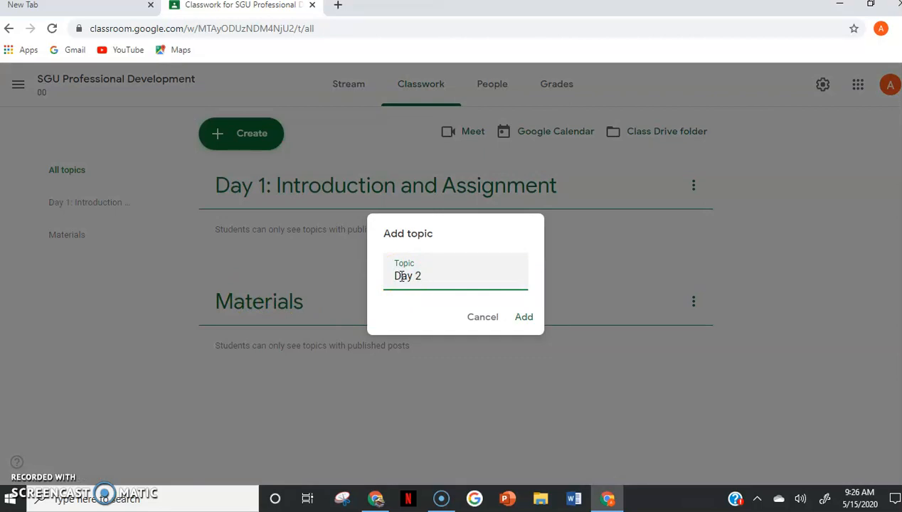
text(: kkkk)
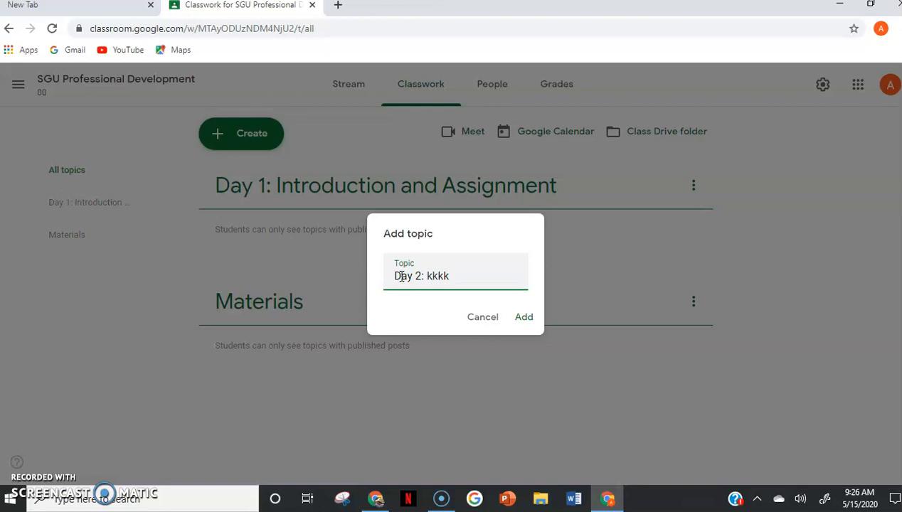
click(524, 316)
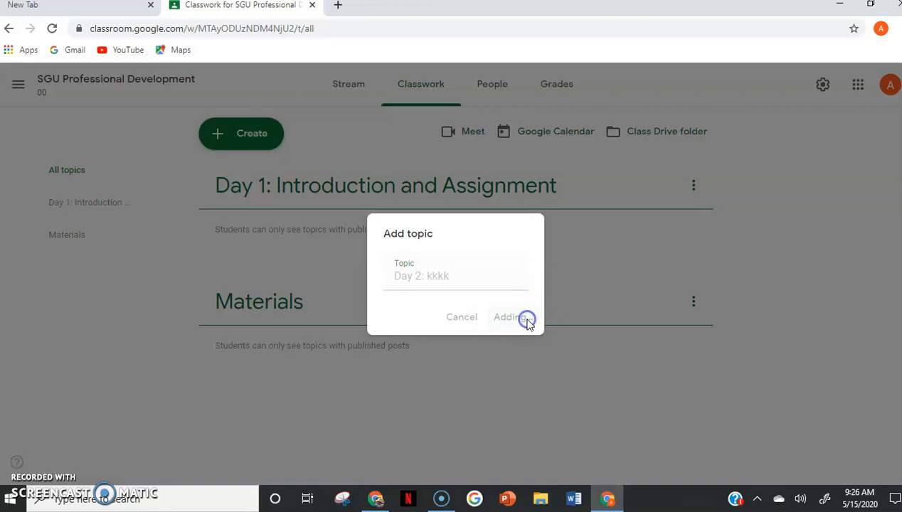
click(508, 317)
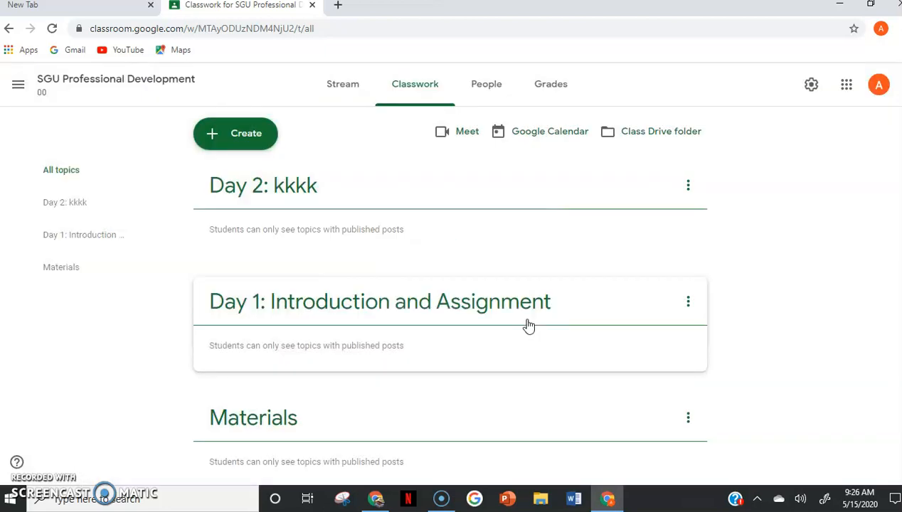
mouse_move(246, 133)
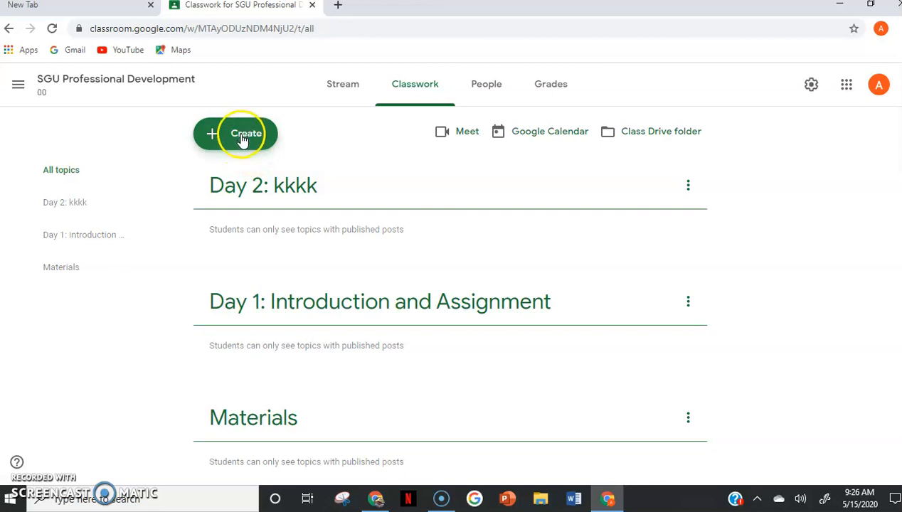
- Create a topic named 'Day 3: kkkkkk' at the top of Classwork
click(245, 134)
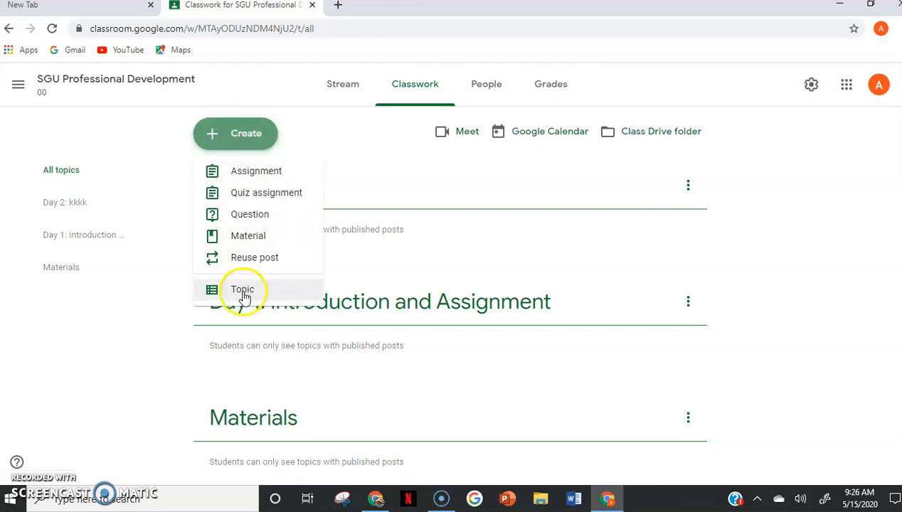
click(243, 290)
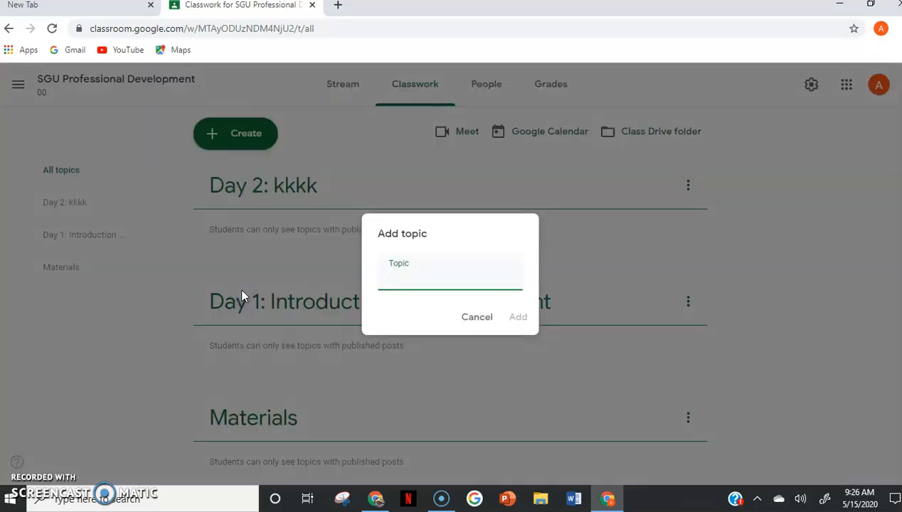
text(Da)
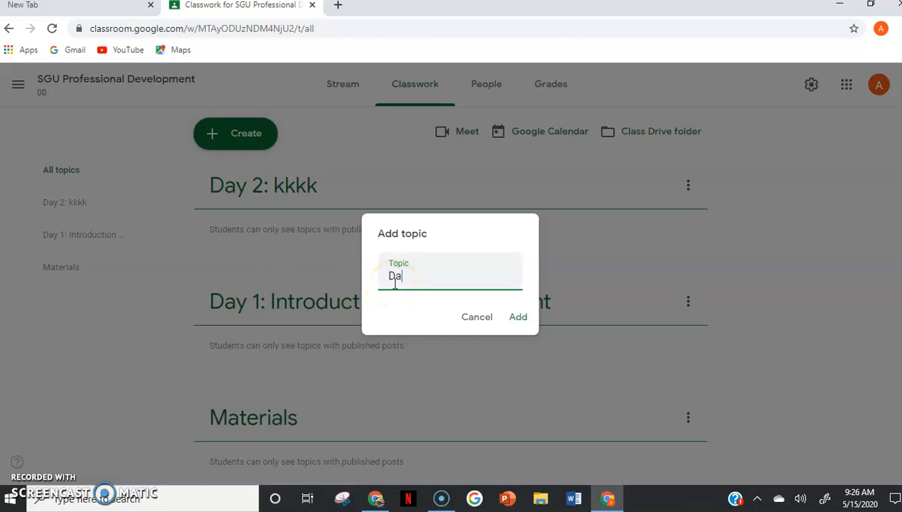
text(y 3)
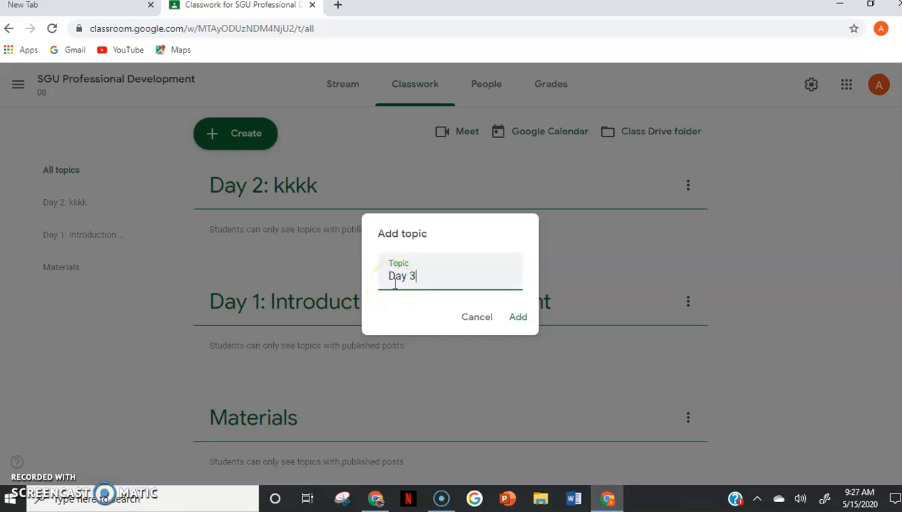
text(:)
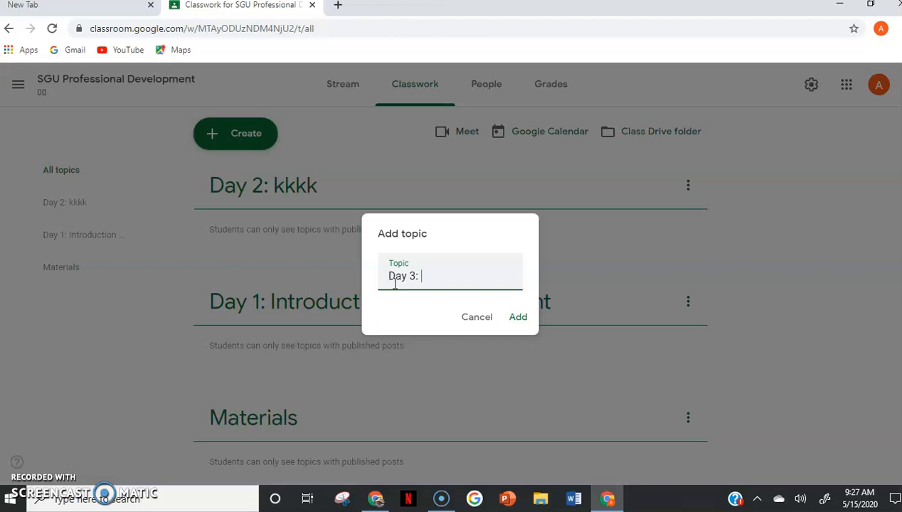
text(kkkkkk)
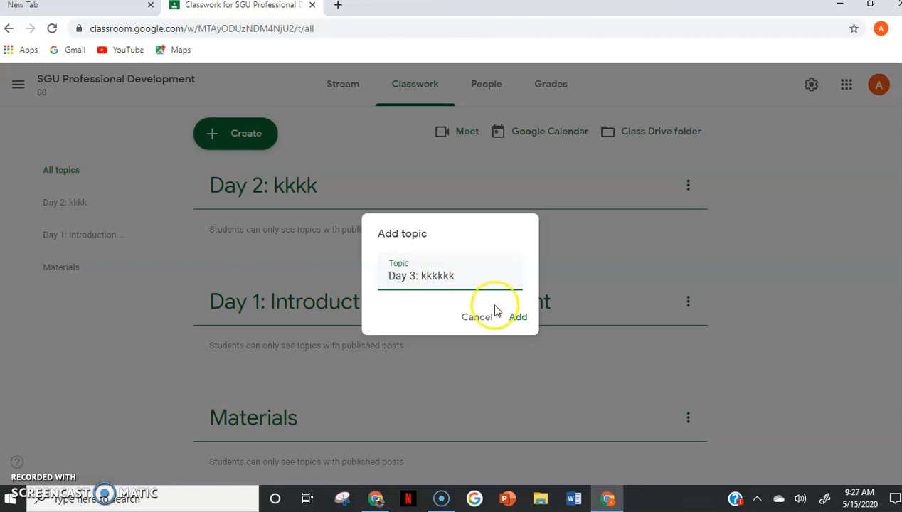
click(519, 316)
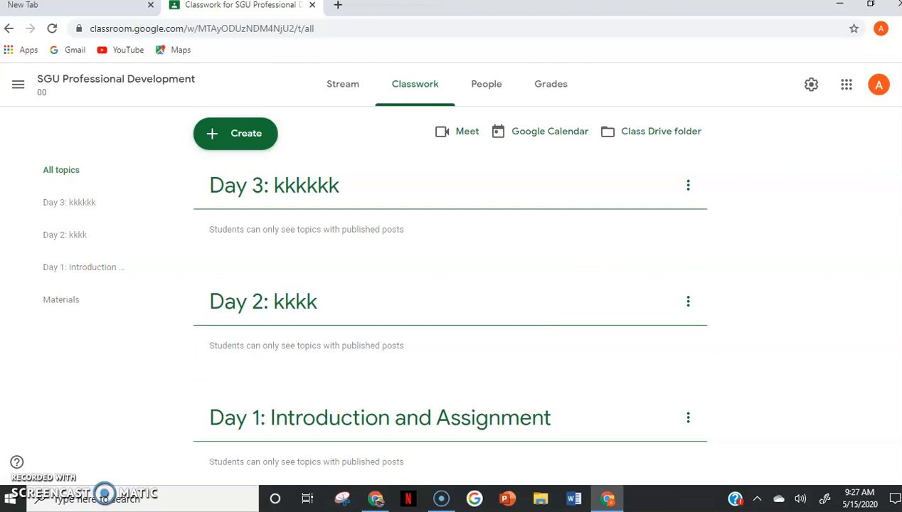
- Return to the top of the Classwork page and open the Create menu
scroll(down, 3)
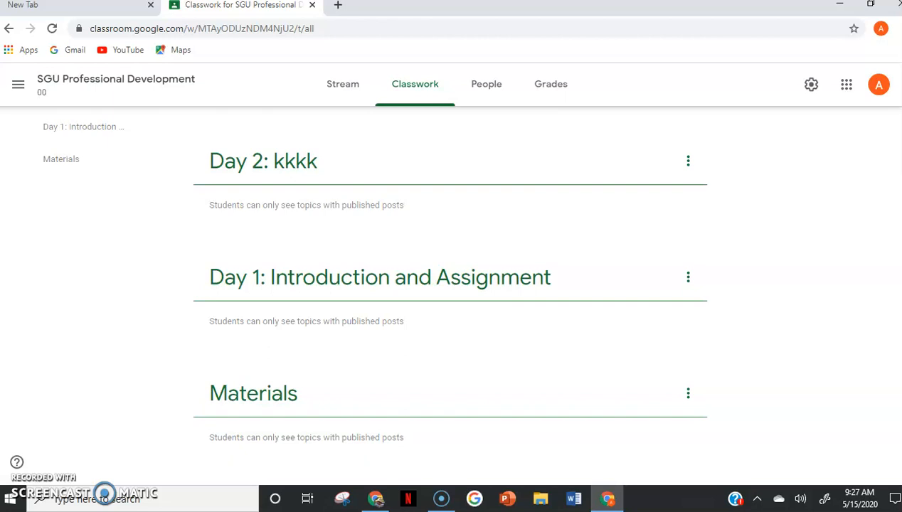
scroll(up, 3)
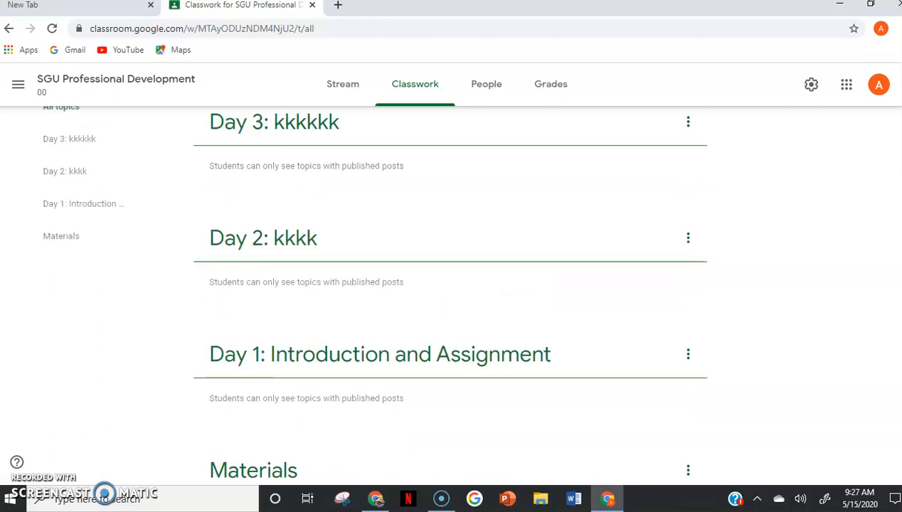
scroll(up, 3)
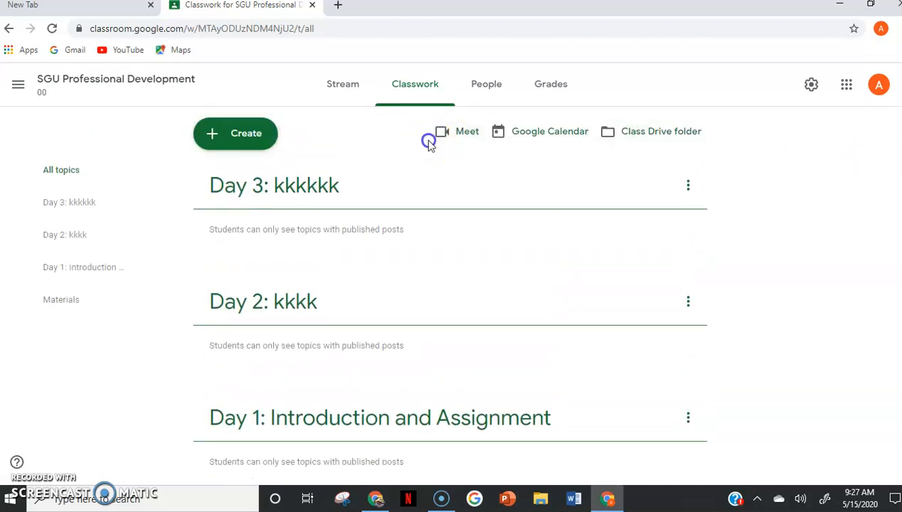
mouse_move(261, 141)
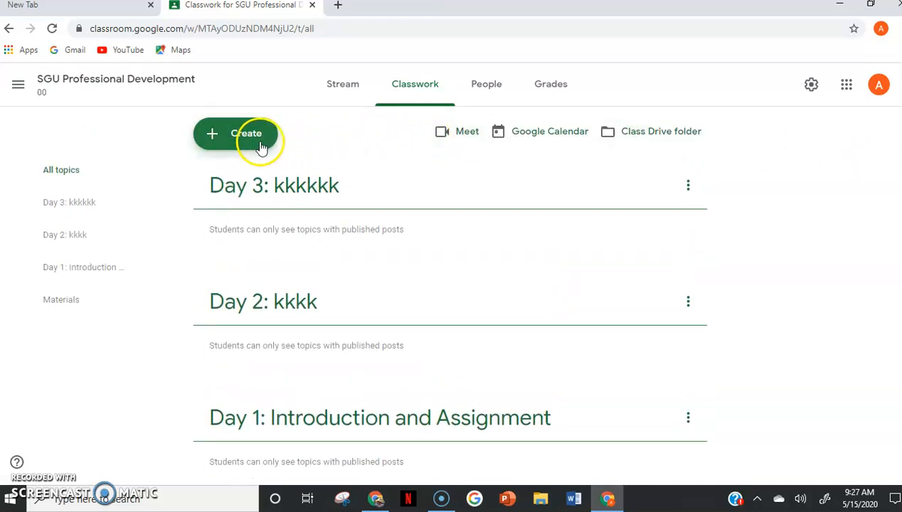
click(245, 134)
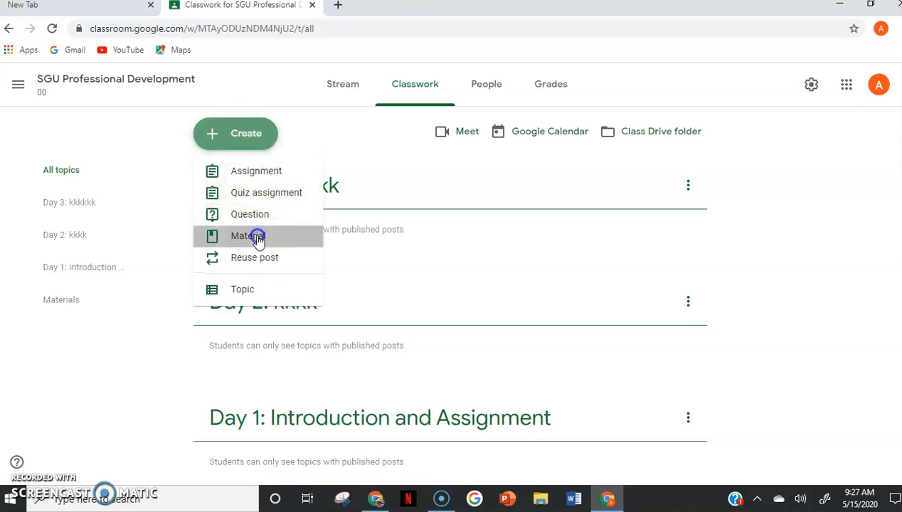
- Start a new Material post titled 'Course Syllabus' and check its spelling
click(246, 235)
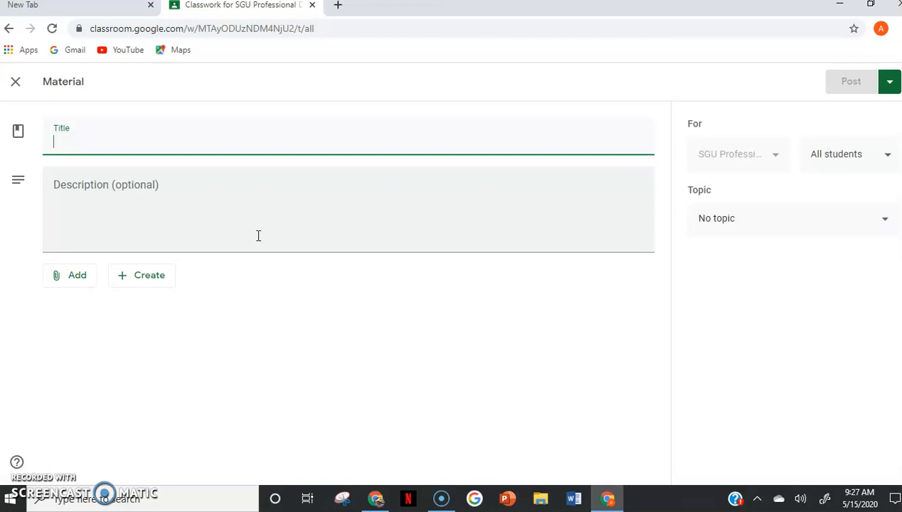
text(C)
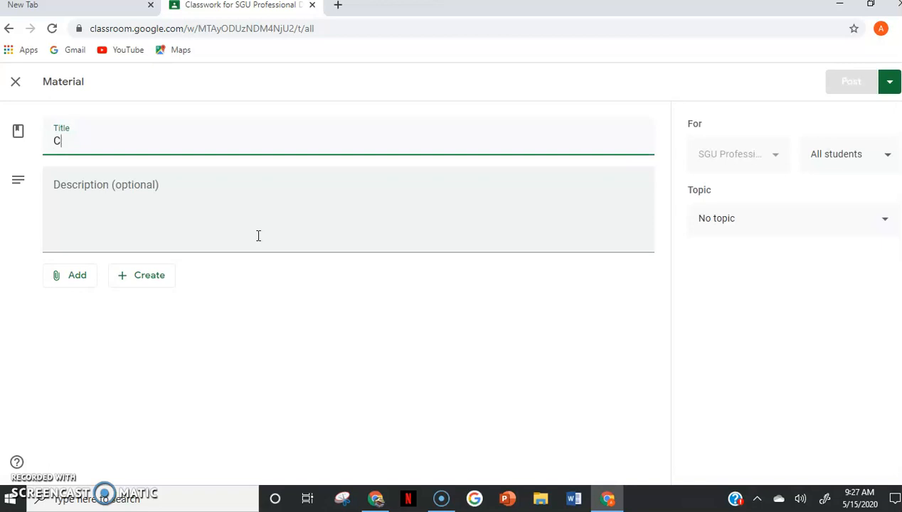
text(ourse)
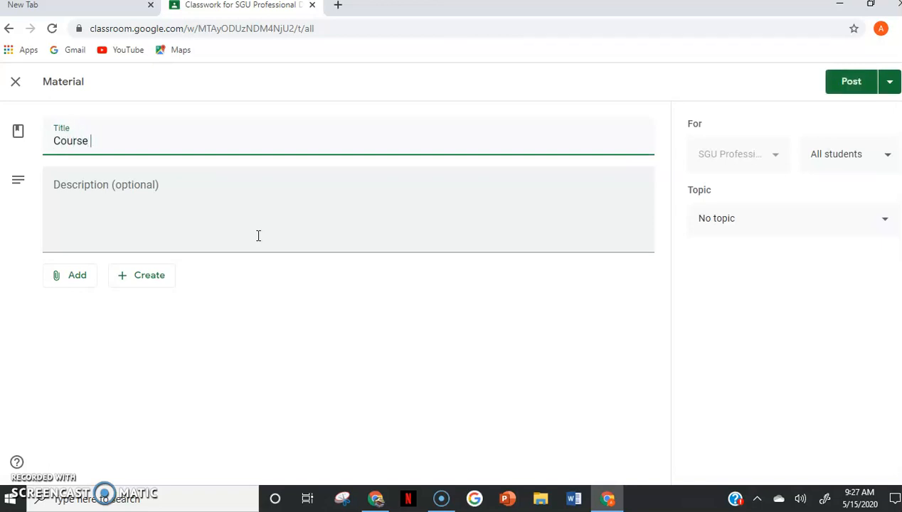
text(Syll)
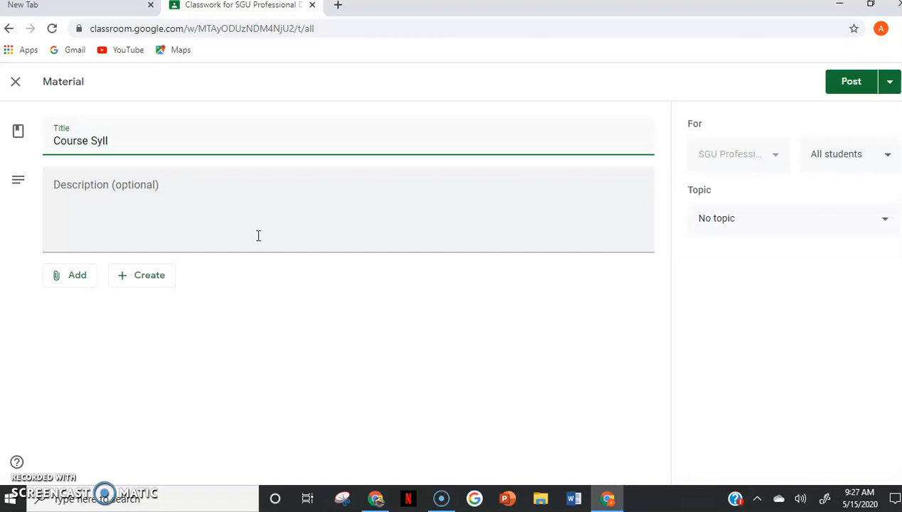
text(abus)
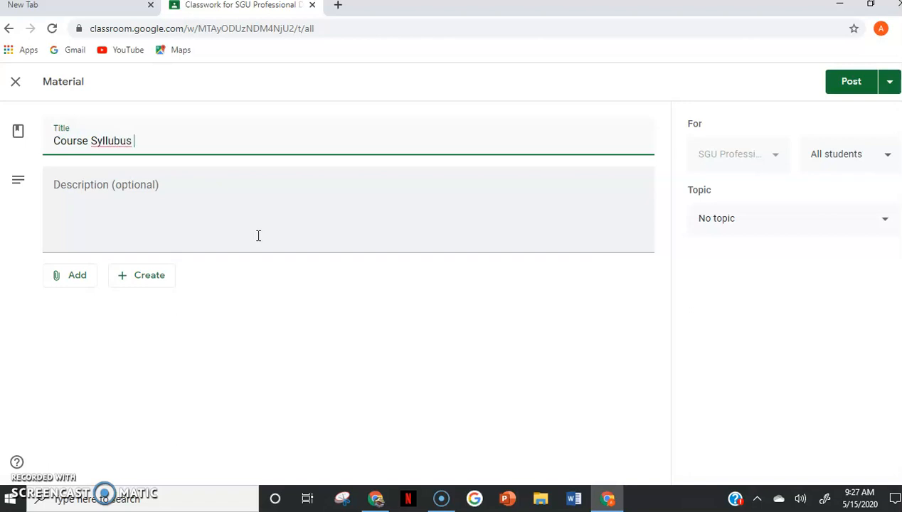
right_click(111, 140)
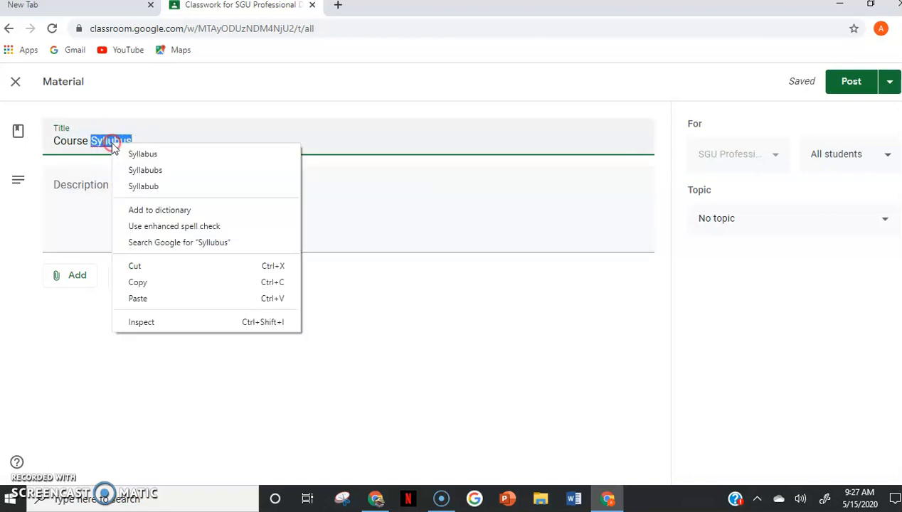
- Write the description 'Students find available the course syllabus below.'
click(142, 141)
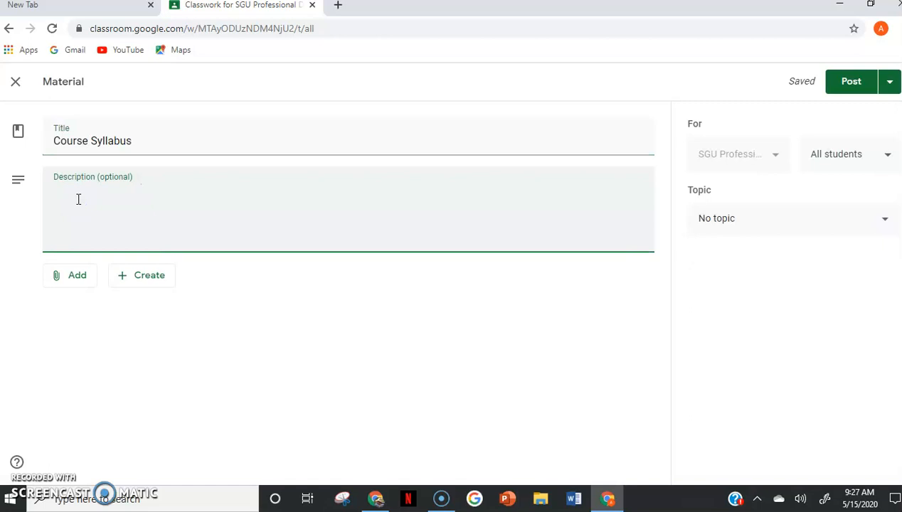
text(Students f)
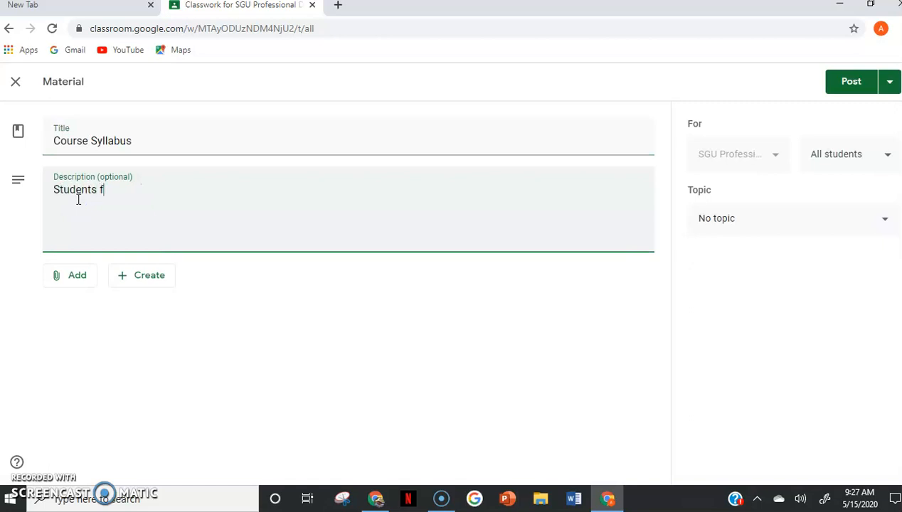
text(ind av)
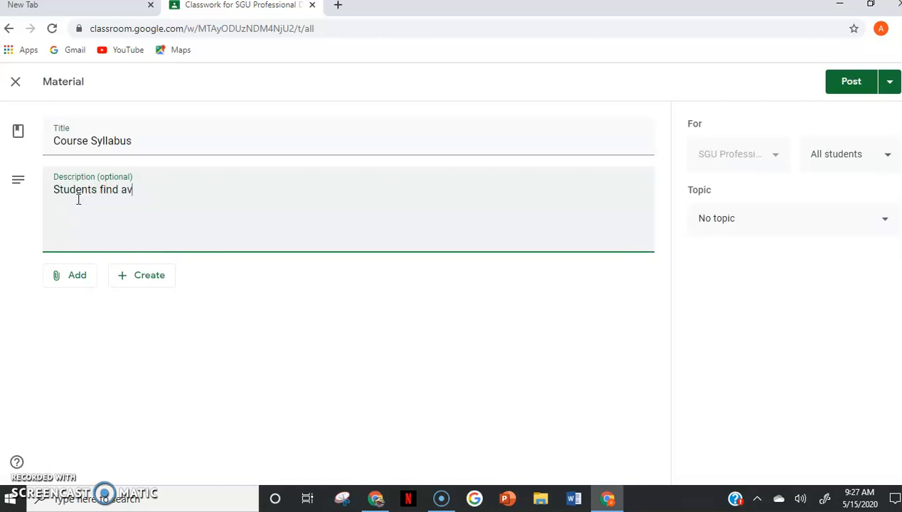
text(ailable)
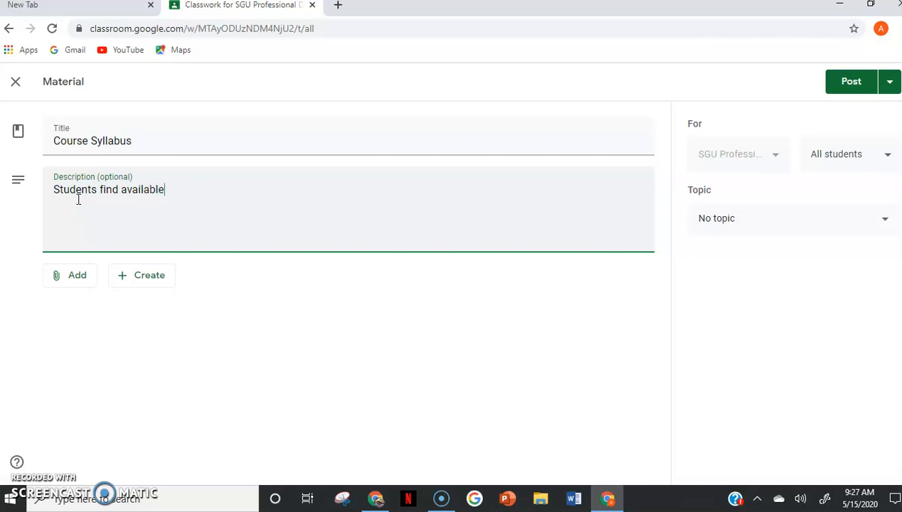
text(the course s)
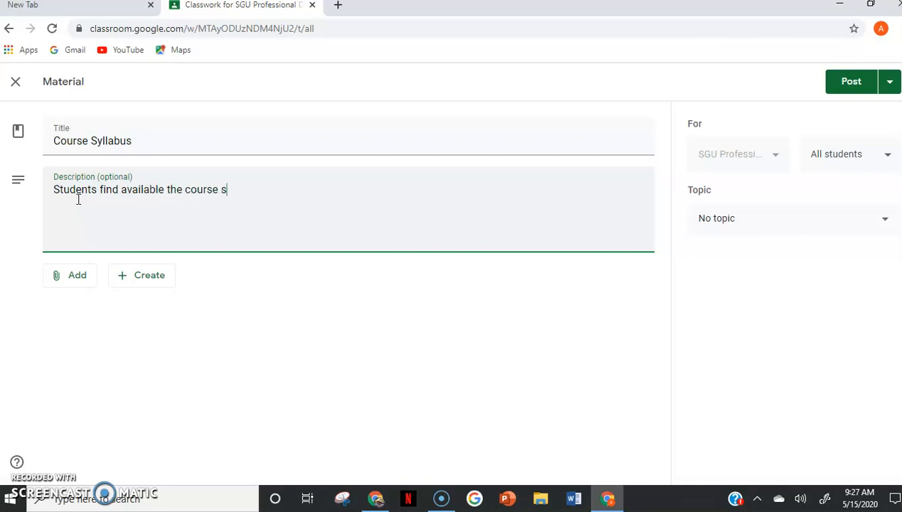
text(ylla)
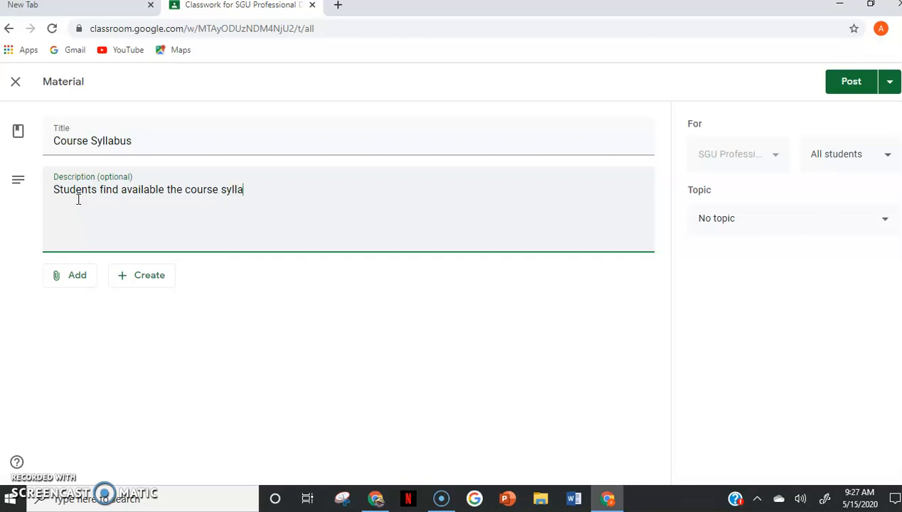
text(bus be)
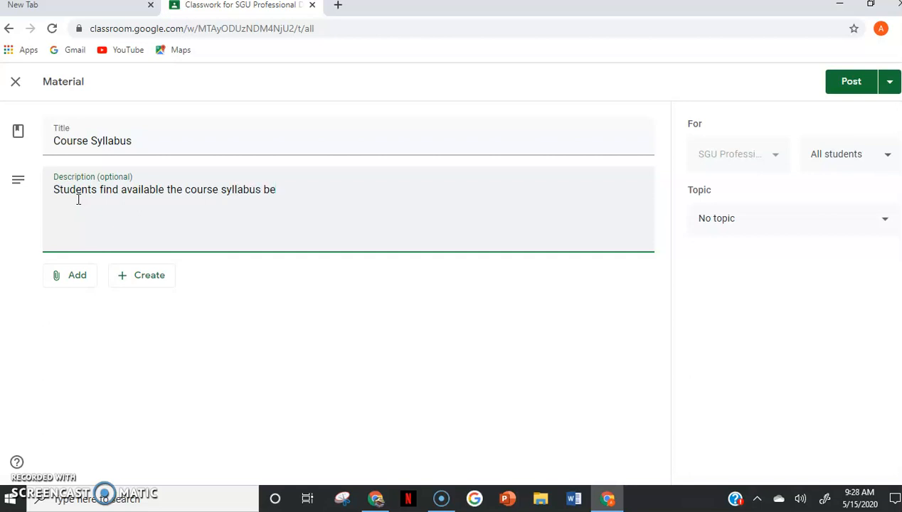
text(low)
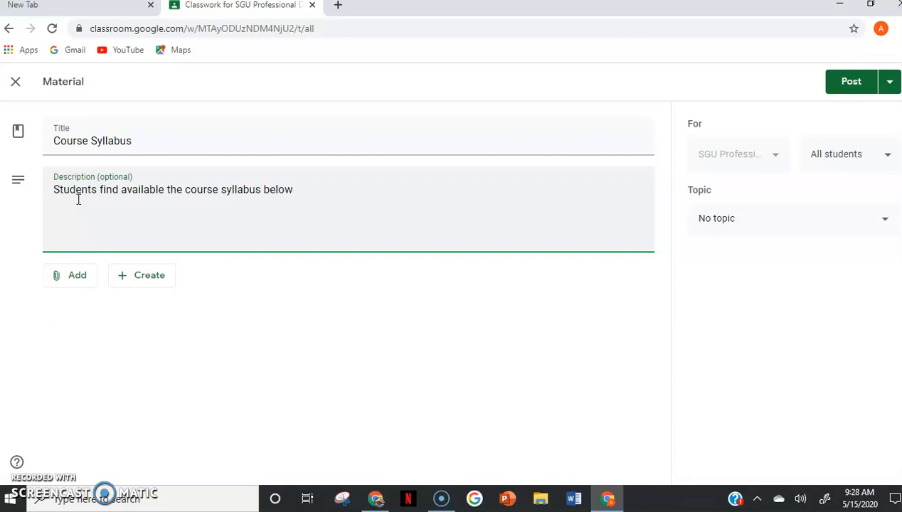
text(.)
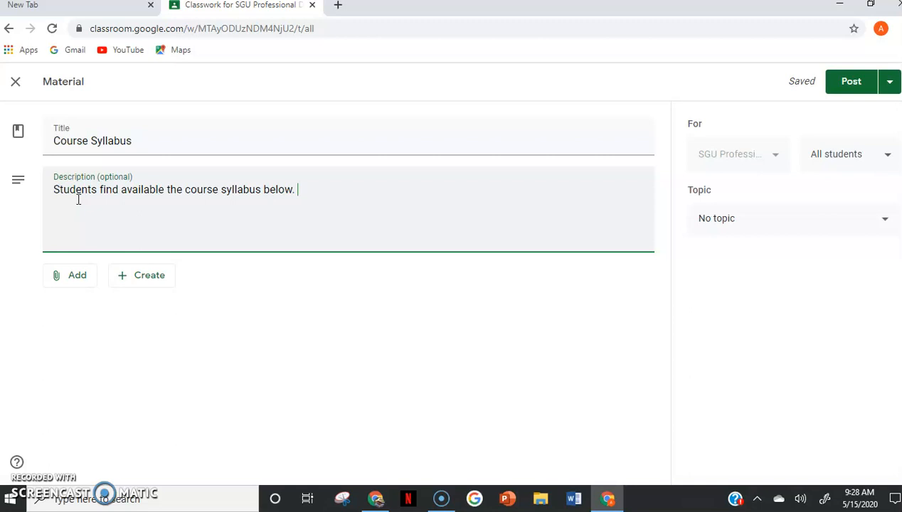
- Add the sentence 'Please send me email approving the syllabus.'
text(Ple)
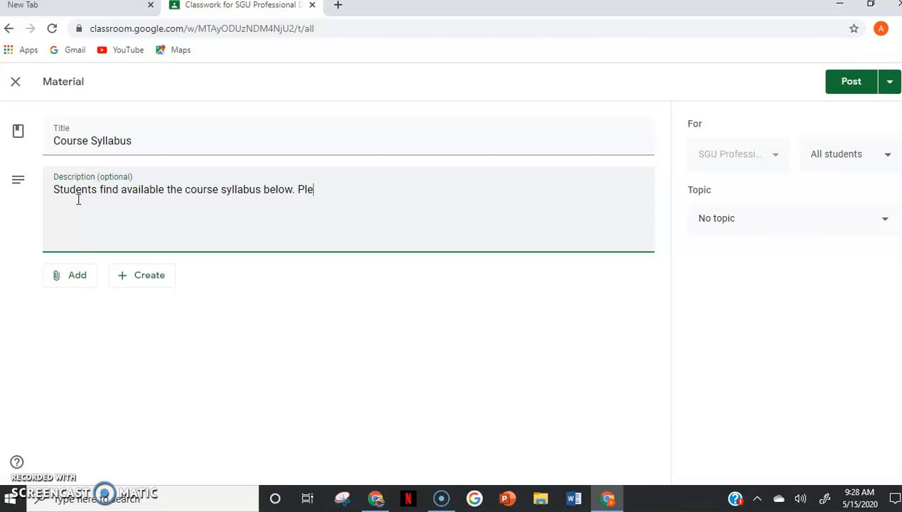
text(ase send me an)
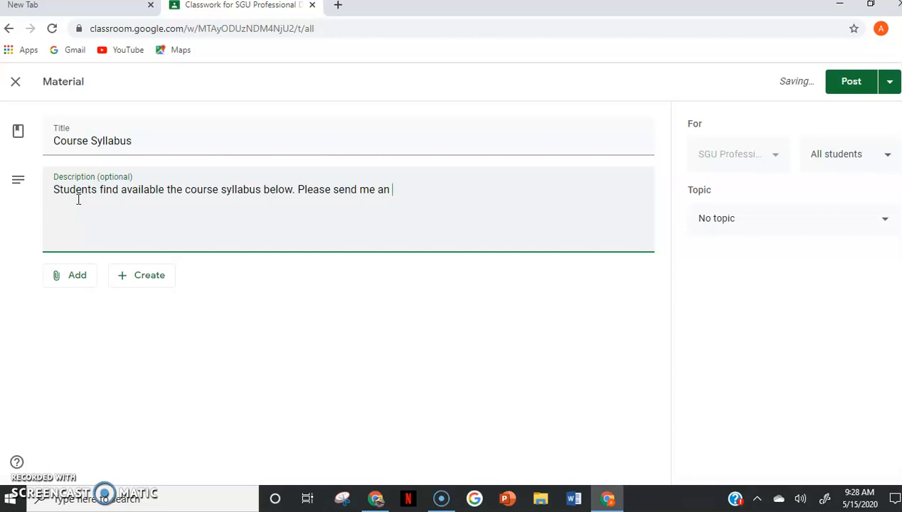
text(elm)
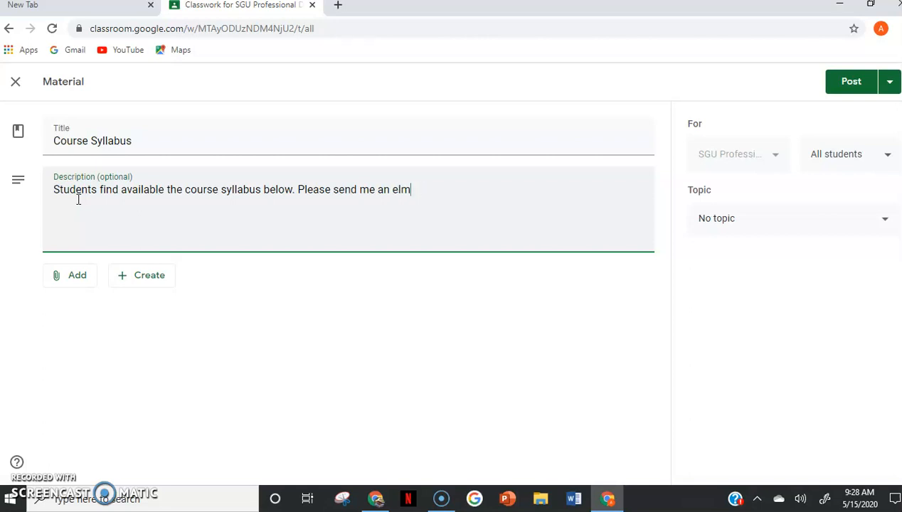
text(ail)
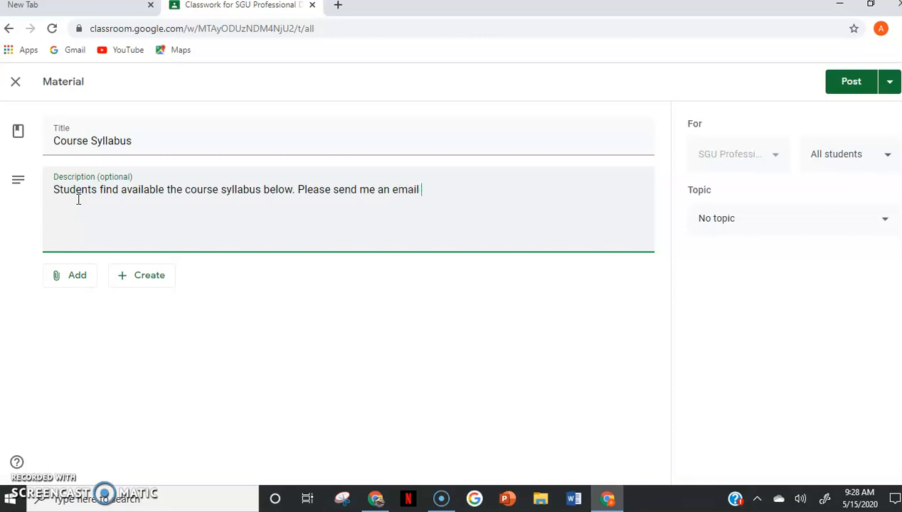
text(approving)
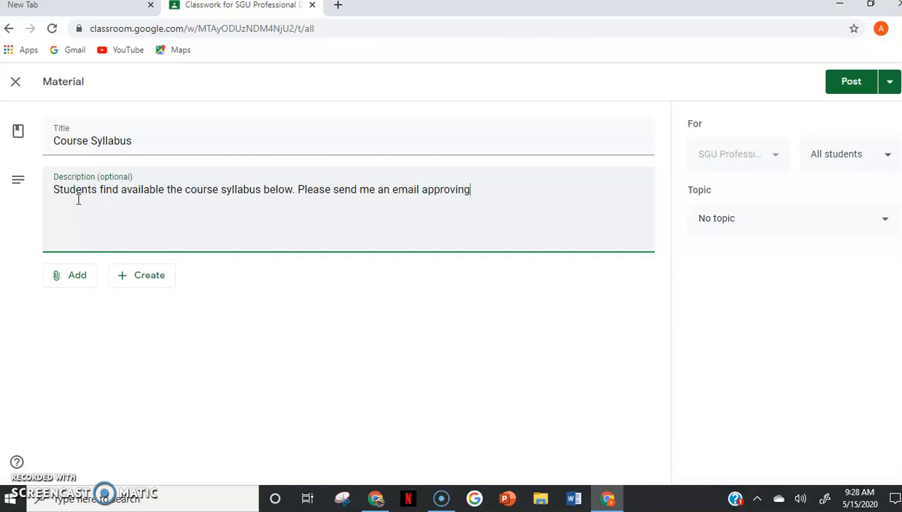
text(the sylla)
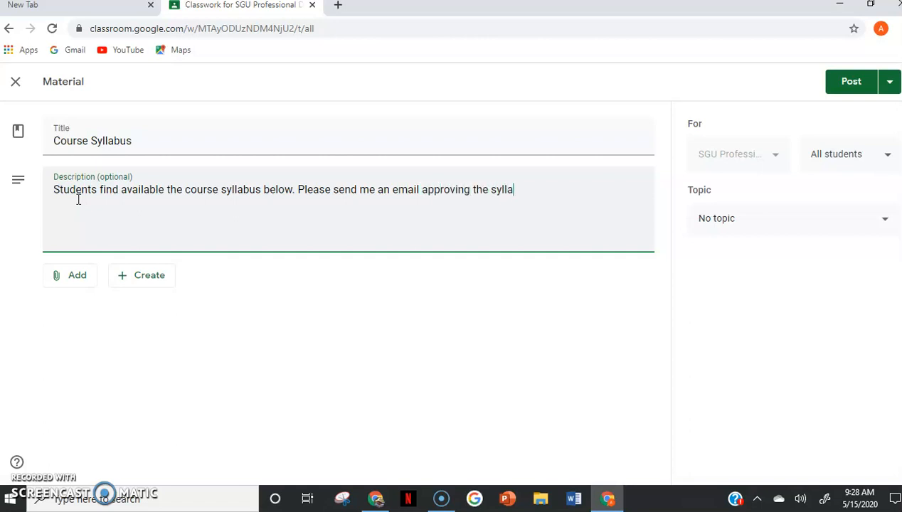
text(bus)
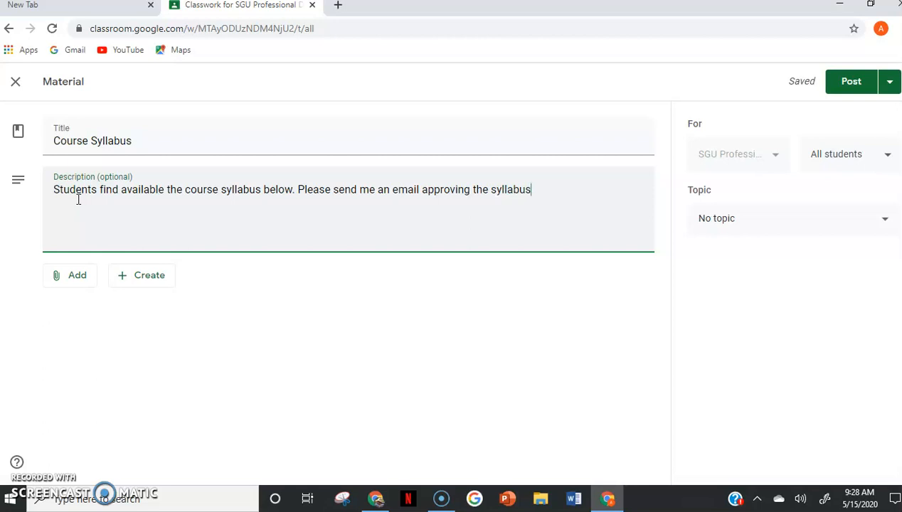
text(.)
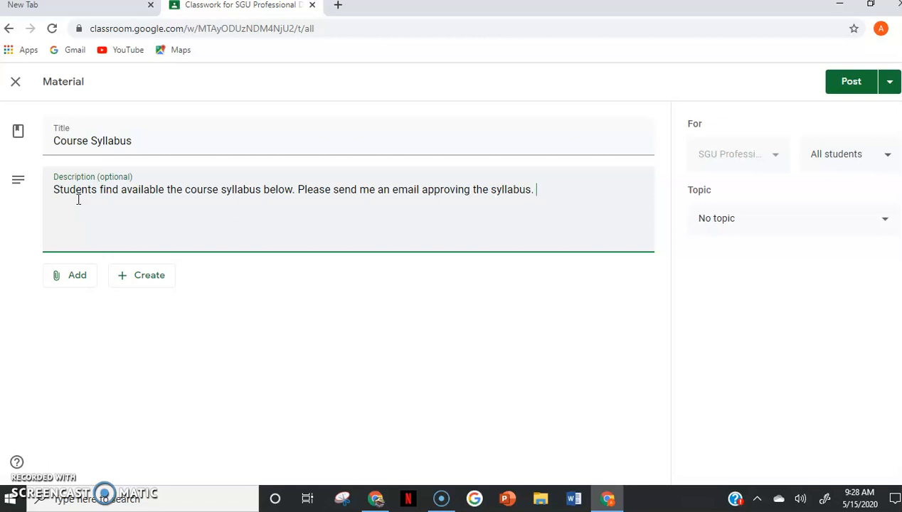
key(Backspace)
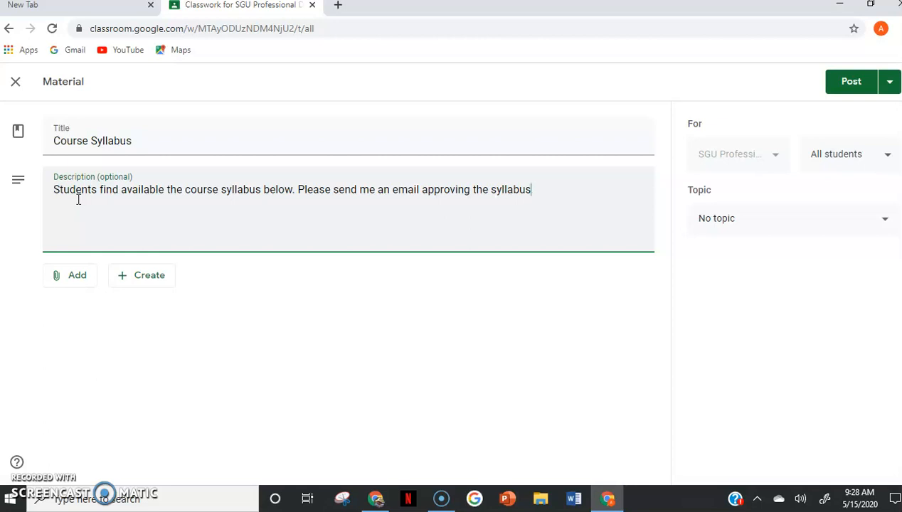
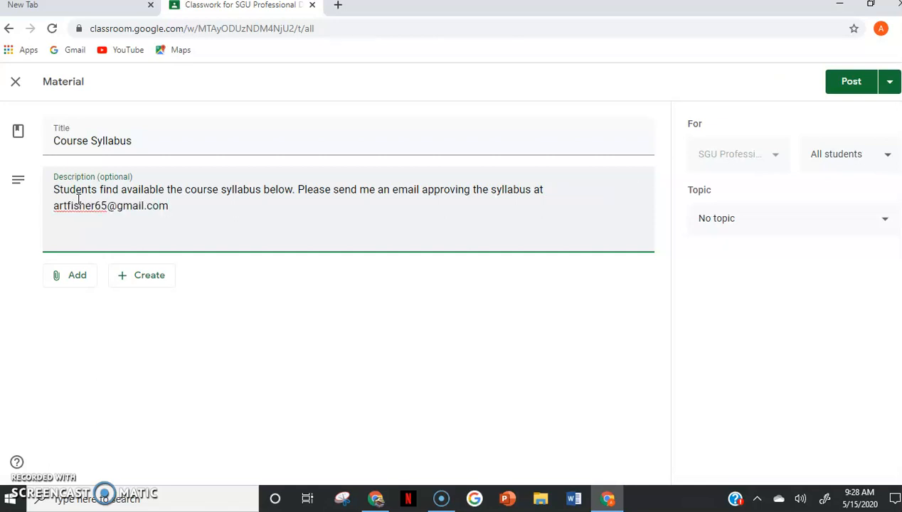
text(.)
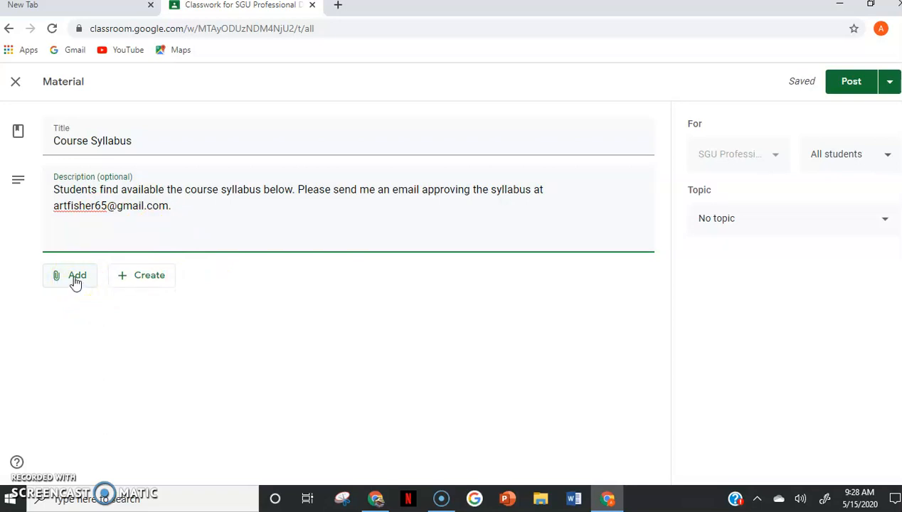
mouse_move(149, 275)
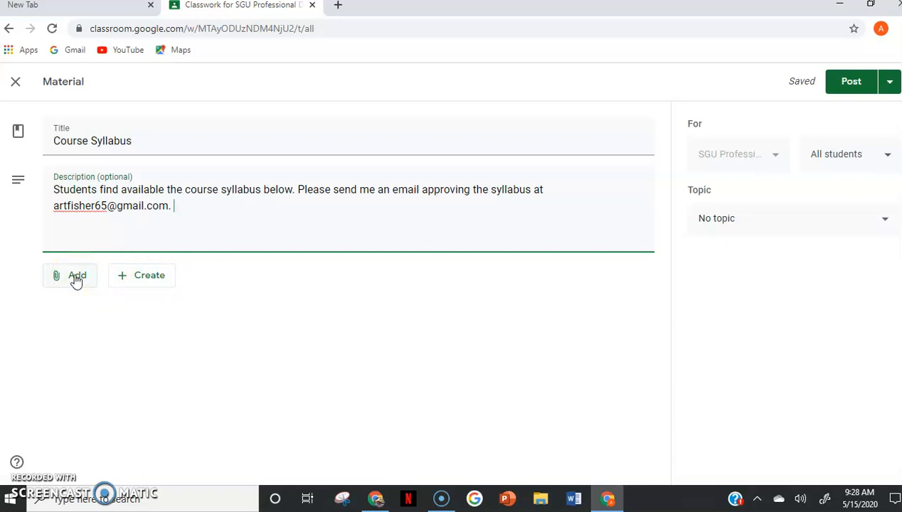
- Open the Add menu listing Google Drive, Link, File and YouTube attachment options
click(70, 275)
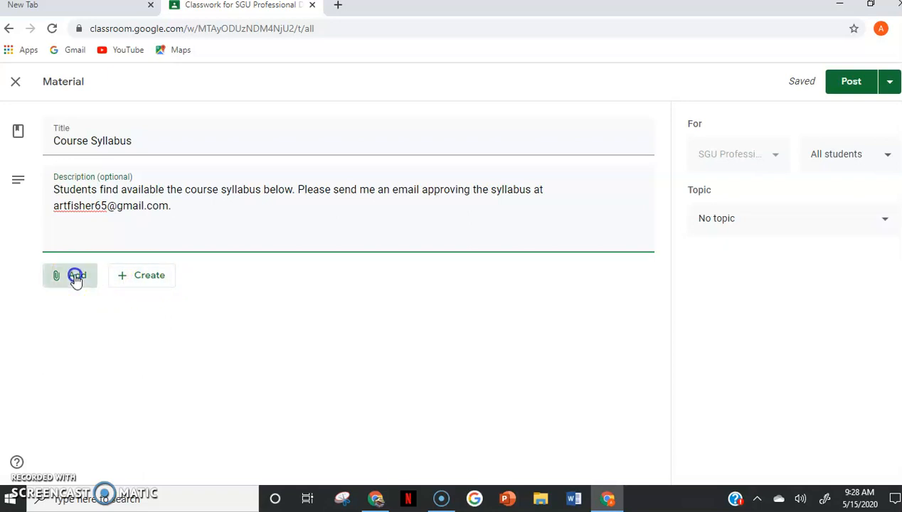
click(70, 275)
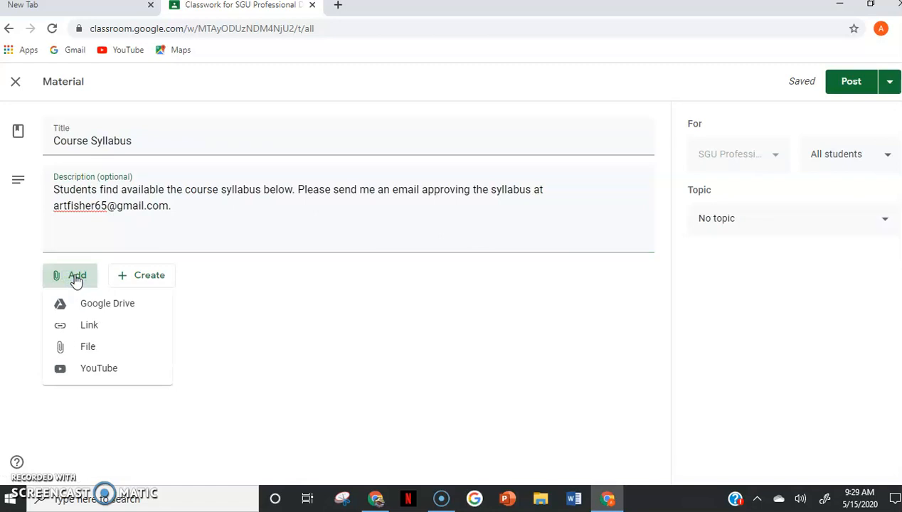
mouse_move(88, 347)
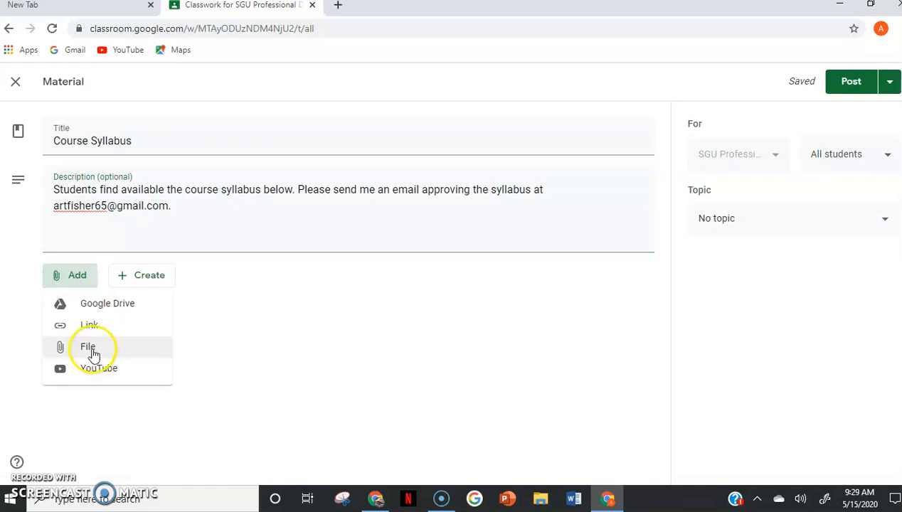
- Choose File to bring up the Insert files using Google Drive upload window
click(88, 346)
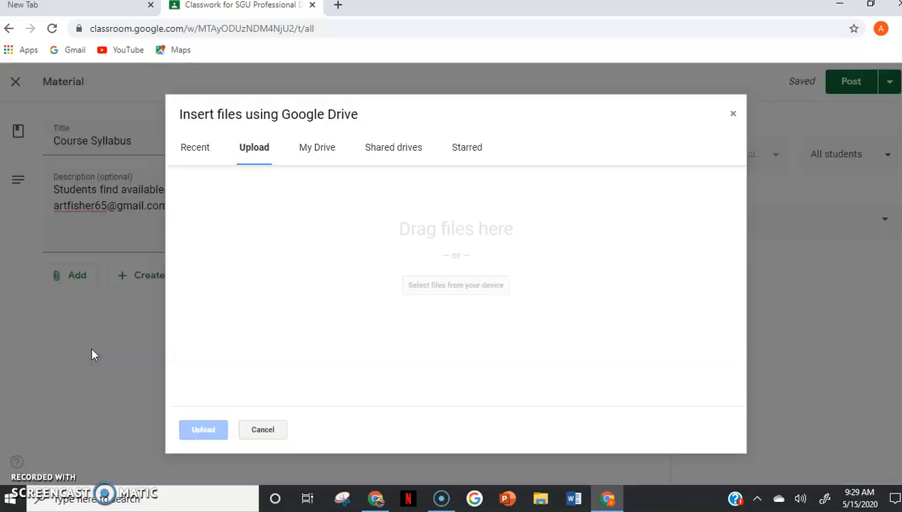
mouse_move(395, 320)
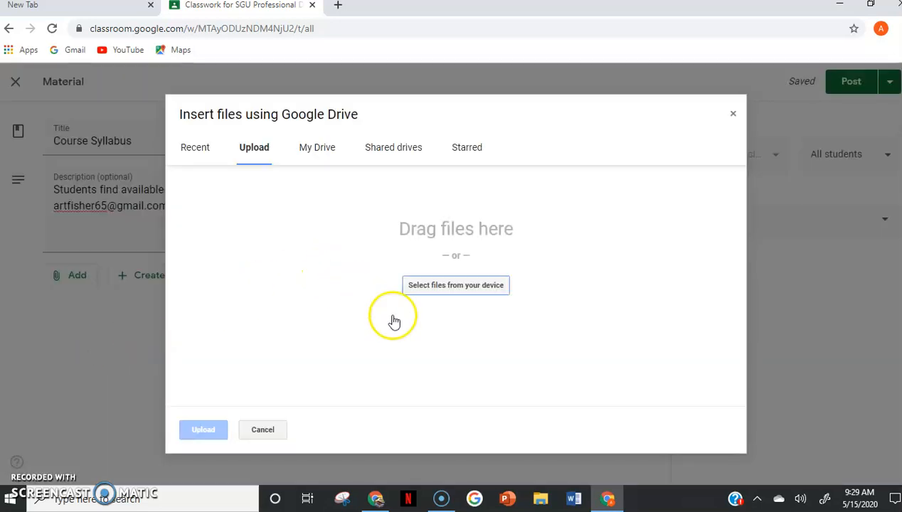
mouse_move(276, 279)
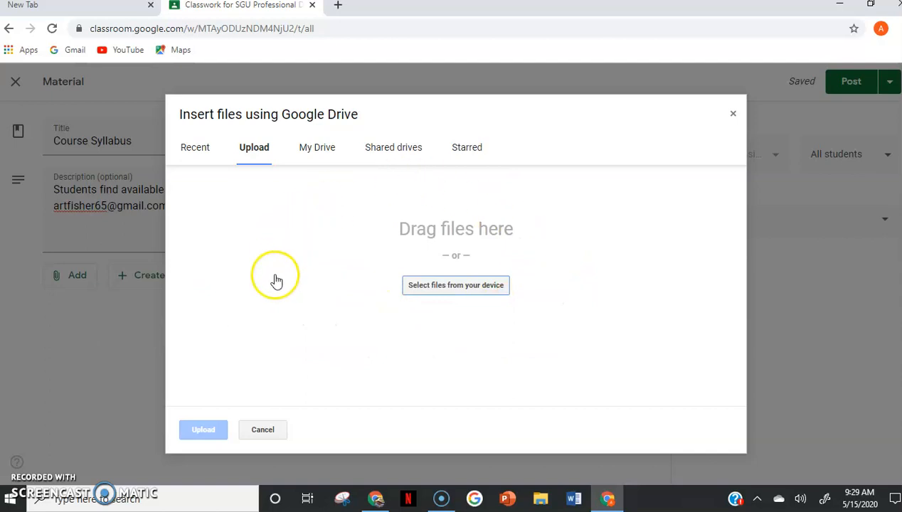
mouse_move(317, 147)
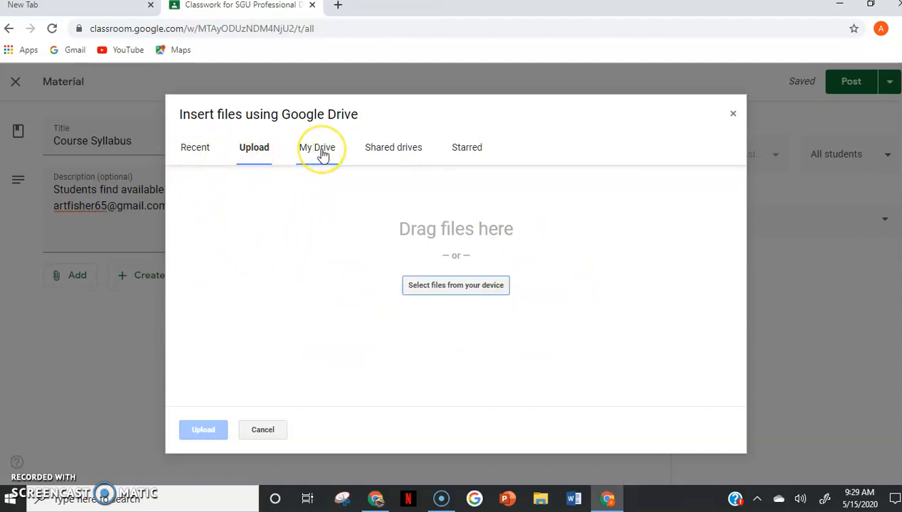
mouse_move(394, 147)
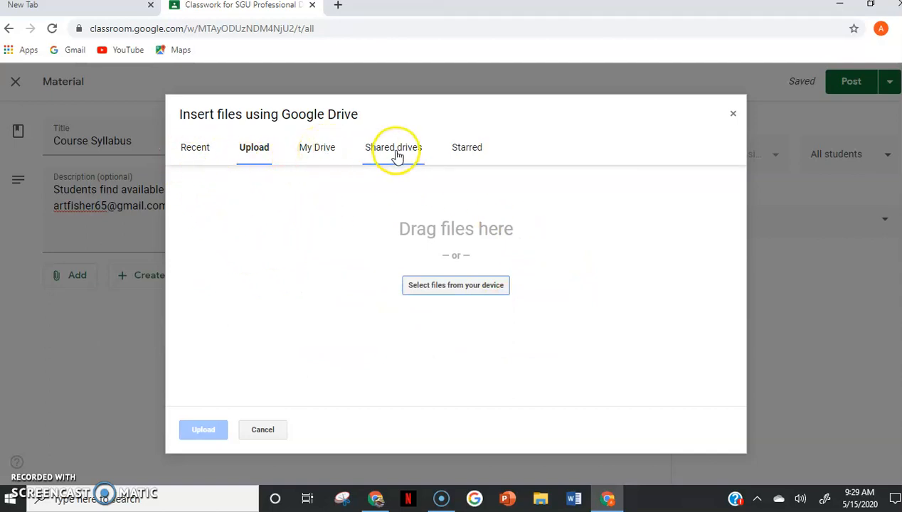
mouse_move(476, 156)
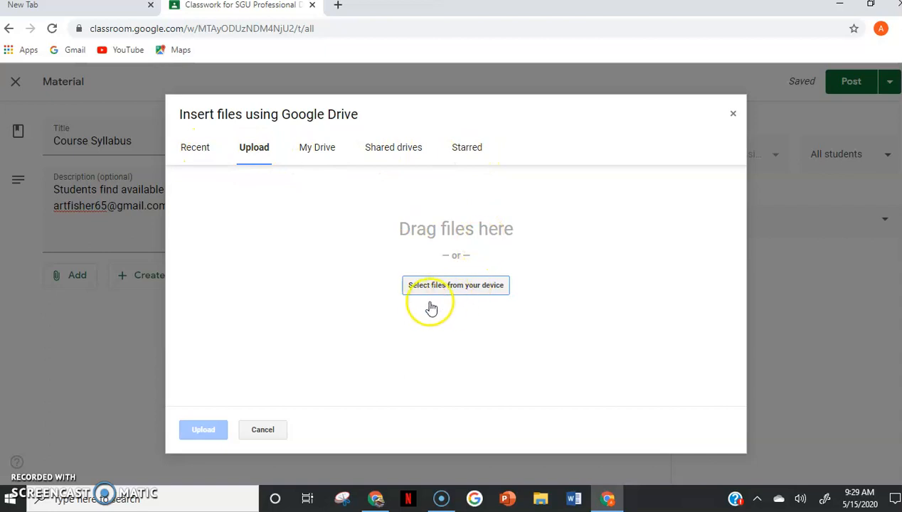
mouse_move(488, 293)
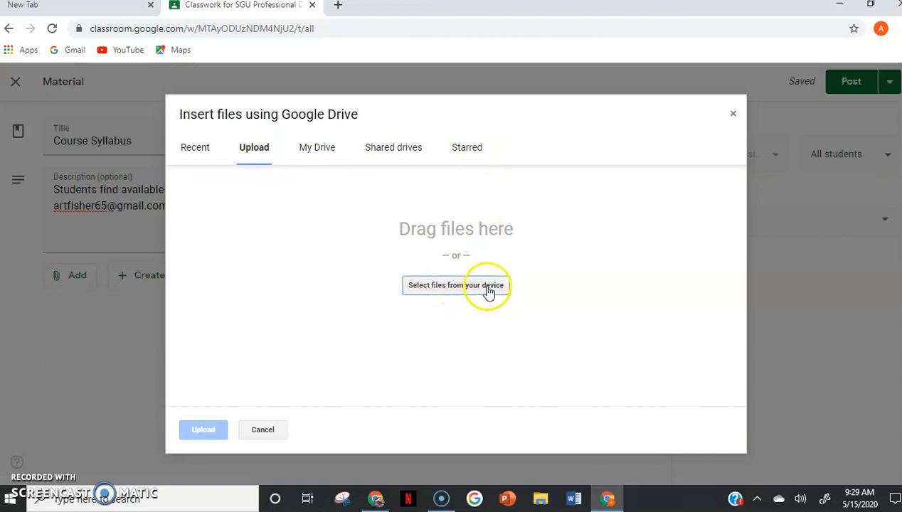
- Browse the device to SDHC (G:) > Sinte Gleska Courses > Ed 445 and select Syllabus Sp19
click(455, 285)
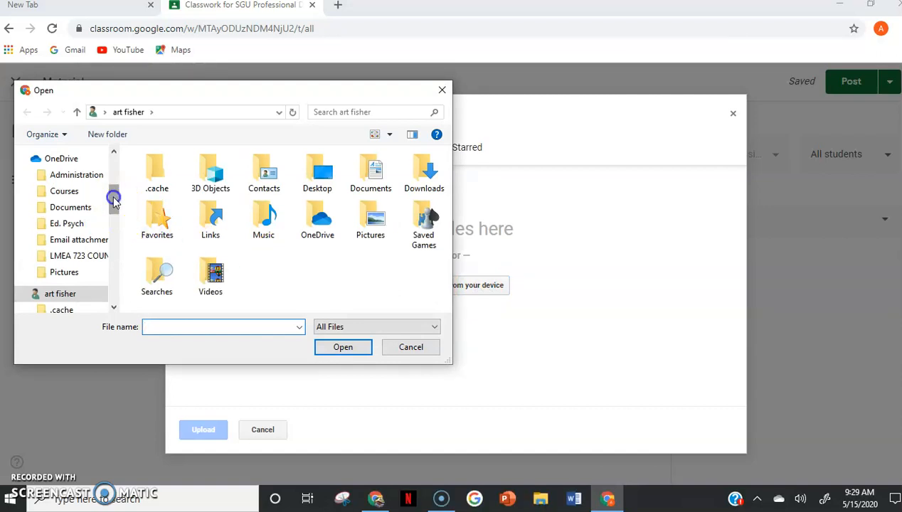
scroll(down, 3)
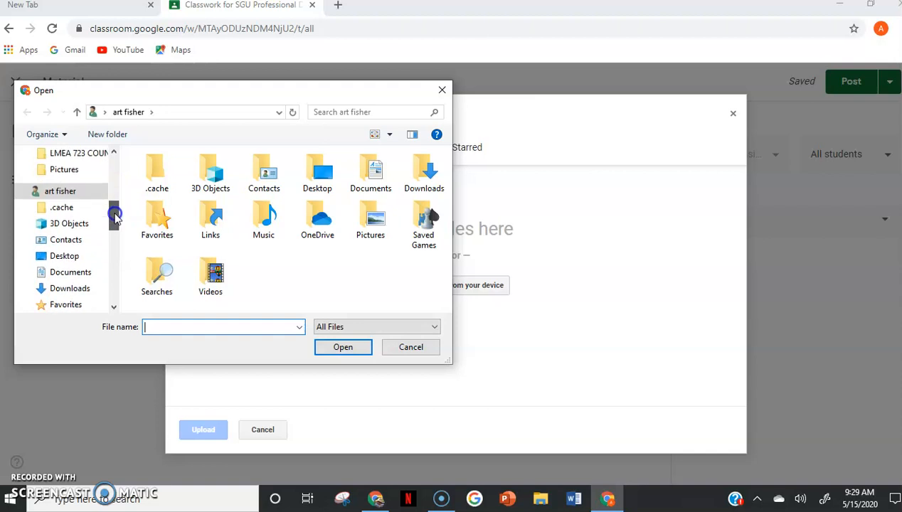
scroll(down, 3)
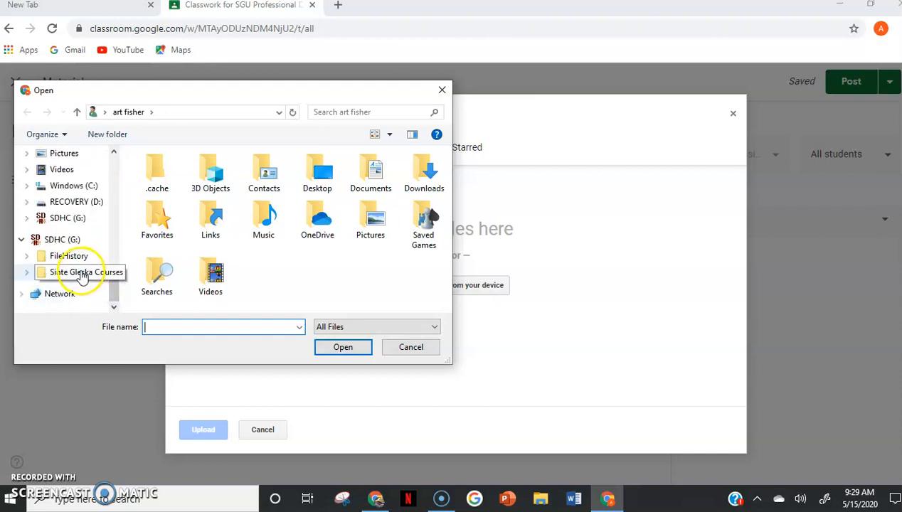
double_click(85, 272)
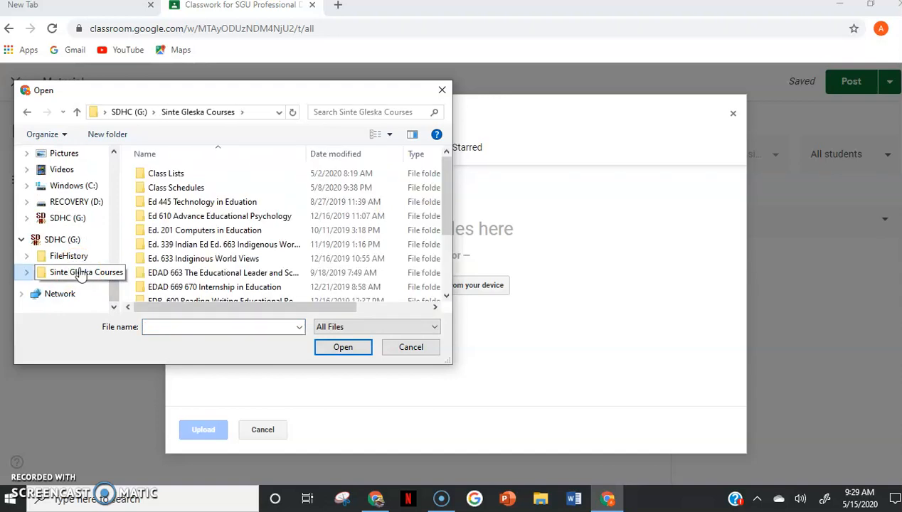
mouse_move(202, 201)
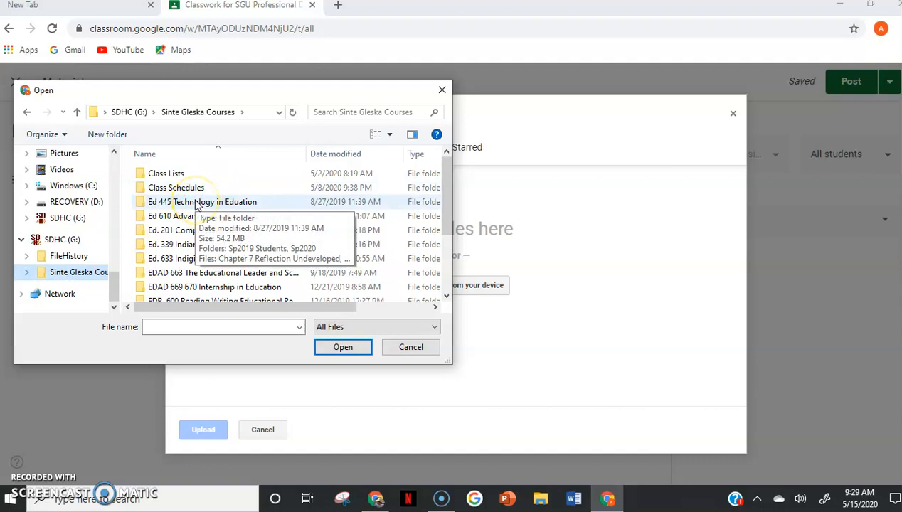
click(202, 202)
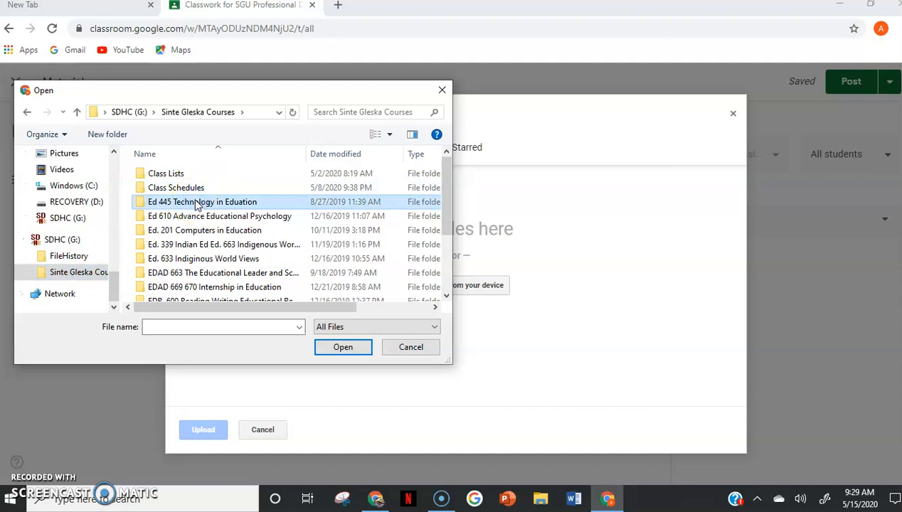
double_click(202, 202)
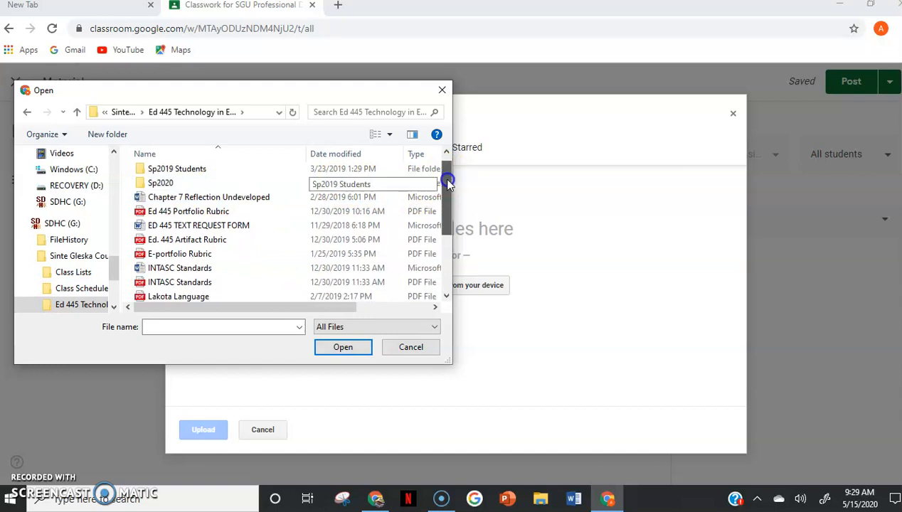
scroll(down, 3)
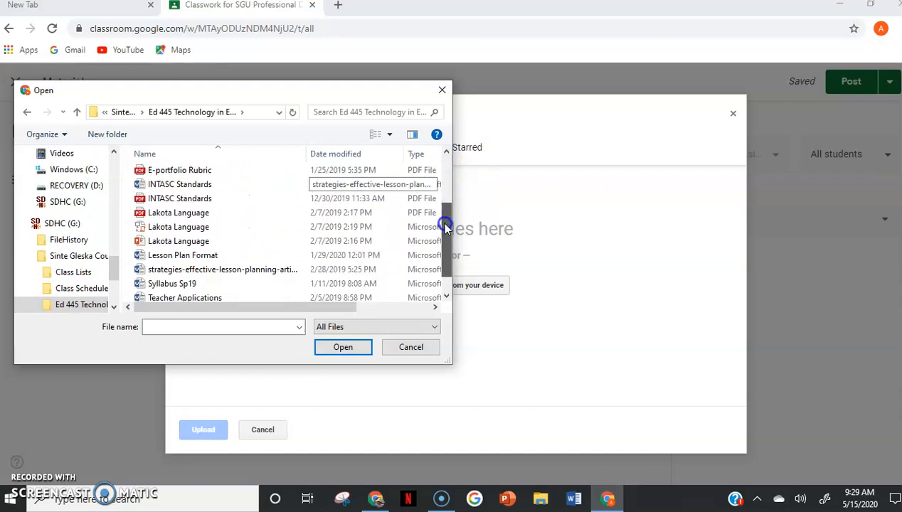
scroll(down, 3)
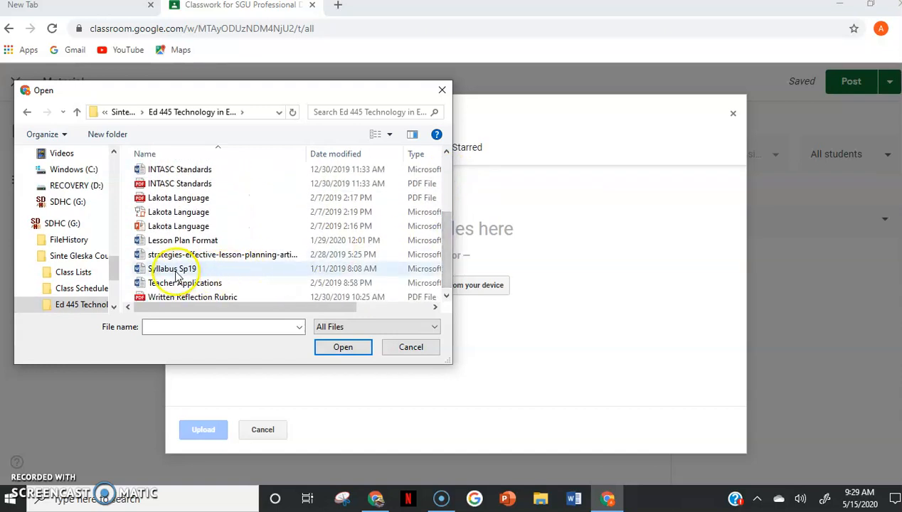
click(171, 269)
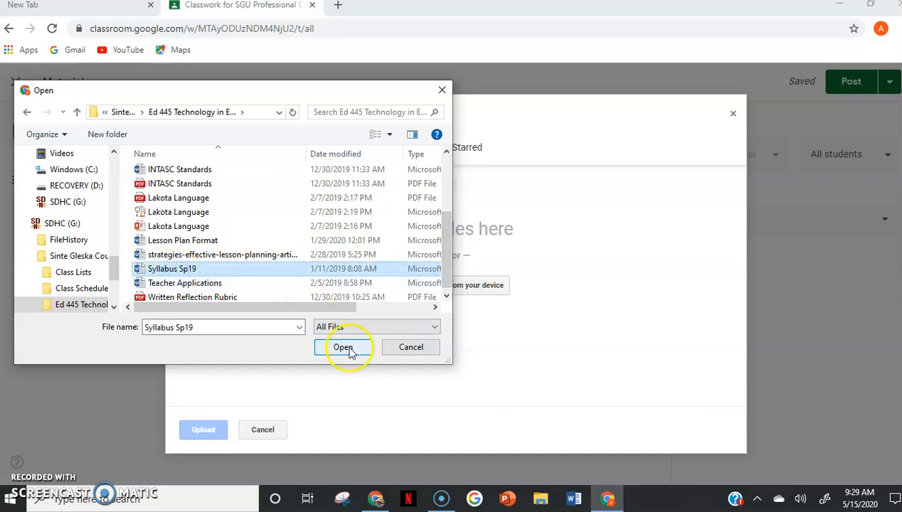
- Confirm Syllabus Sp19 in the Open dialog and upload it to the Course Syllabus material
click(343, 348)
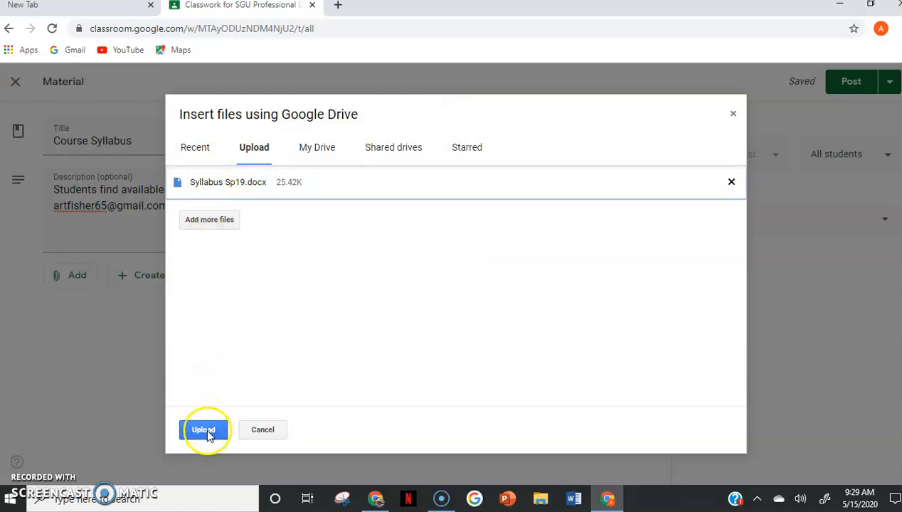
click(204, 429)
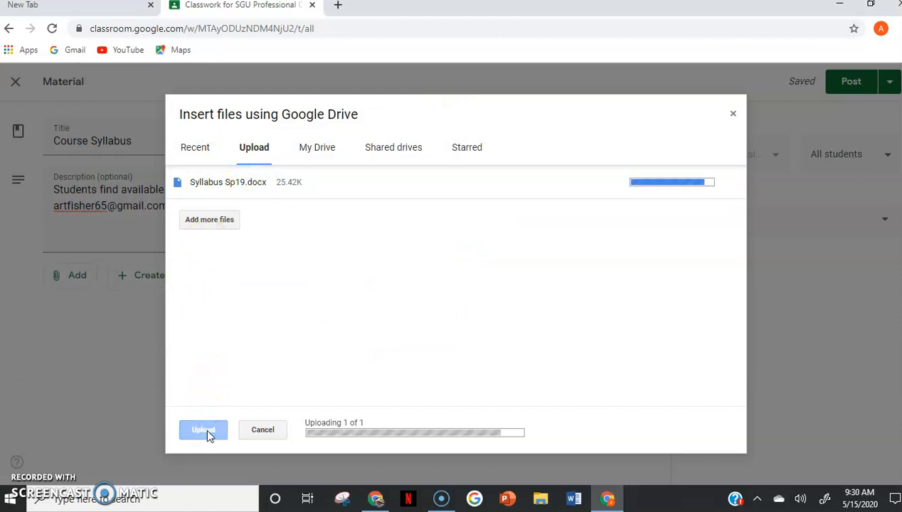
click(203, 430)
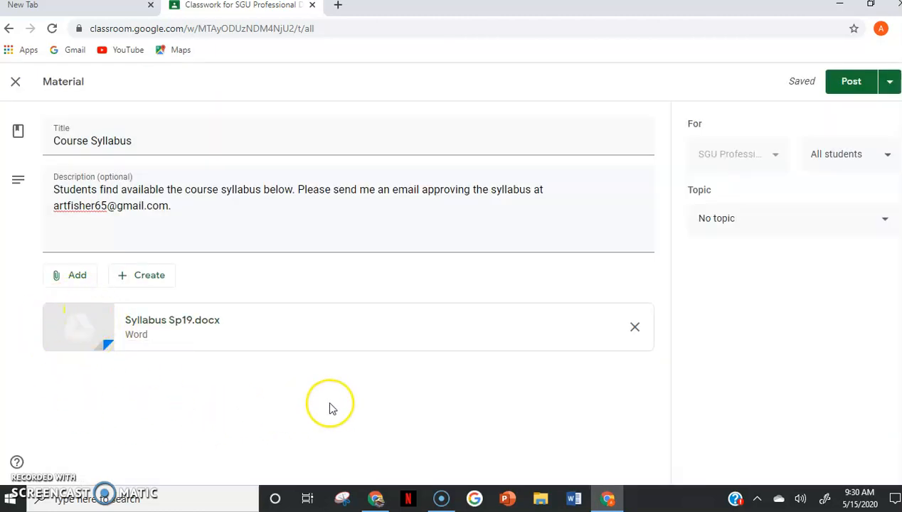
mouse_move(811, 154)
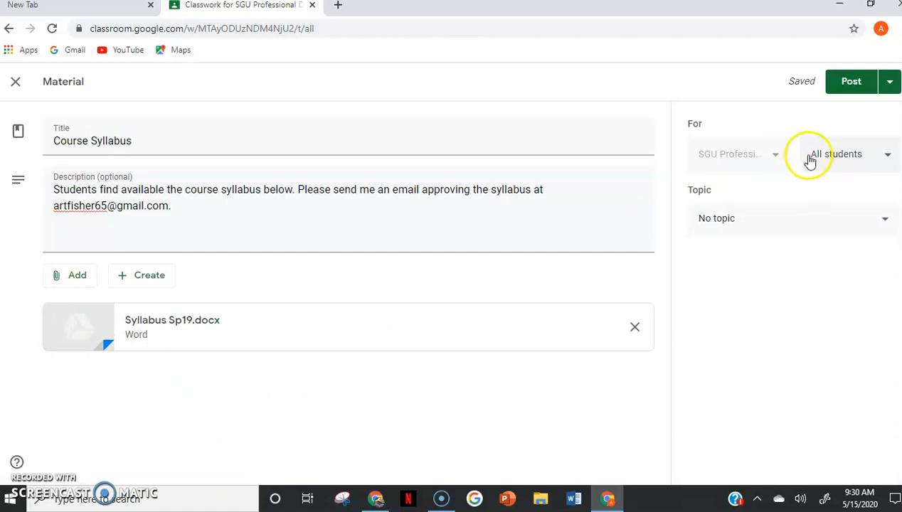
mouse_move(887, 154)
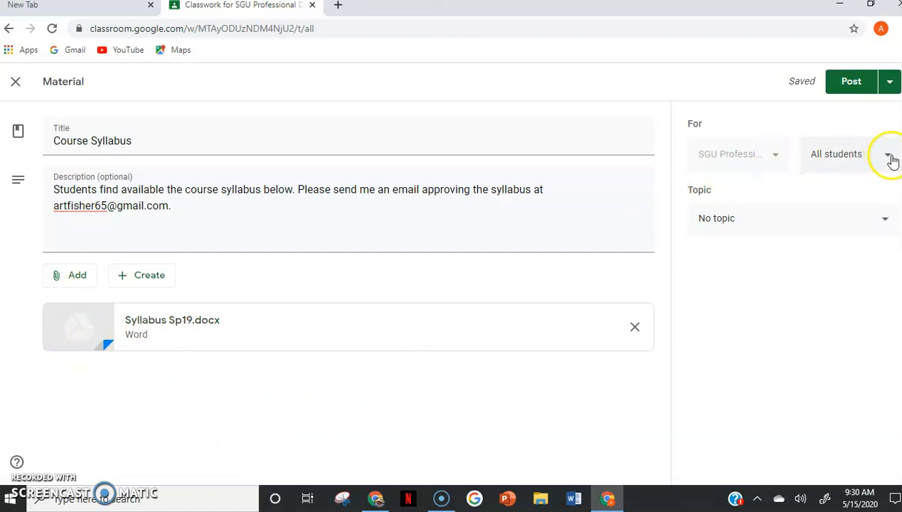
- Show the material's audience list with All students checked
click(887, 154)
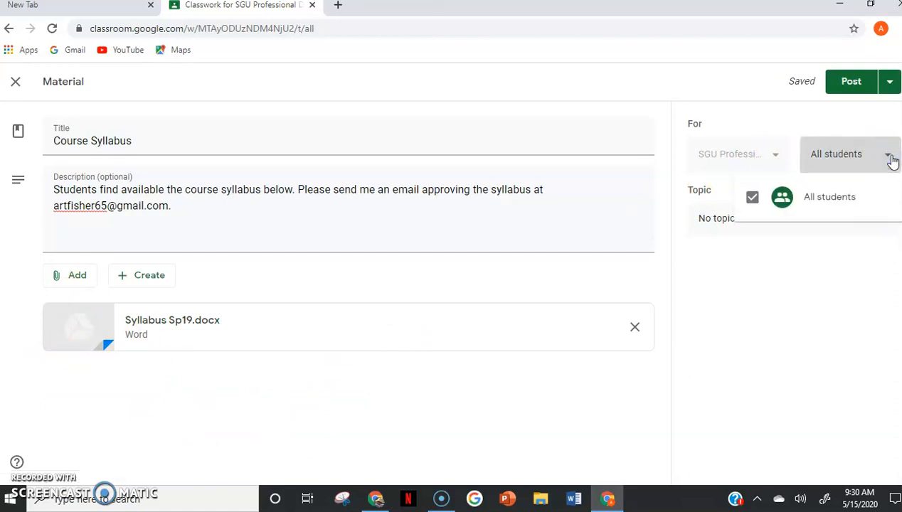
mouse_move(829, 197)
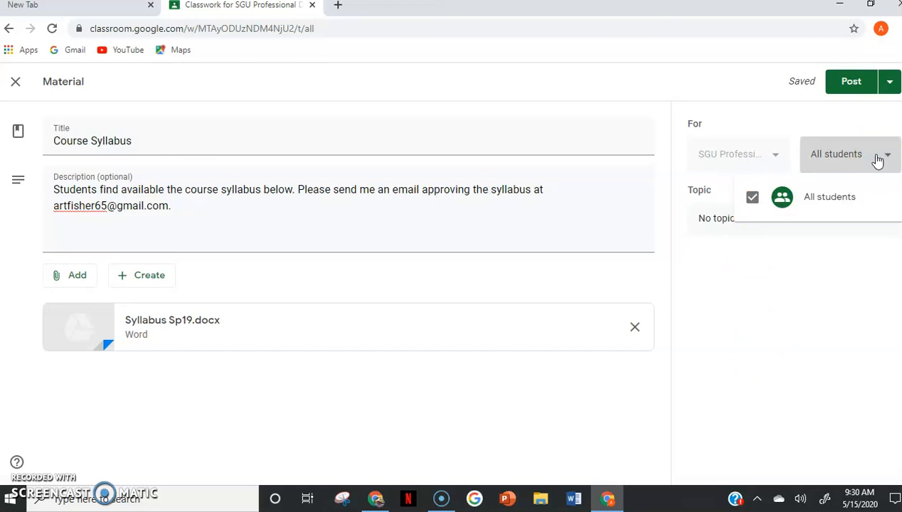
mouse_move(825, 135)
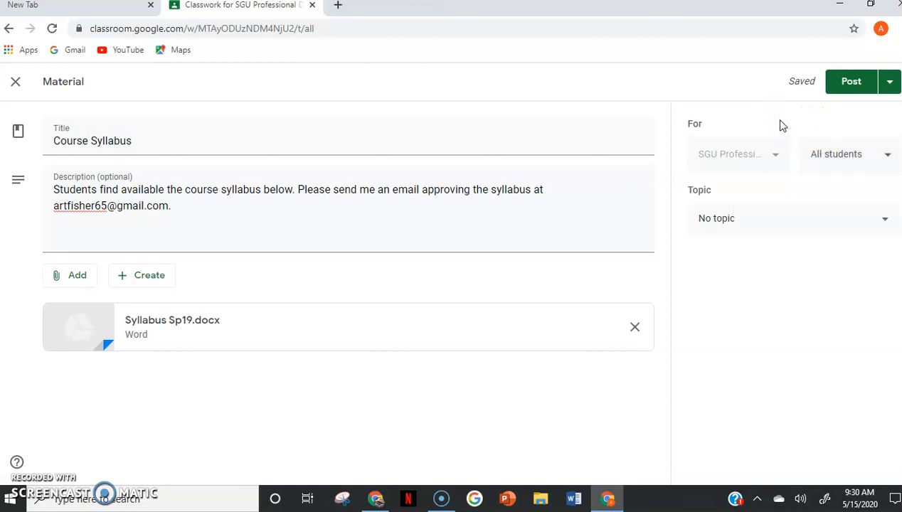
mouse_move(781, 158)
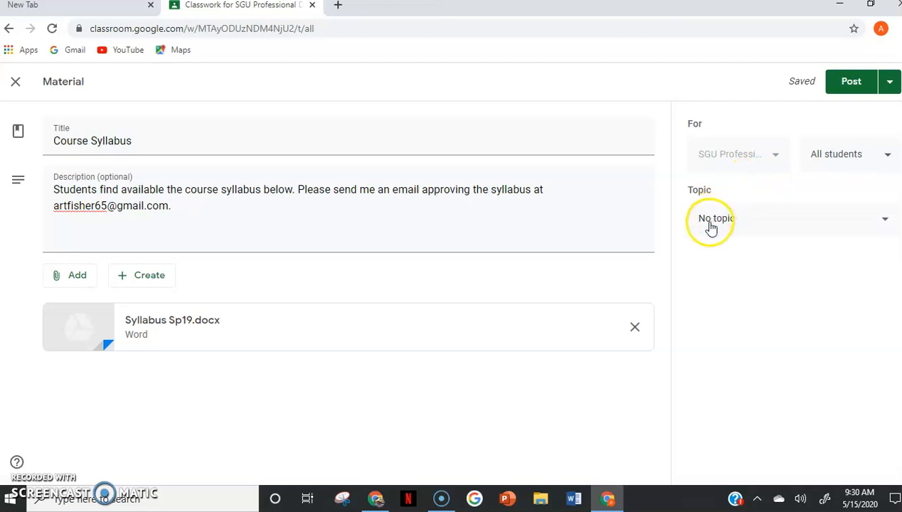
mouse_move(888, 224)
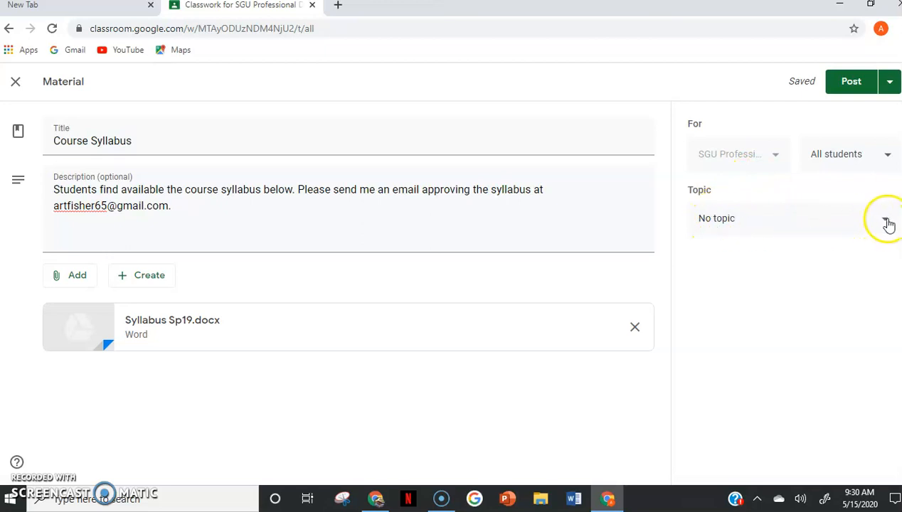
- Set the topic to Materials and post the Course Syllabus material to the class
click(888, 218)
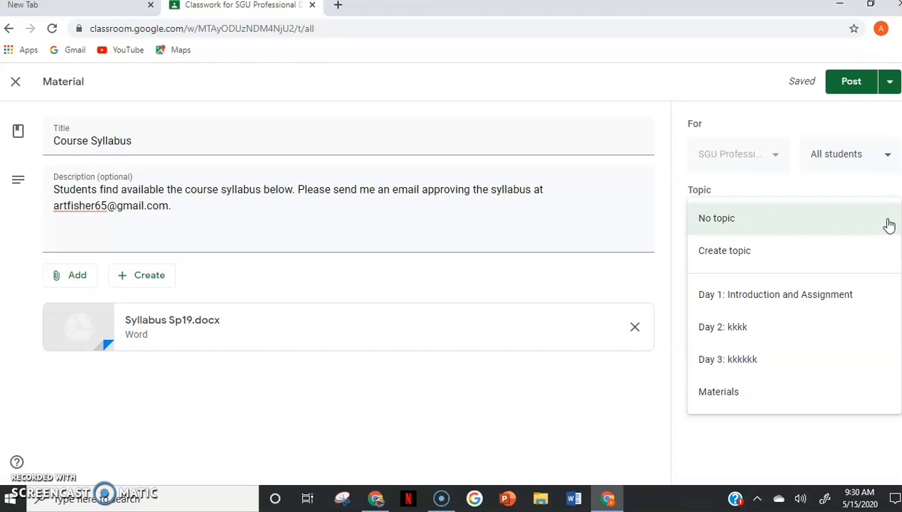
mouse_move(862, 294)
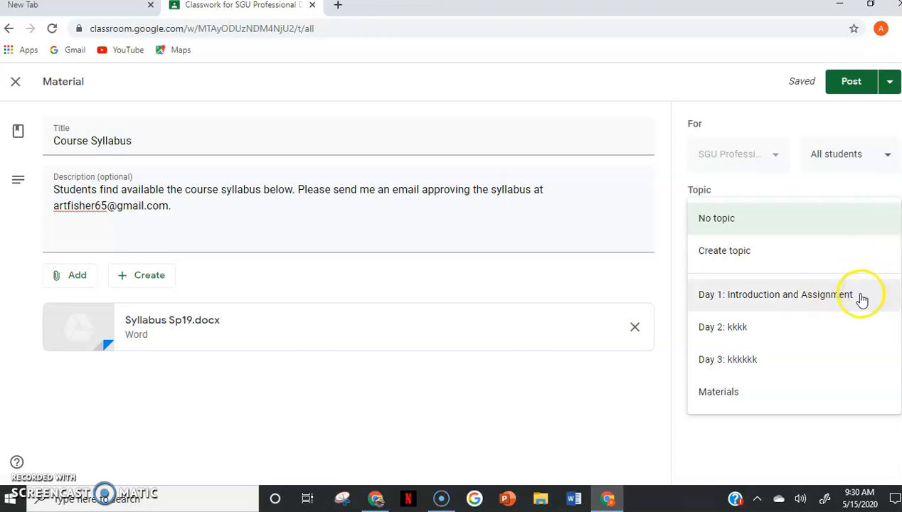
mouse_move(769, 359)
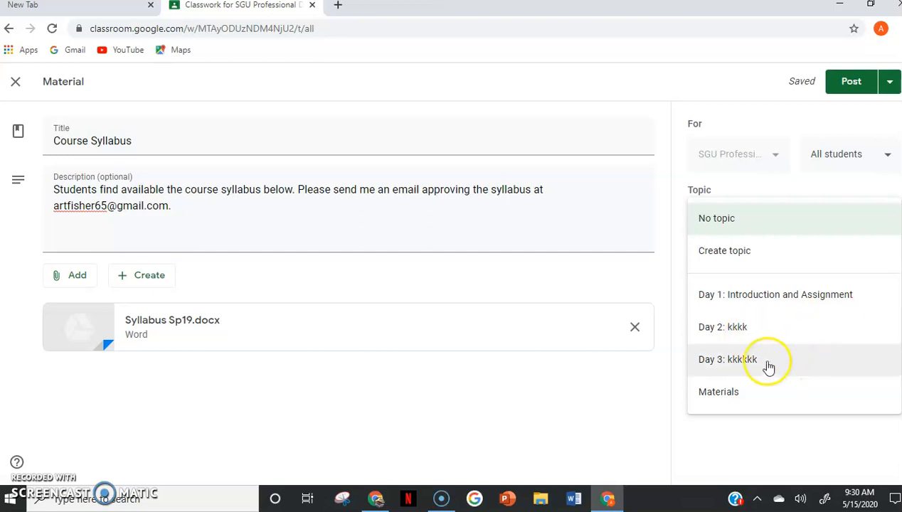
mouse_move(719, 392)
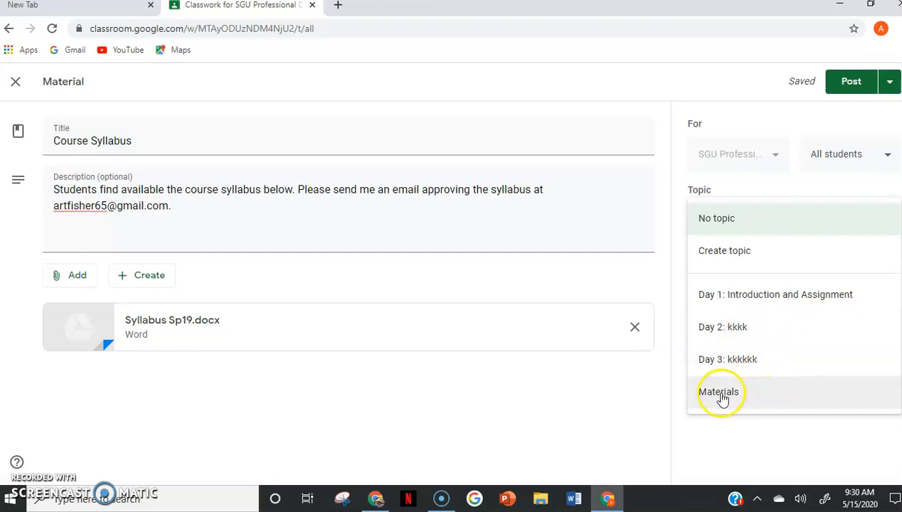
click(718, 392)
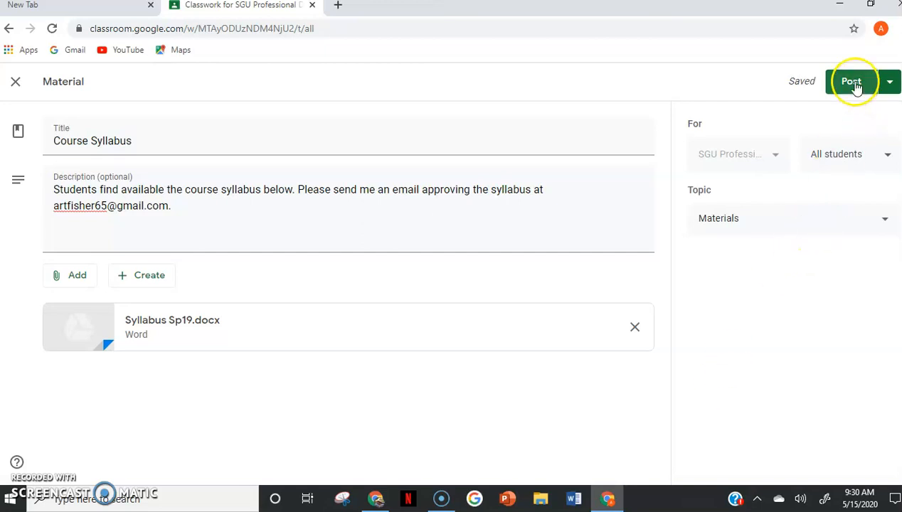
click(851, 81)
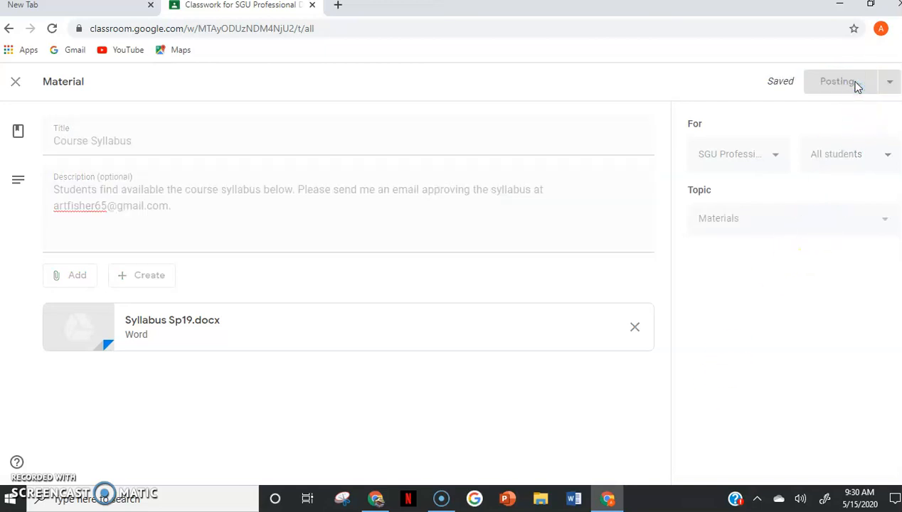
click(838, 81)
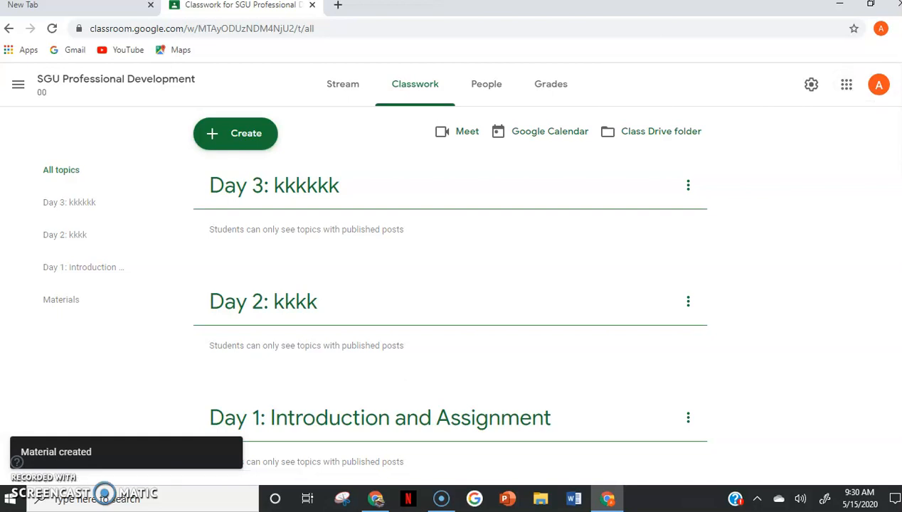
- Expand the posted Course Syllabus under Materials and follow its email link into Gmail
scroll(down, 3)
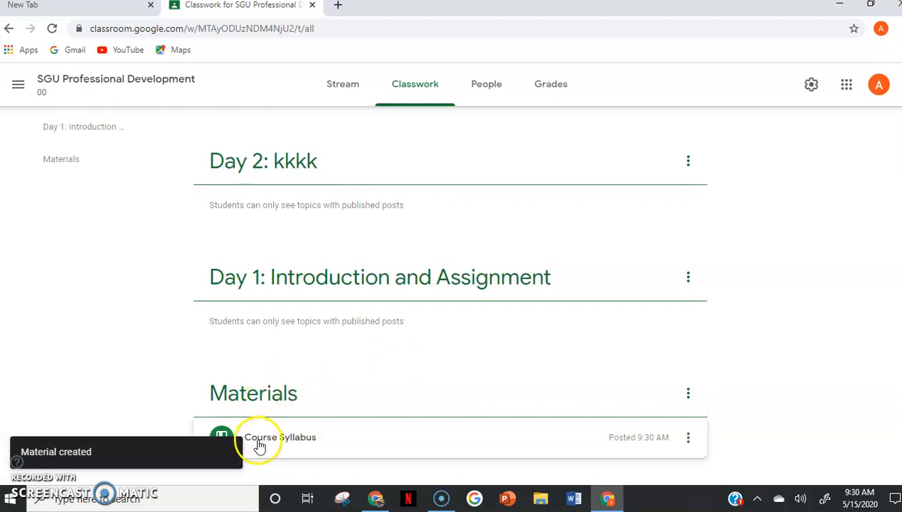
click(280, 437)
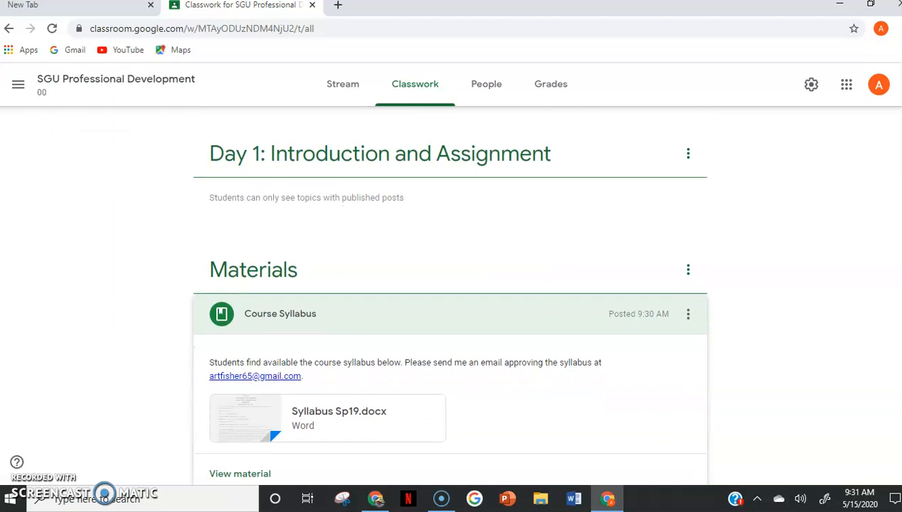
scroll(down, 3)
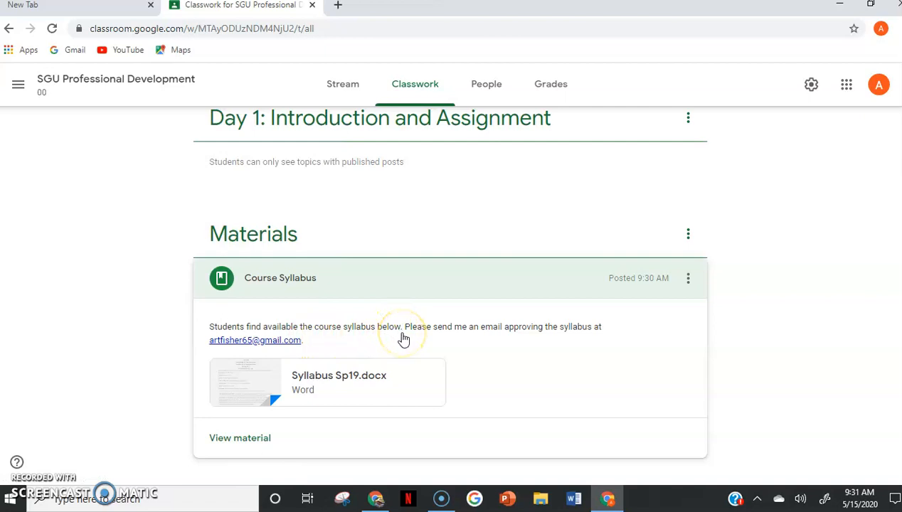
mouse_move(500, 343)
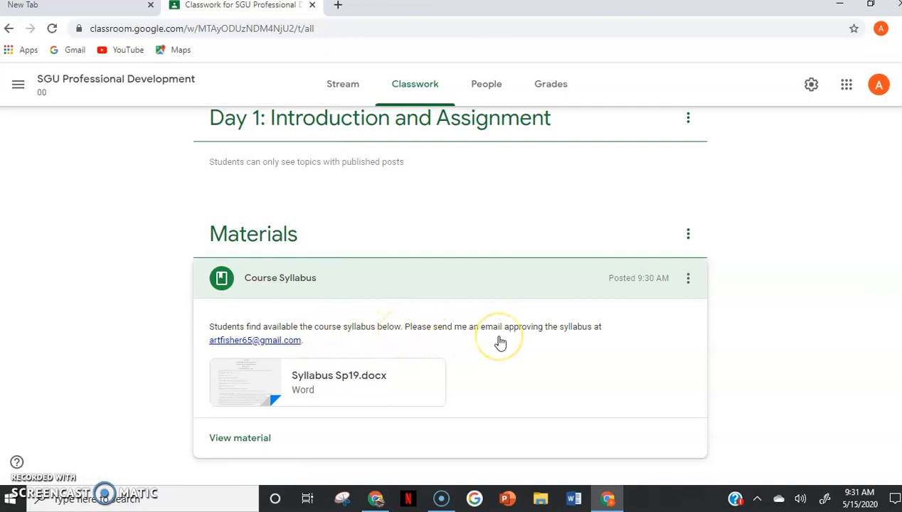
mouse_move(255, 340)
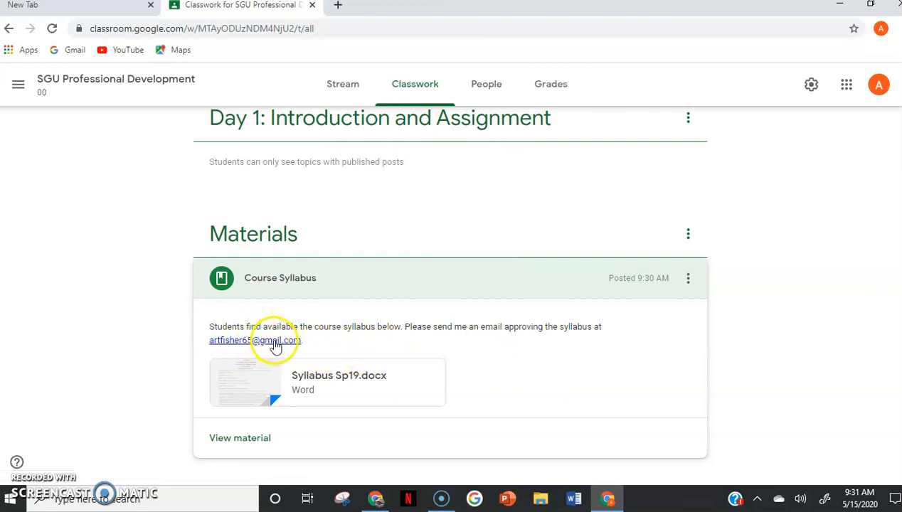
mouse_move(306, 349)
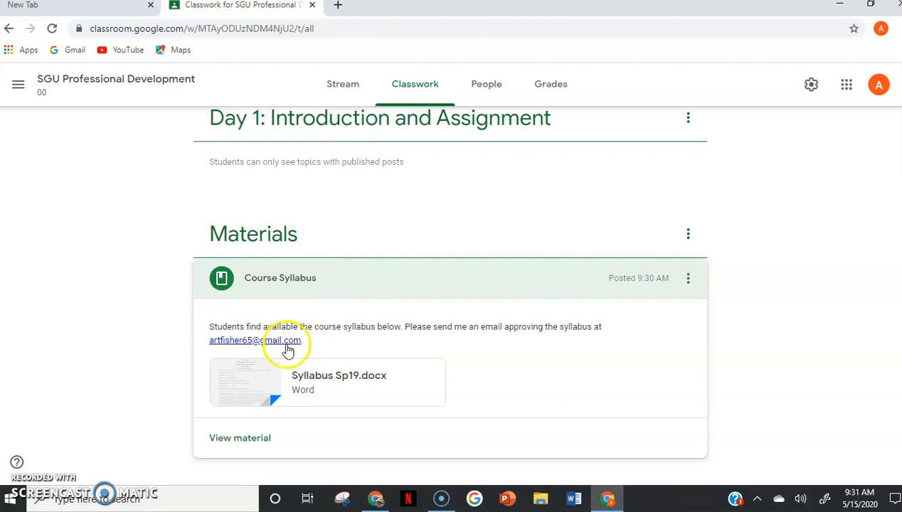
click(255, 340)
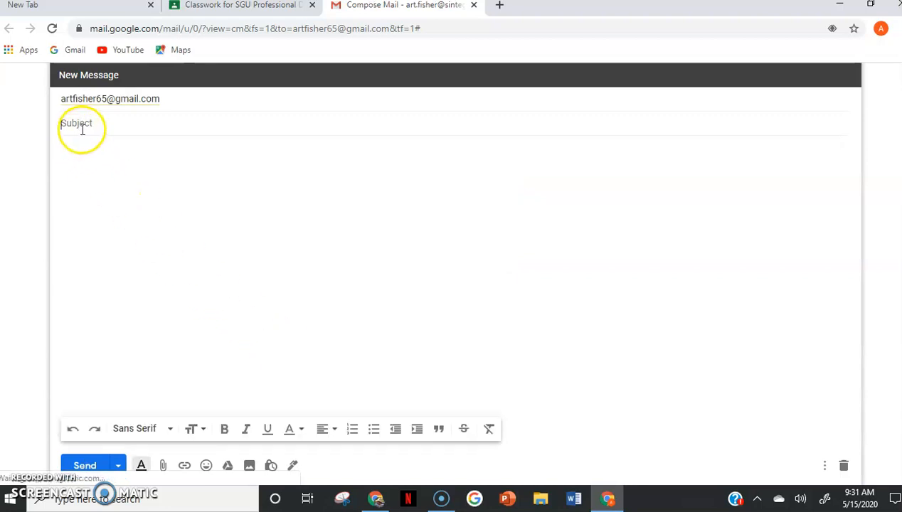
- Compose a Gmail note with body text 'Mr. … approve' and subject 'Approval'
click(85, 123)
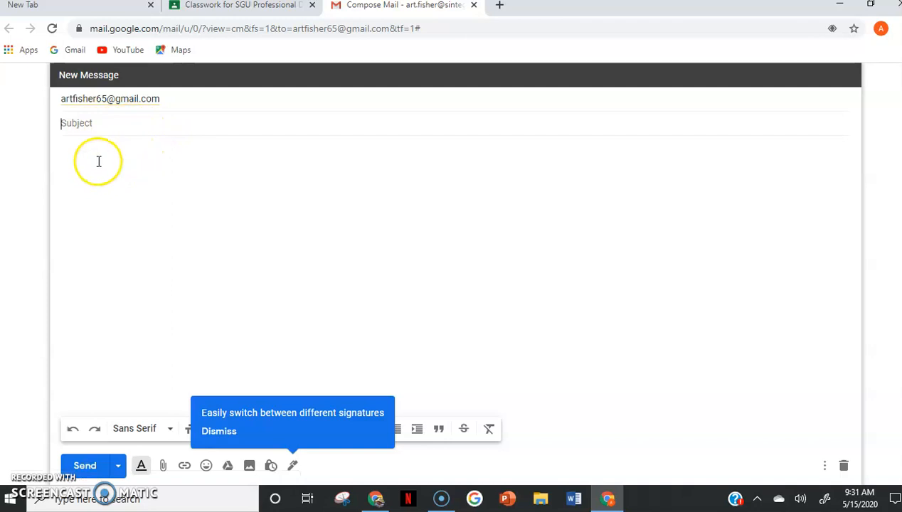
click(99, 150)
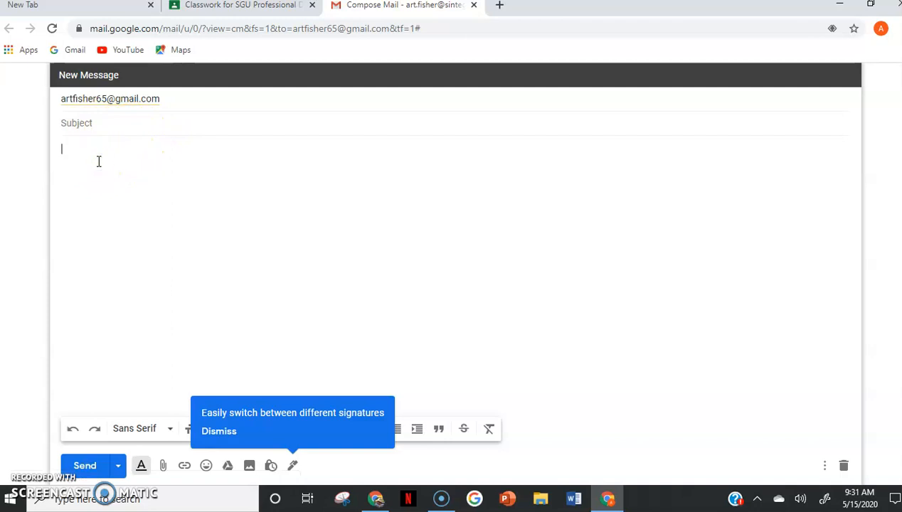
text(Mr.)
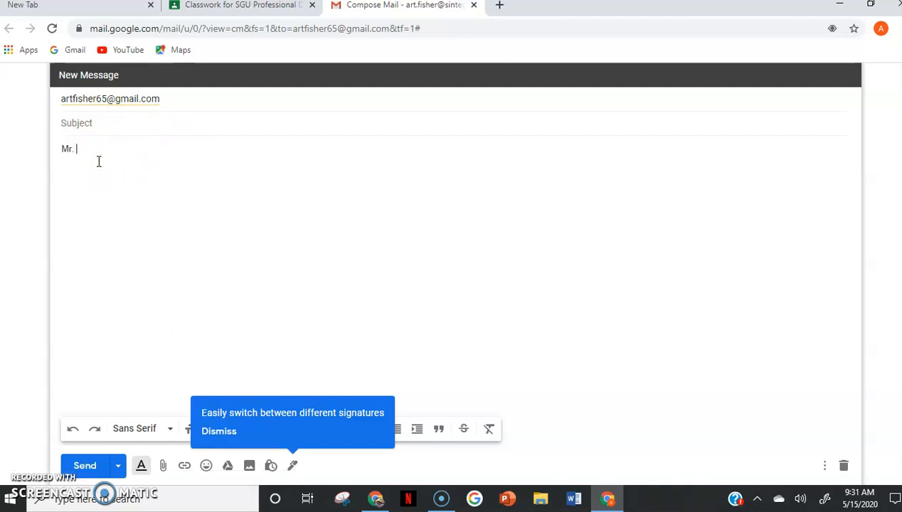
text(approve)
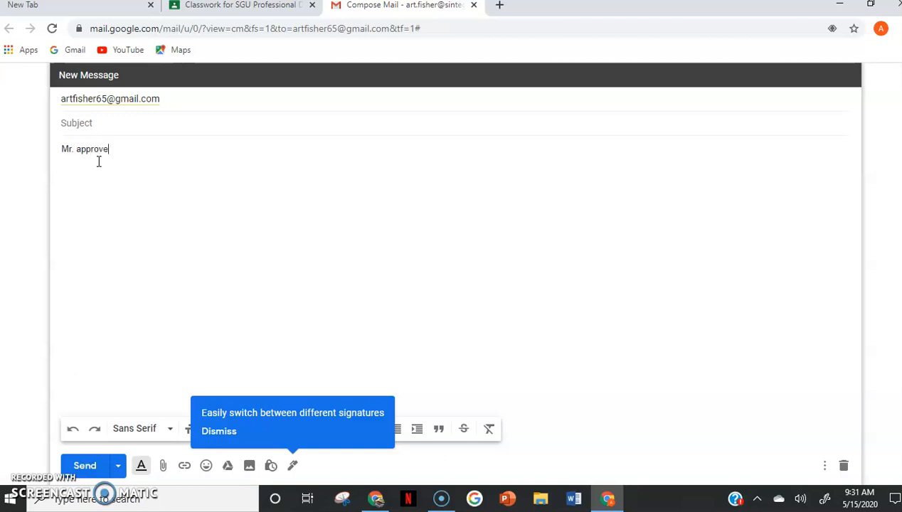
mouse_move(122, 285)
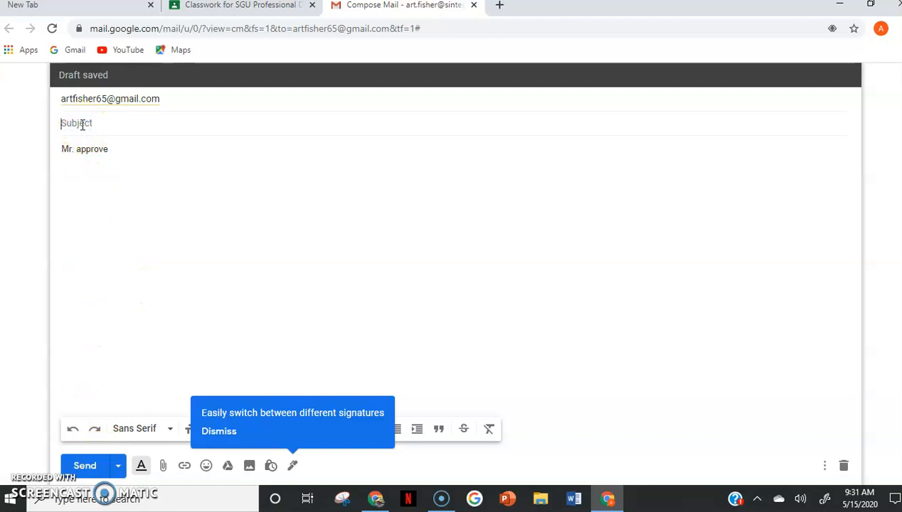
text(Appr)
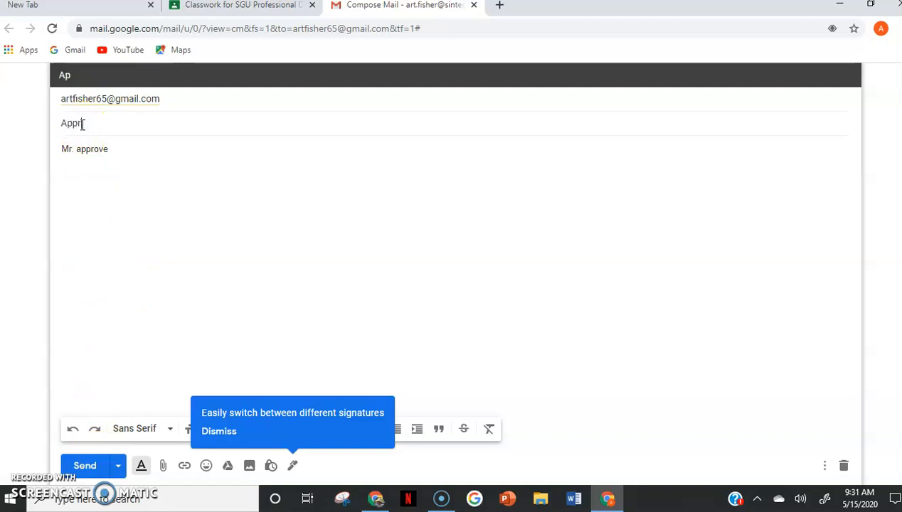
text(oval)
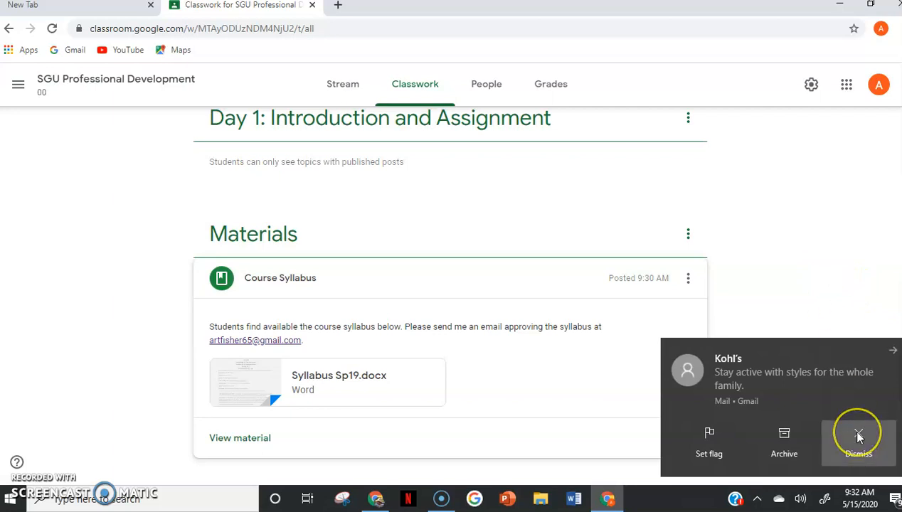
click(858, 434)
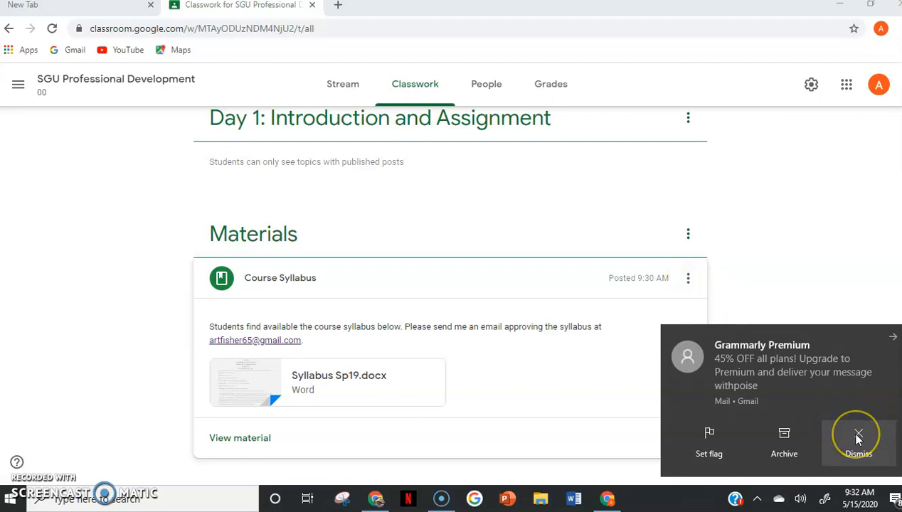
click(857, 435)
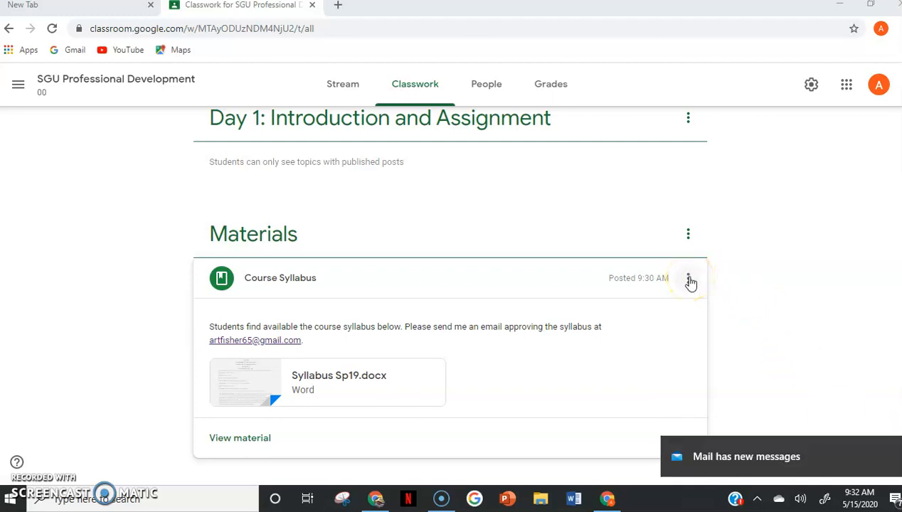
click(688, 278)
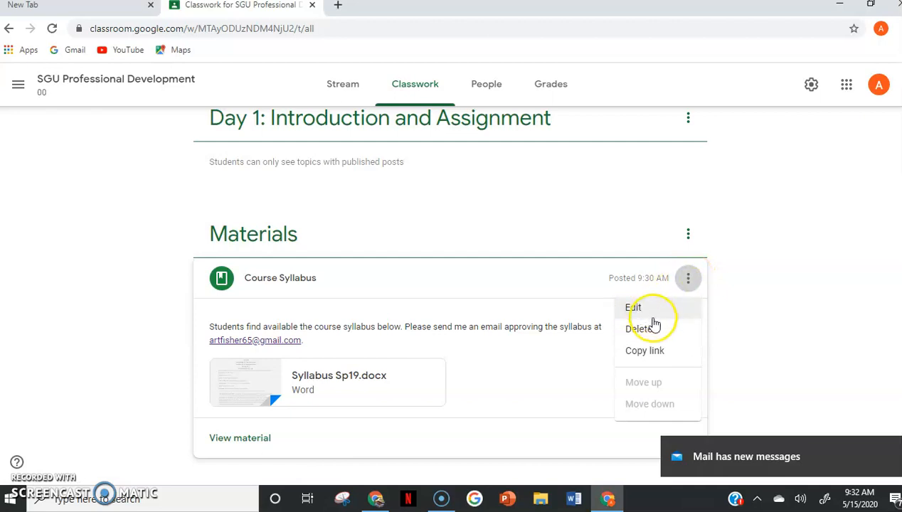
mouse_move(779, 336)
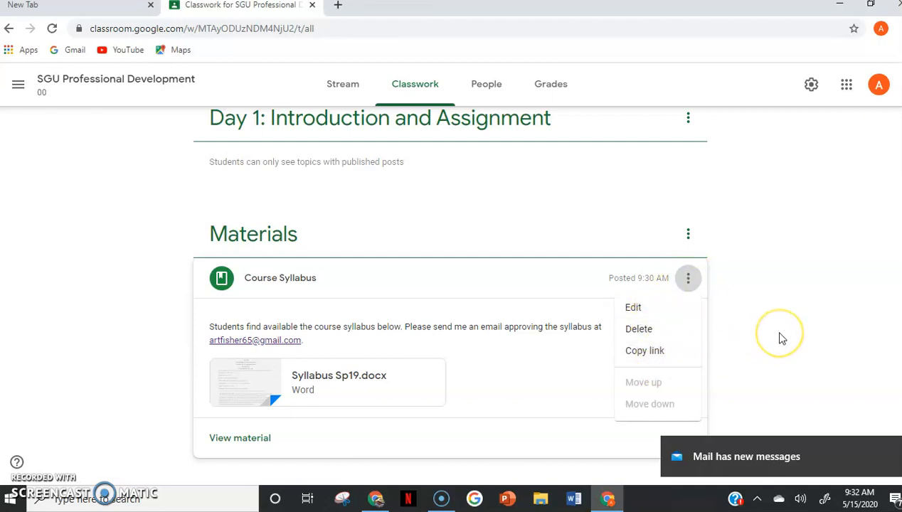
click(779, 333)
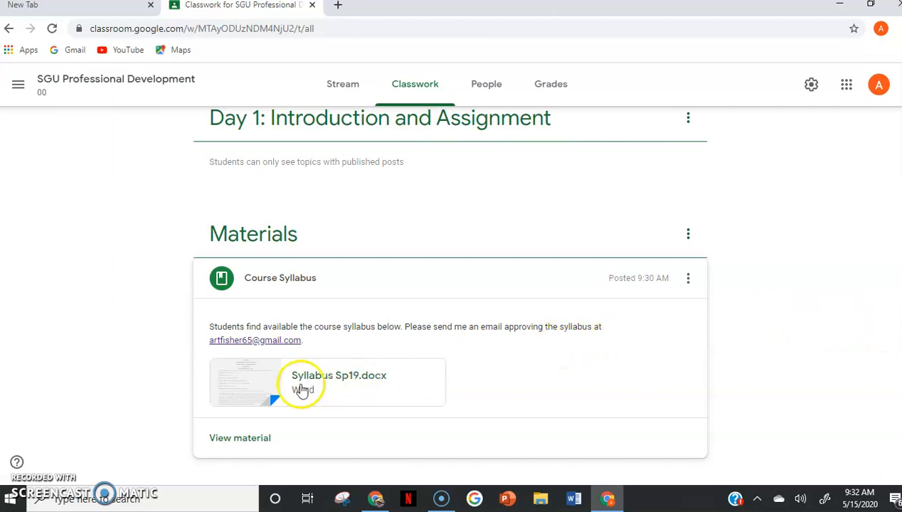
- Preview Syllabus Sp19.docx and scroll through to page 2 of 10
click(327, 382)
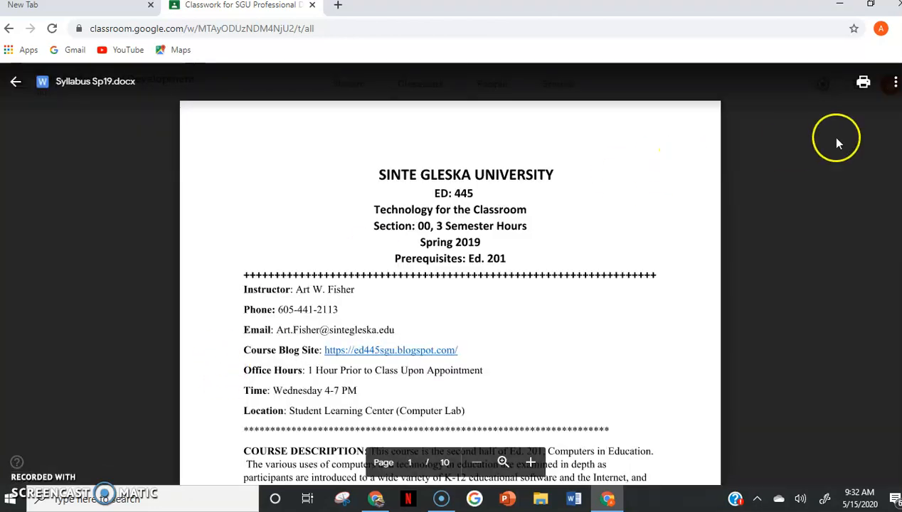
scroll(down, 3)
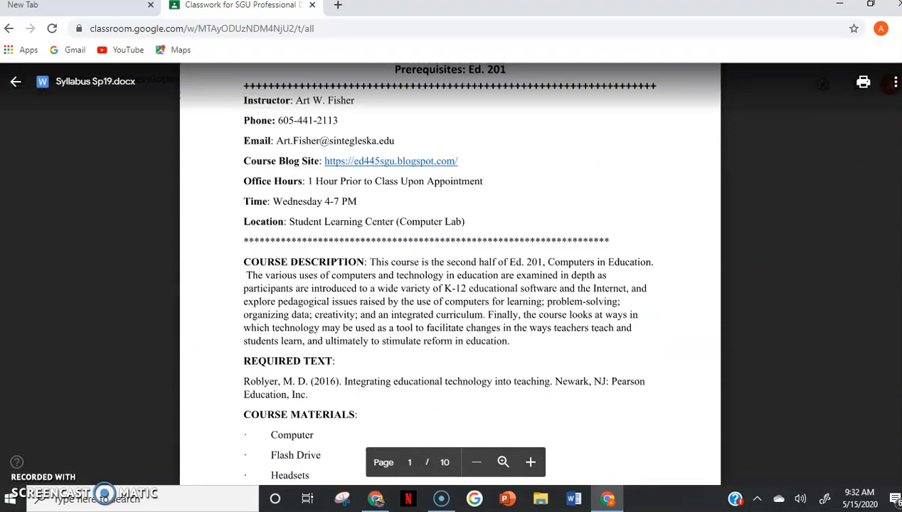
scroll(down, 3)
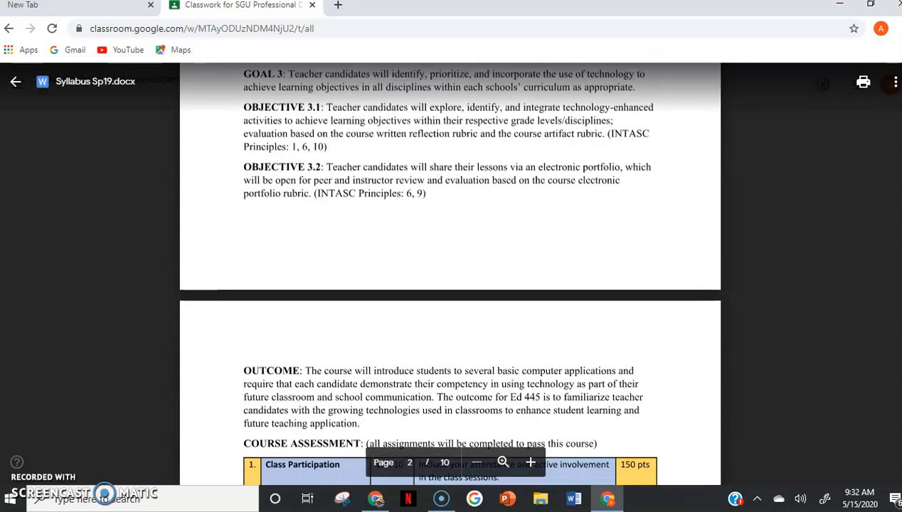